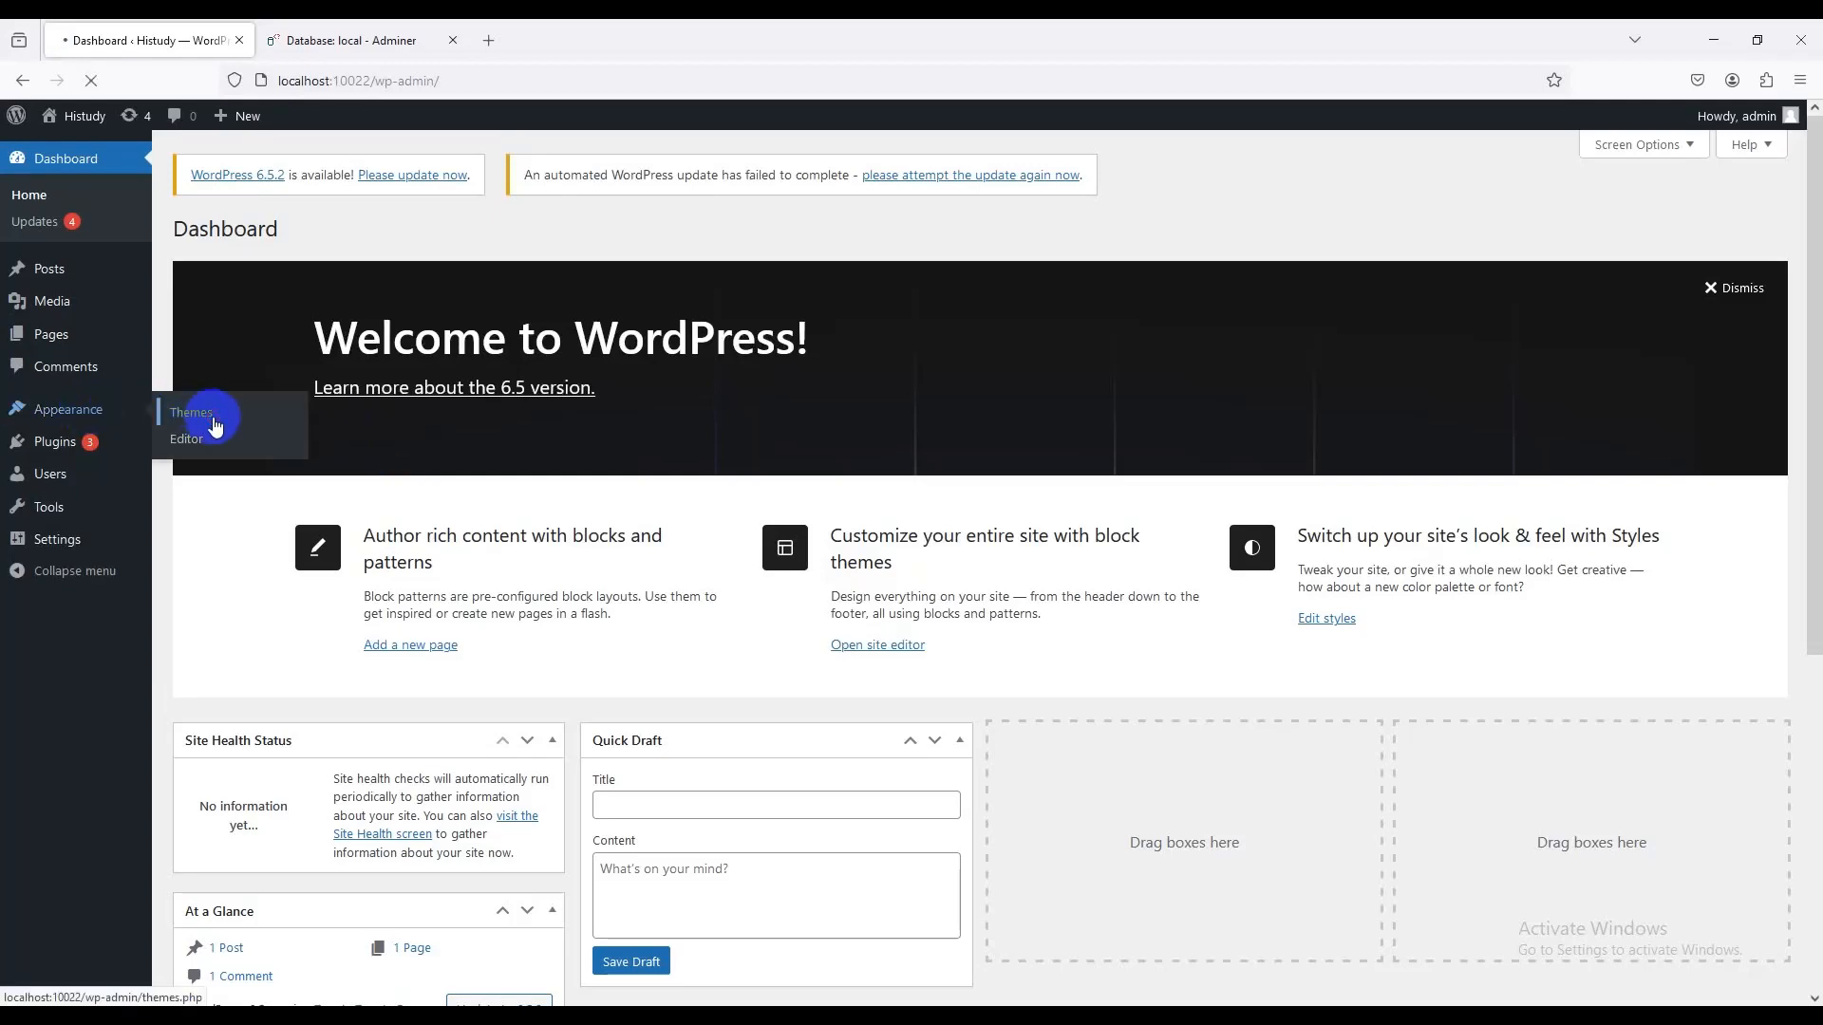
Select histudy.zip from Downloads as the theme archive to upload via Add Themes
{"action": "left_click", "coordinate": [190, 414]}
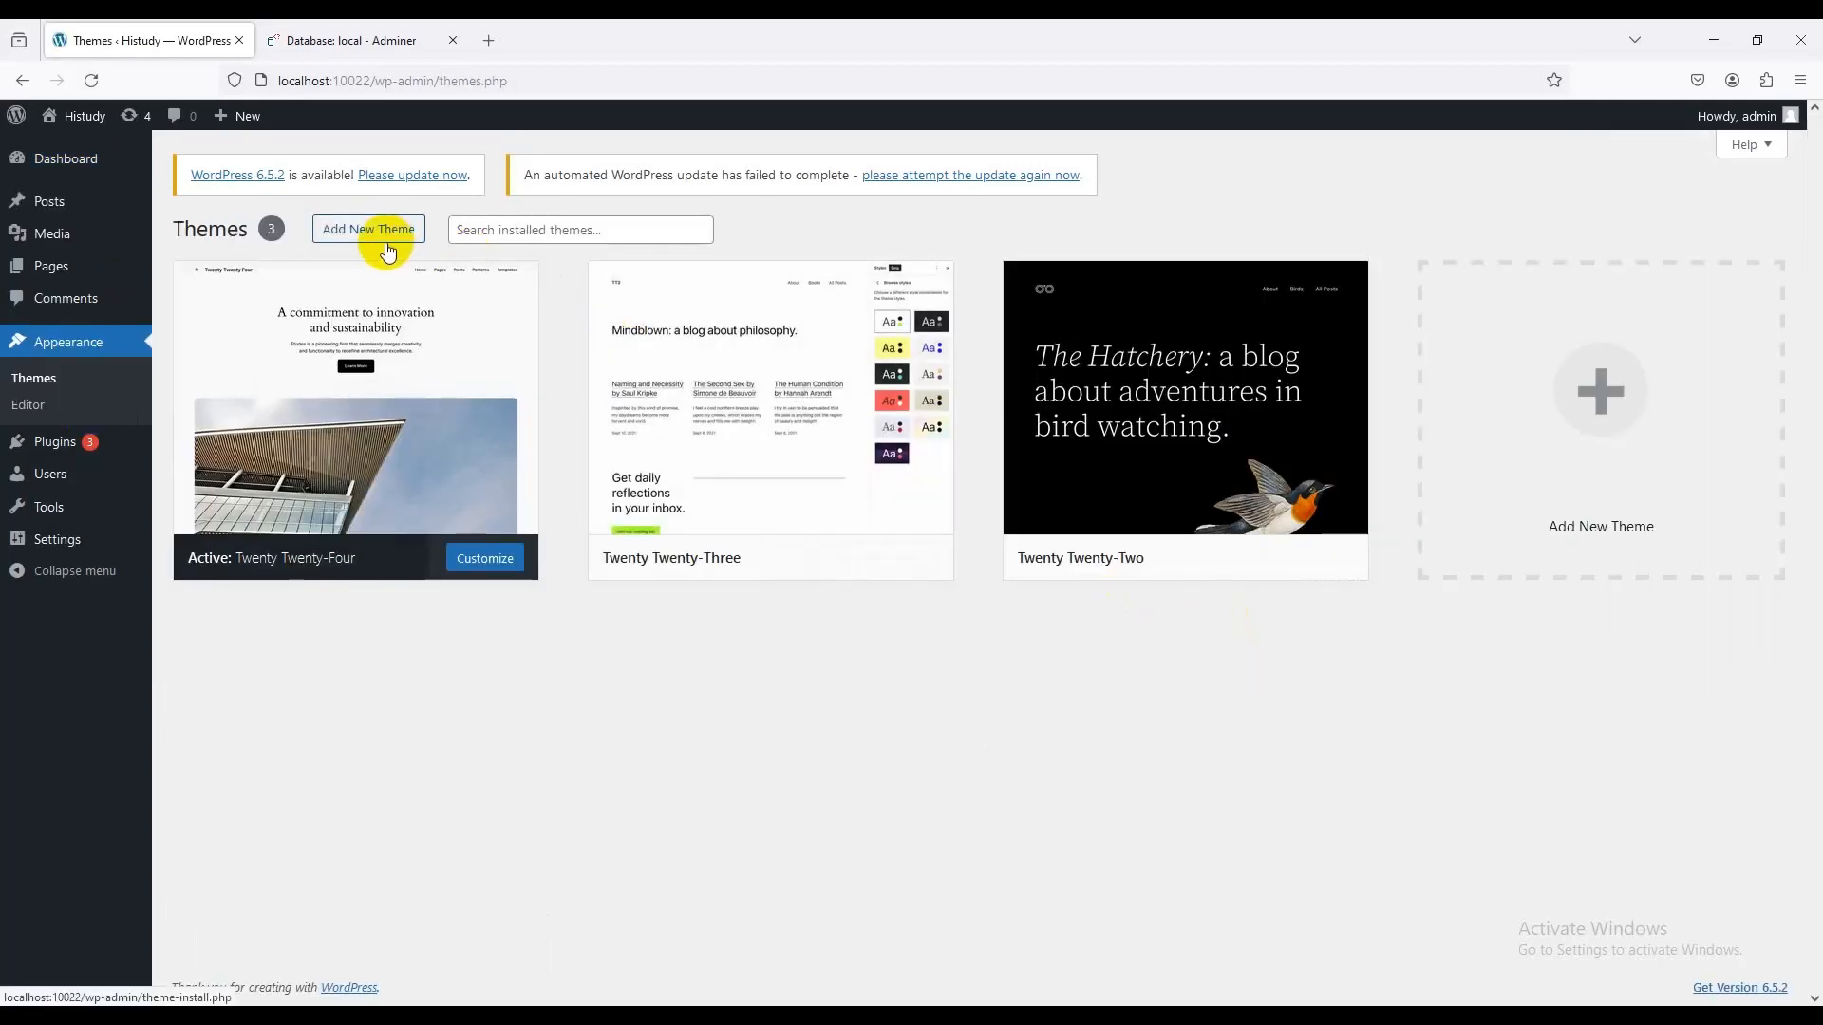
{"action": "left_click", "coordinate": [366, 229]}
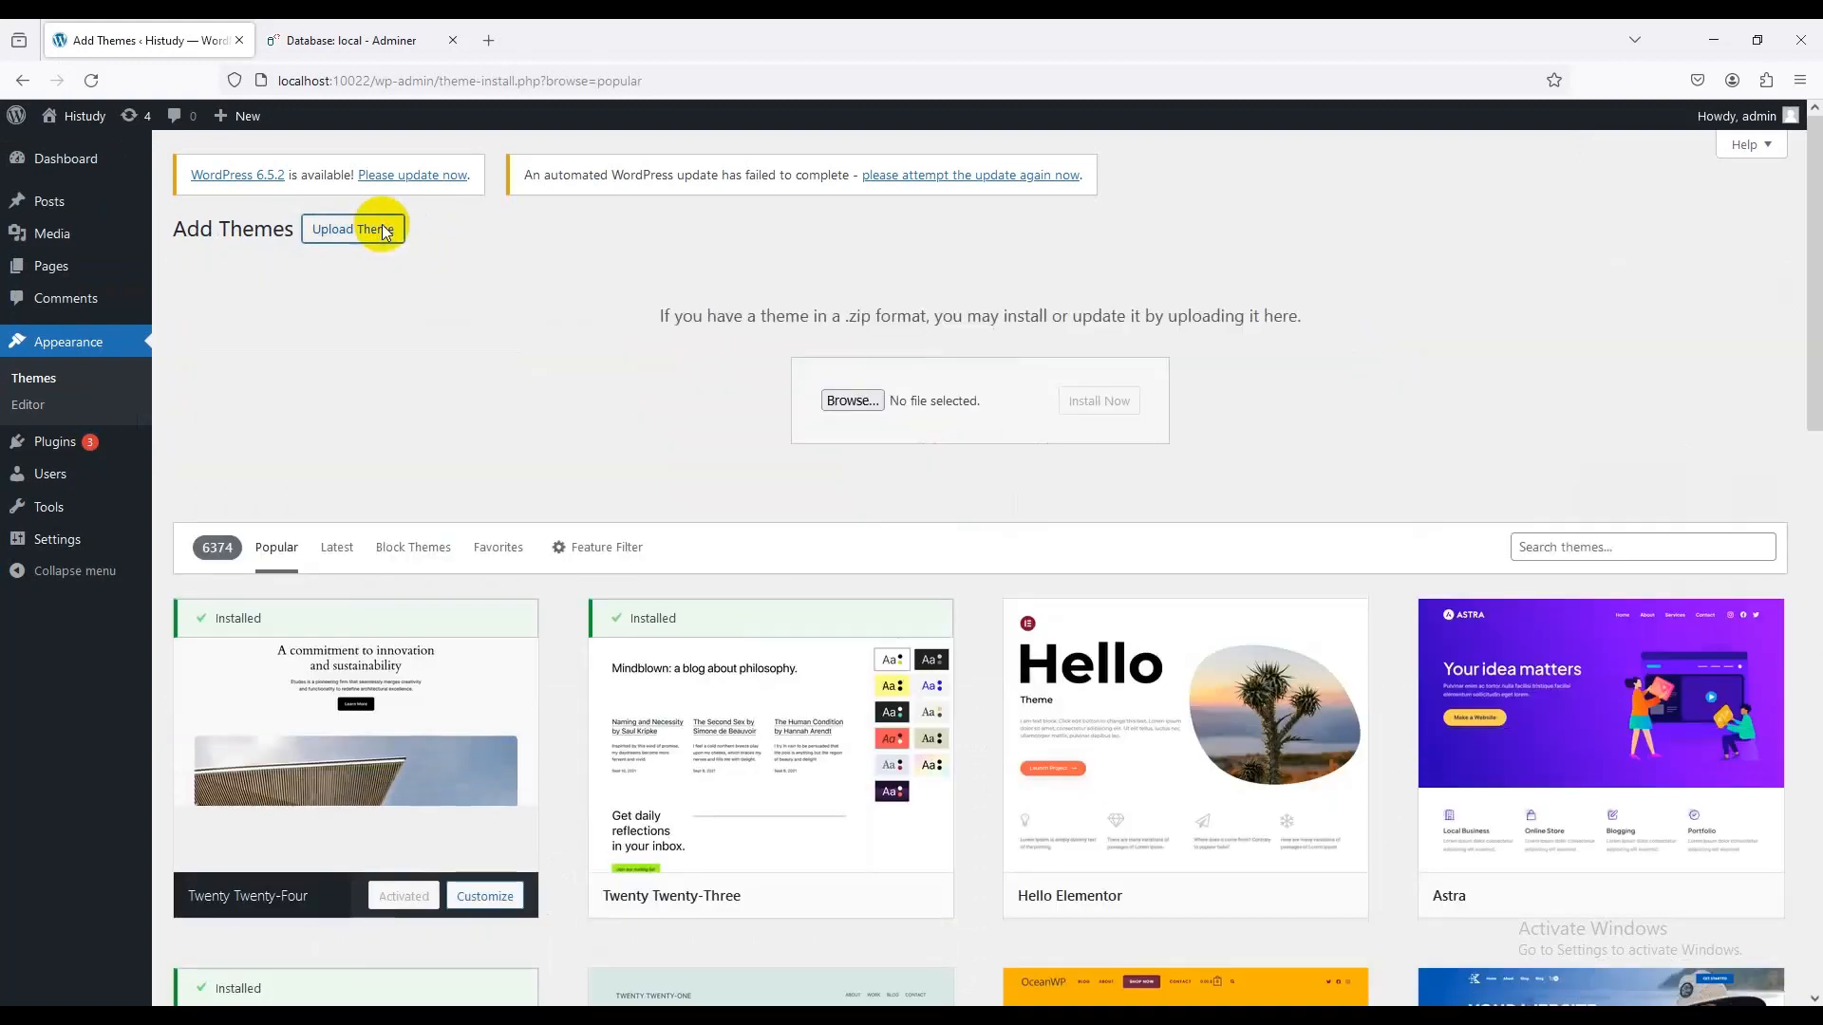
{"action": "left_click", "coordinate": [851, 401]}
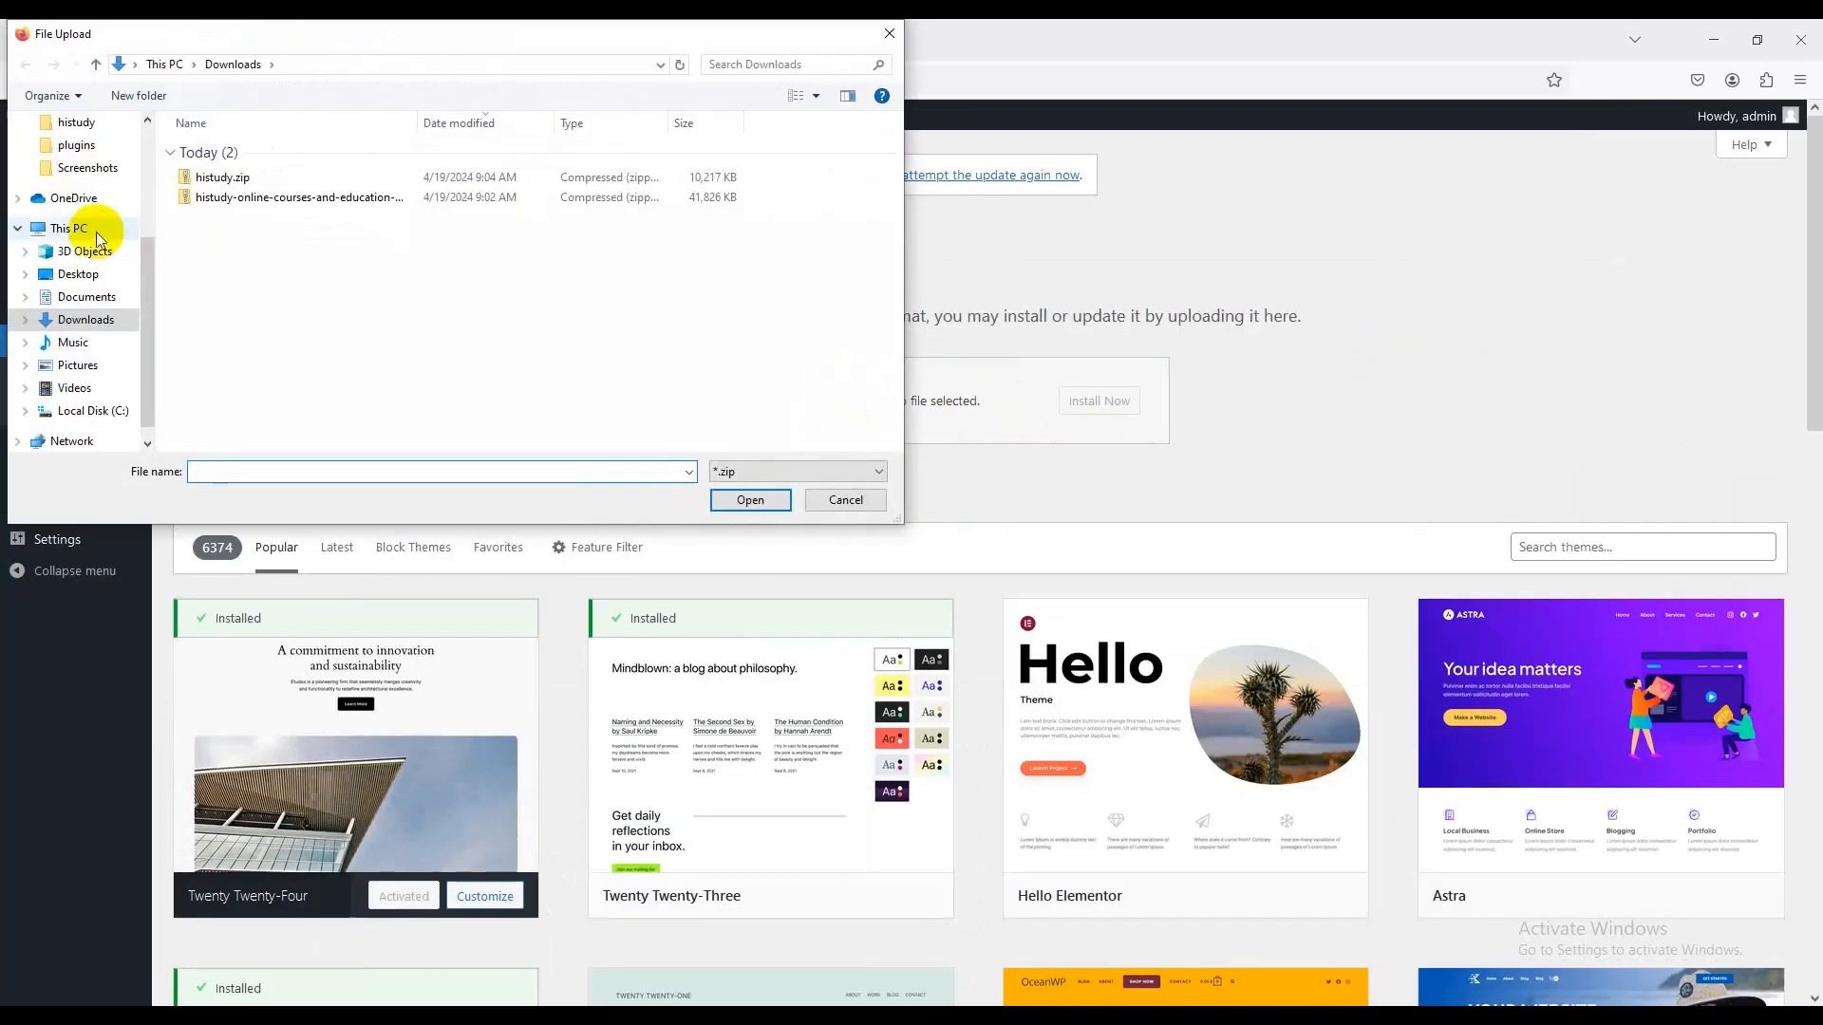
{"action": "left_click", "coordinate": [222, 176]}
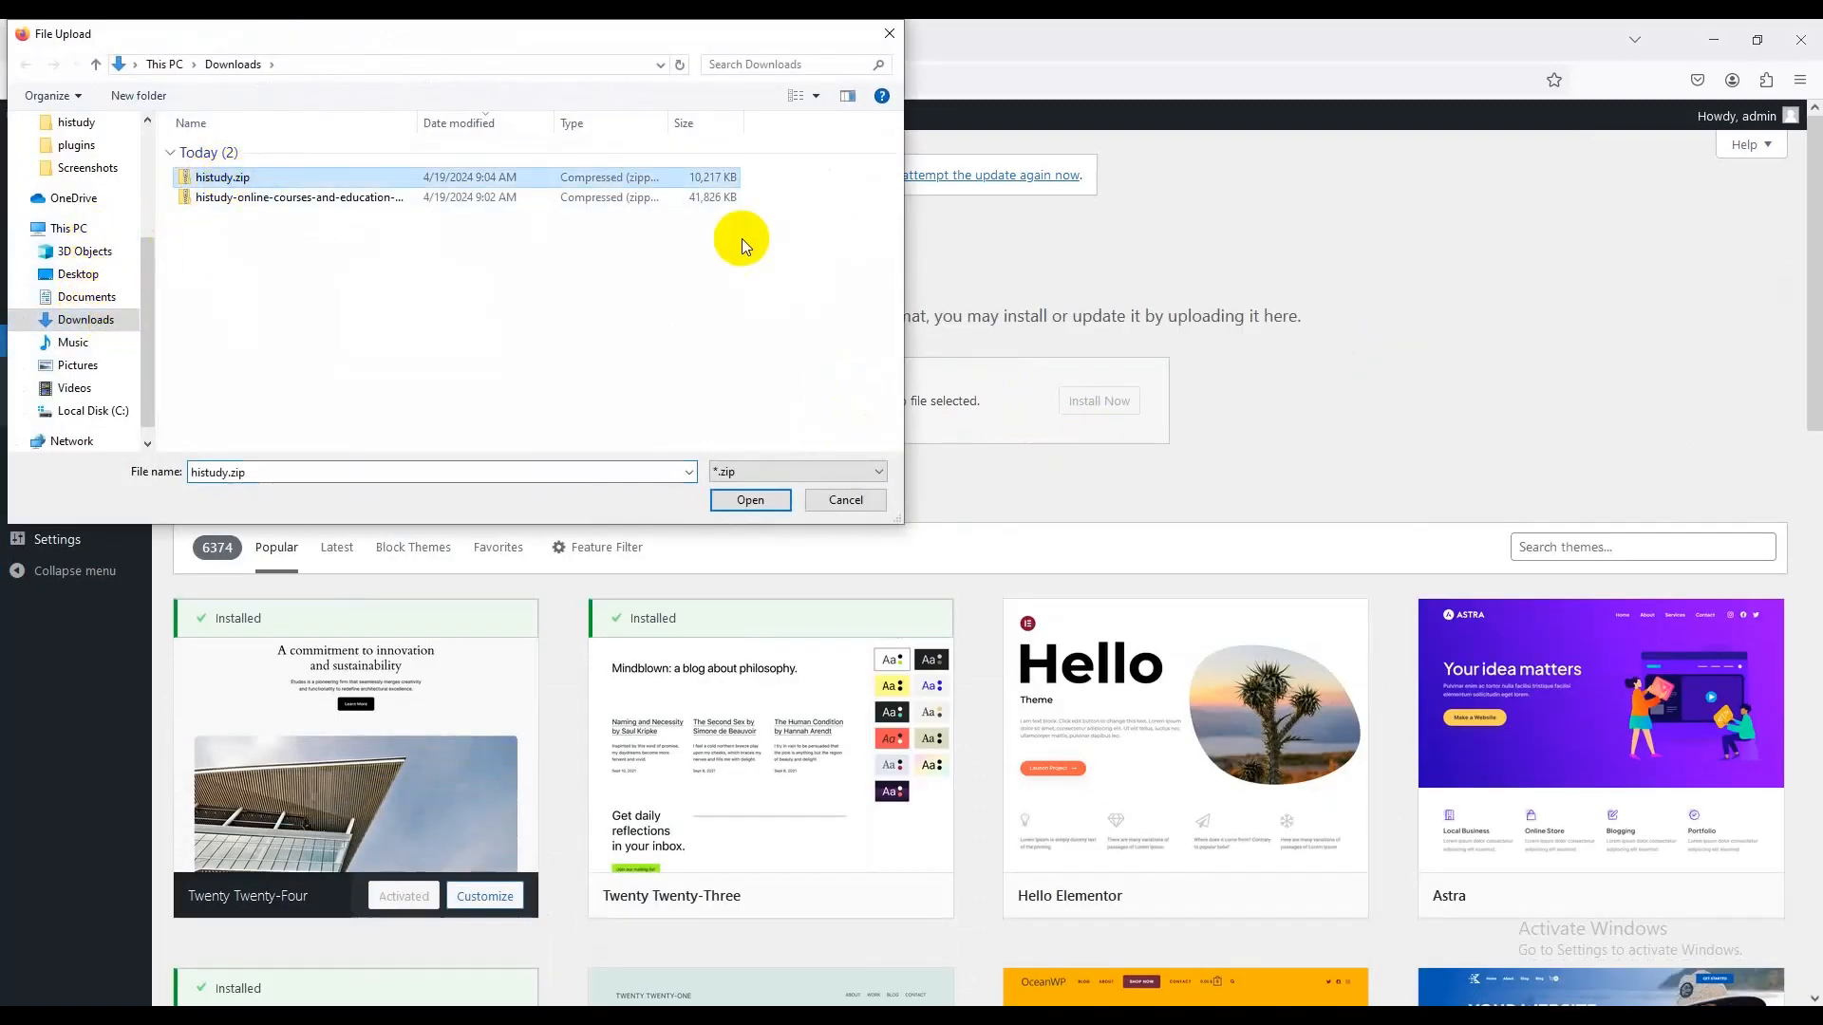
{"action": "left_click", "coordinate": [750, 499]}
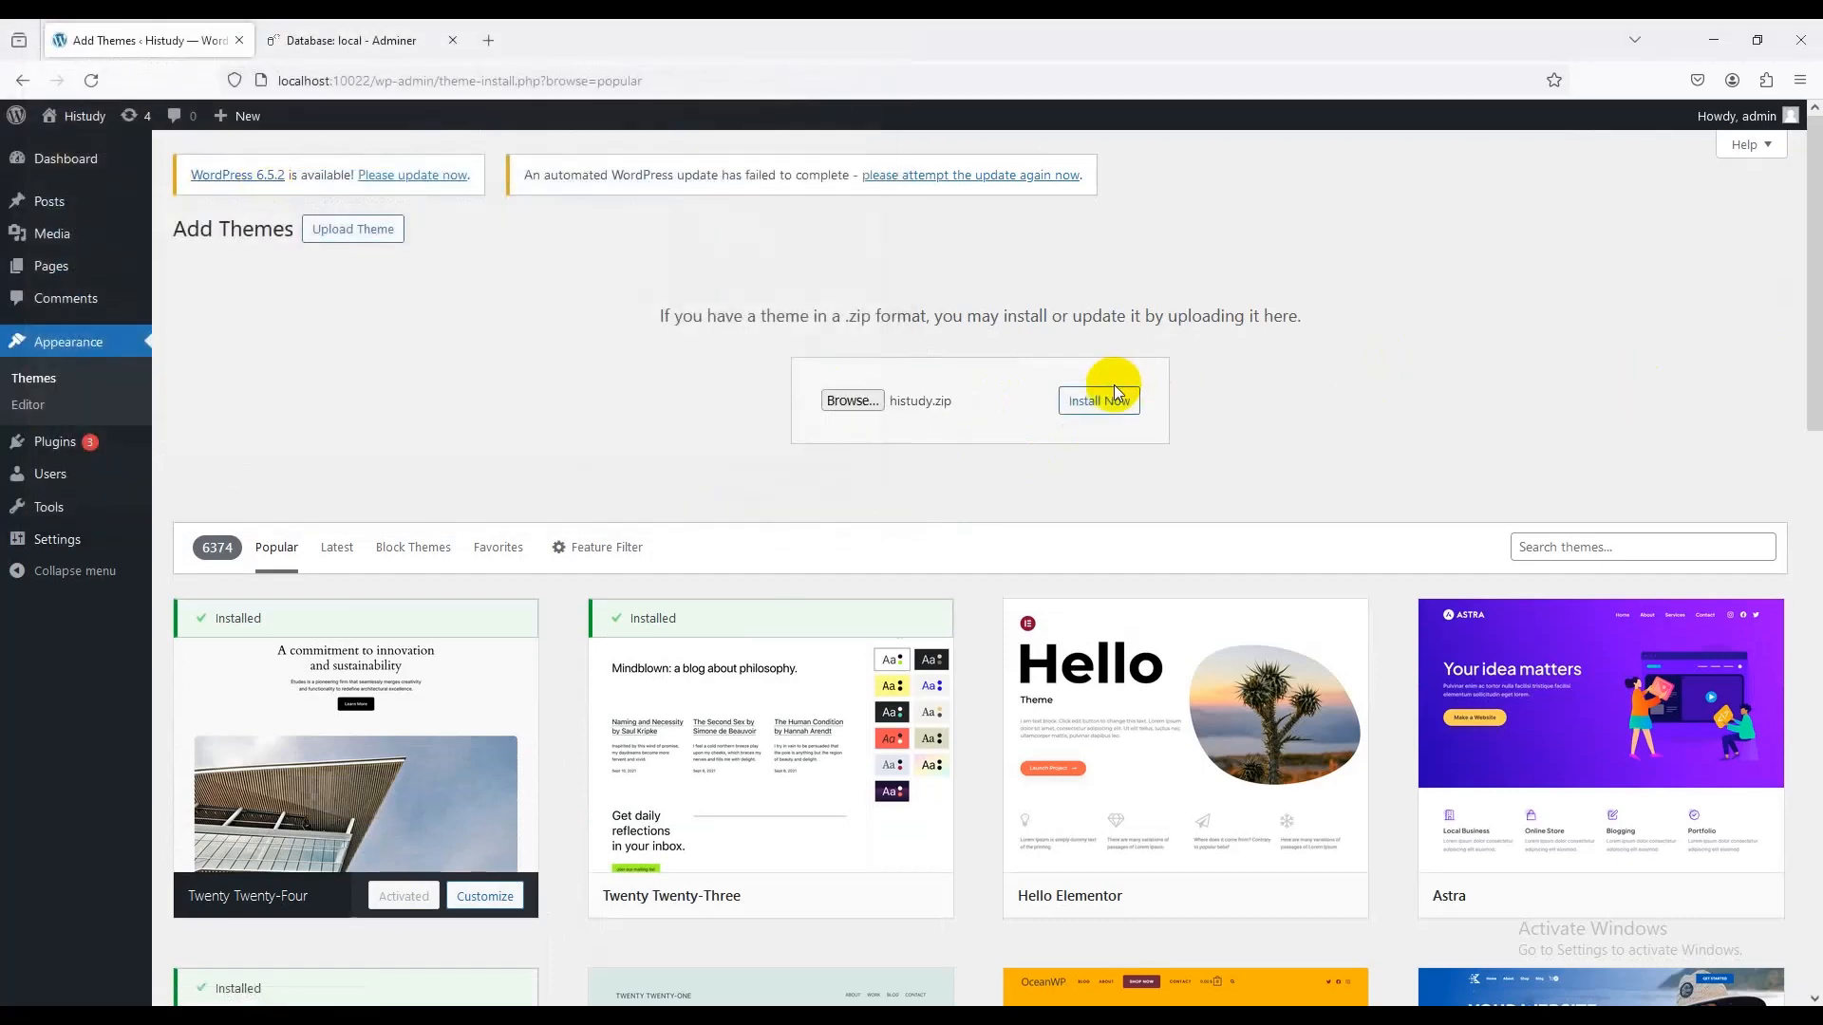
Install the Histudy theme from histudy.zip and activate it as the site theme
{"action": "left_click", "coordinate": [1097, 400]}
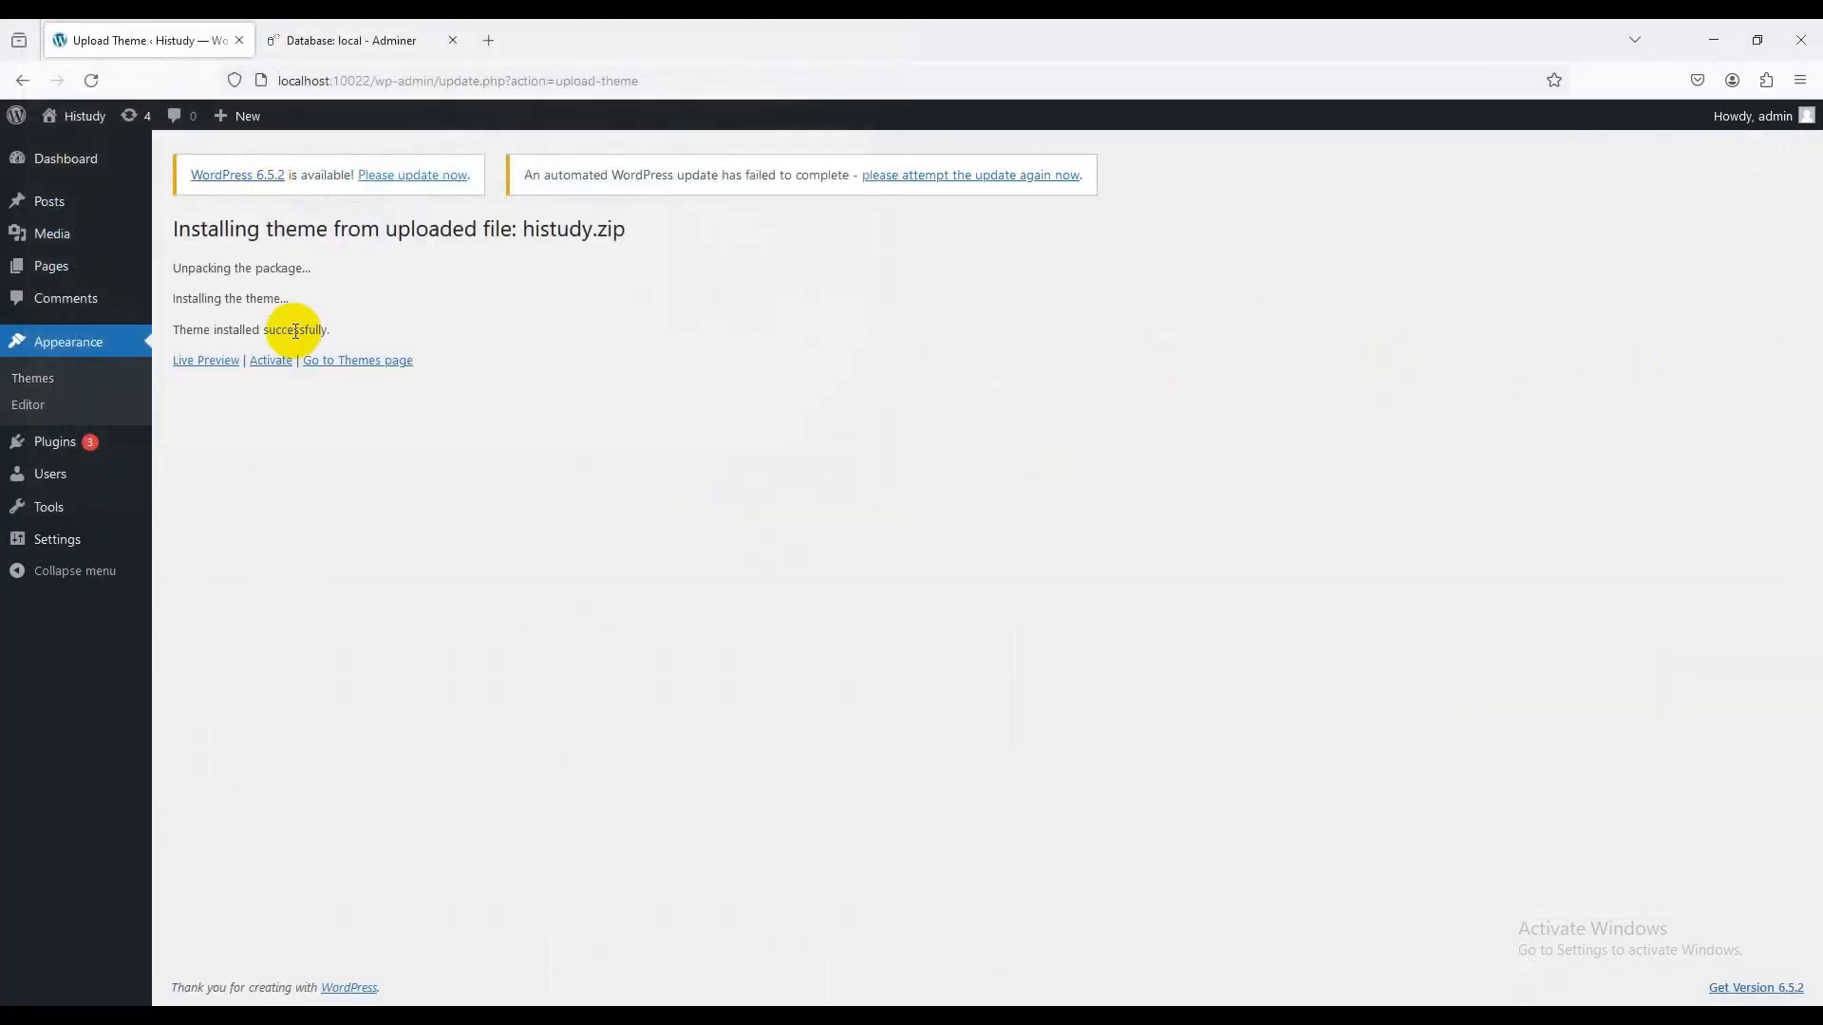
{"action": "mouse_move", "coordinate": [331, 291]}
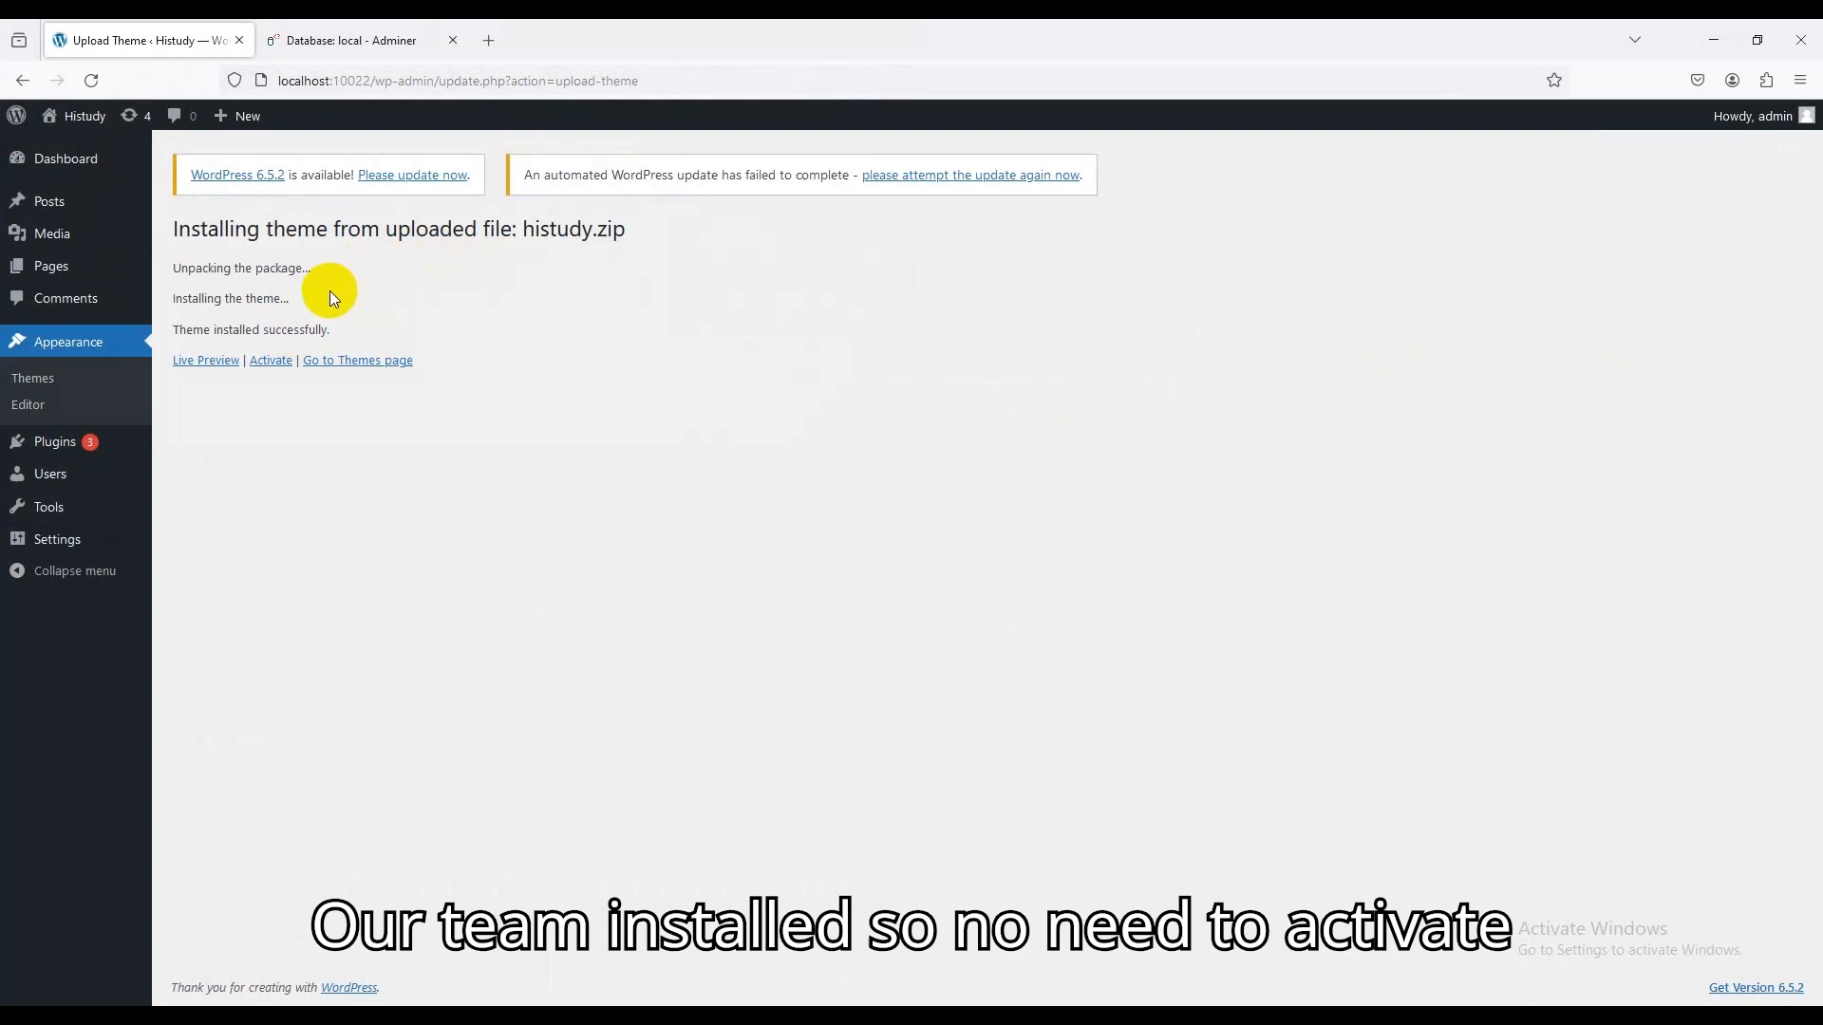
{"action": "mouse_move", "coordinate": [277, 293]}
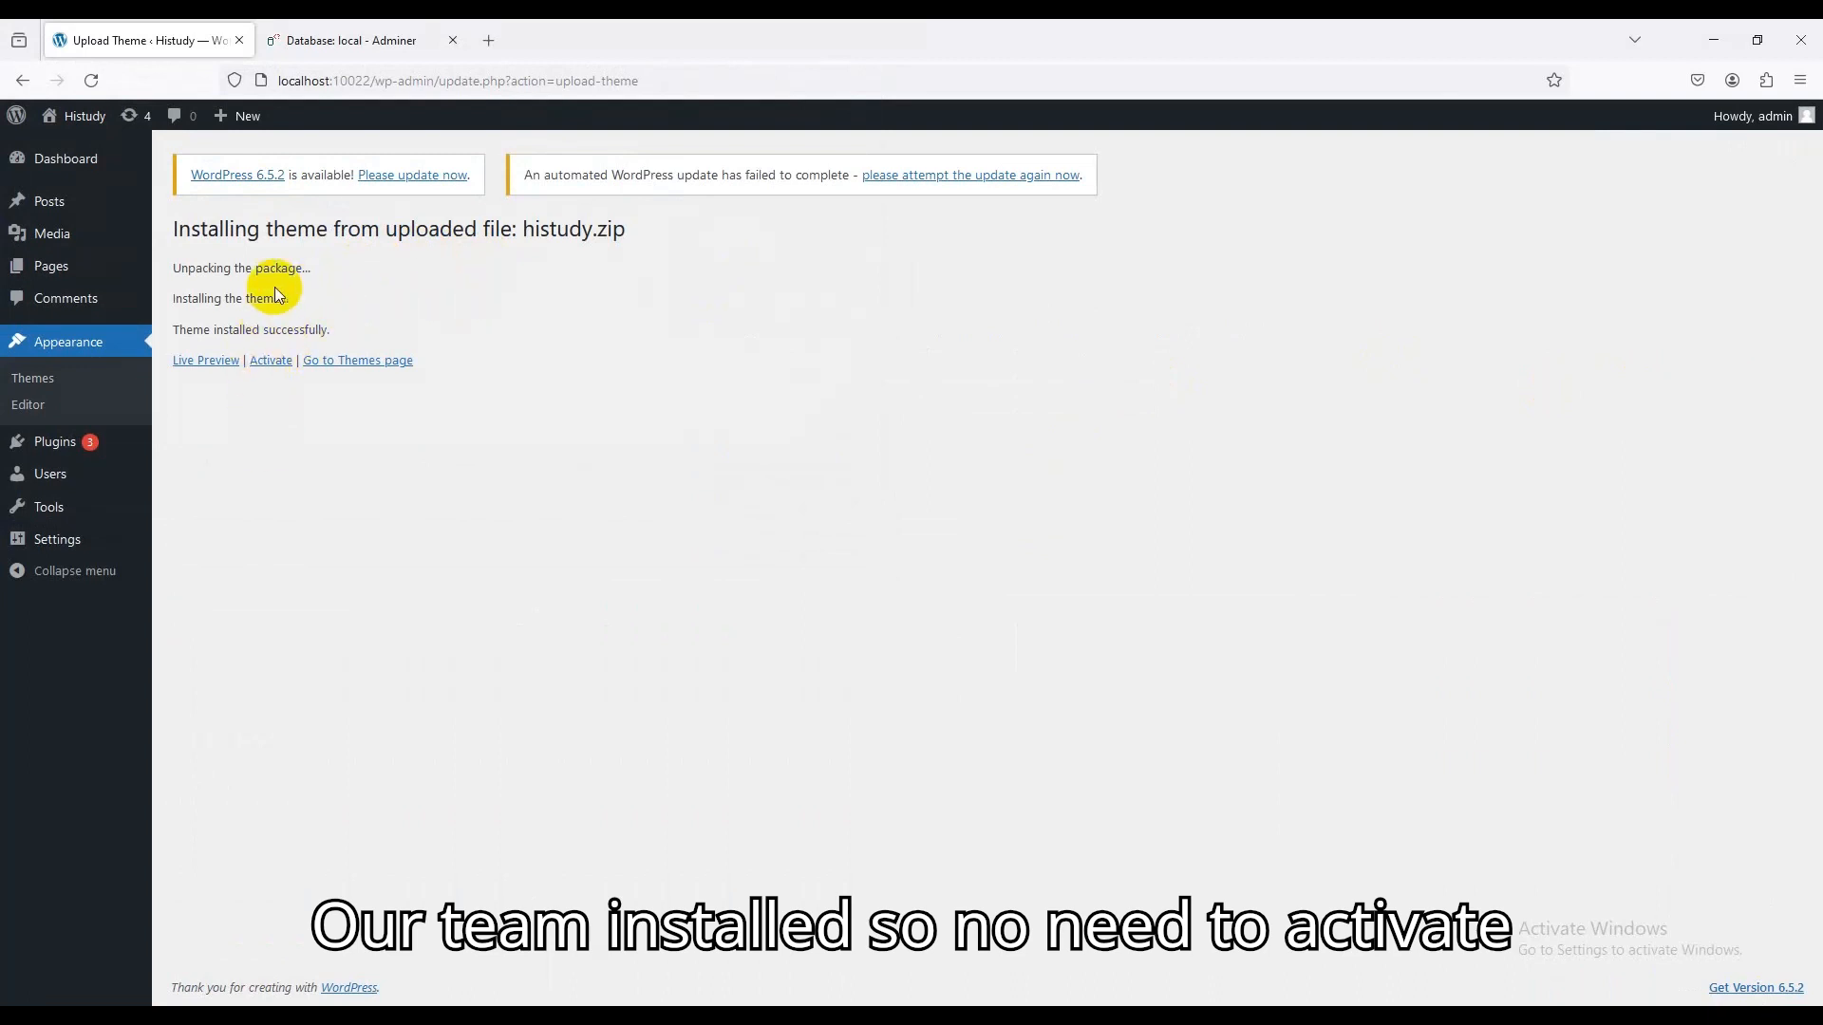
{"action": "left_click", "coordinate": [269, 359]}
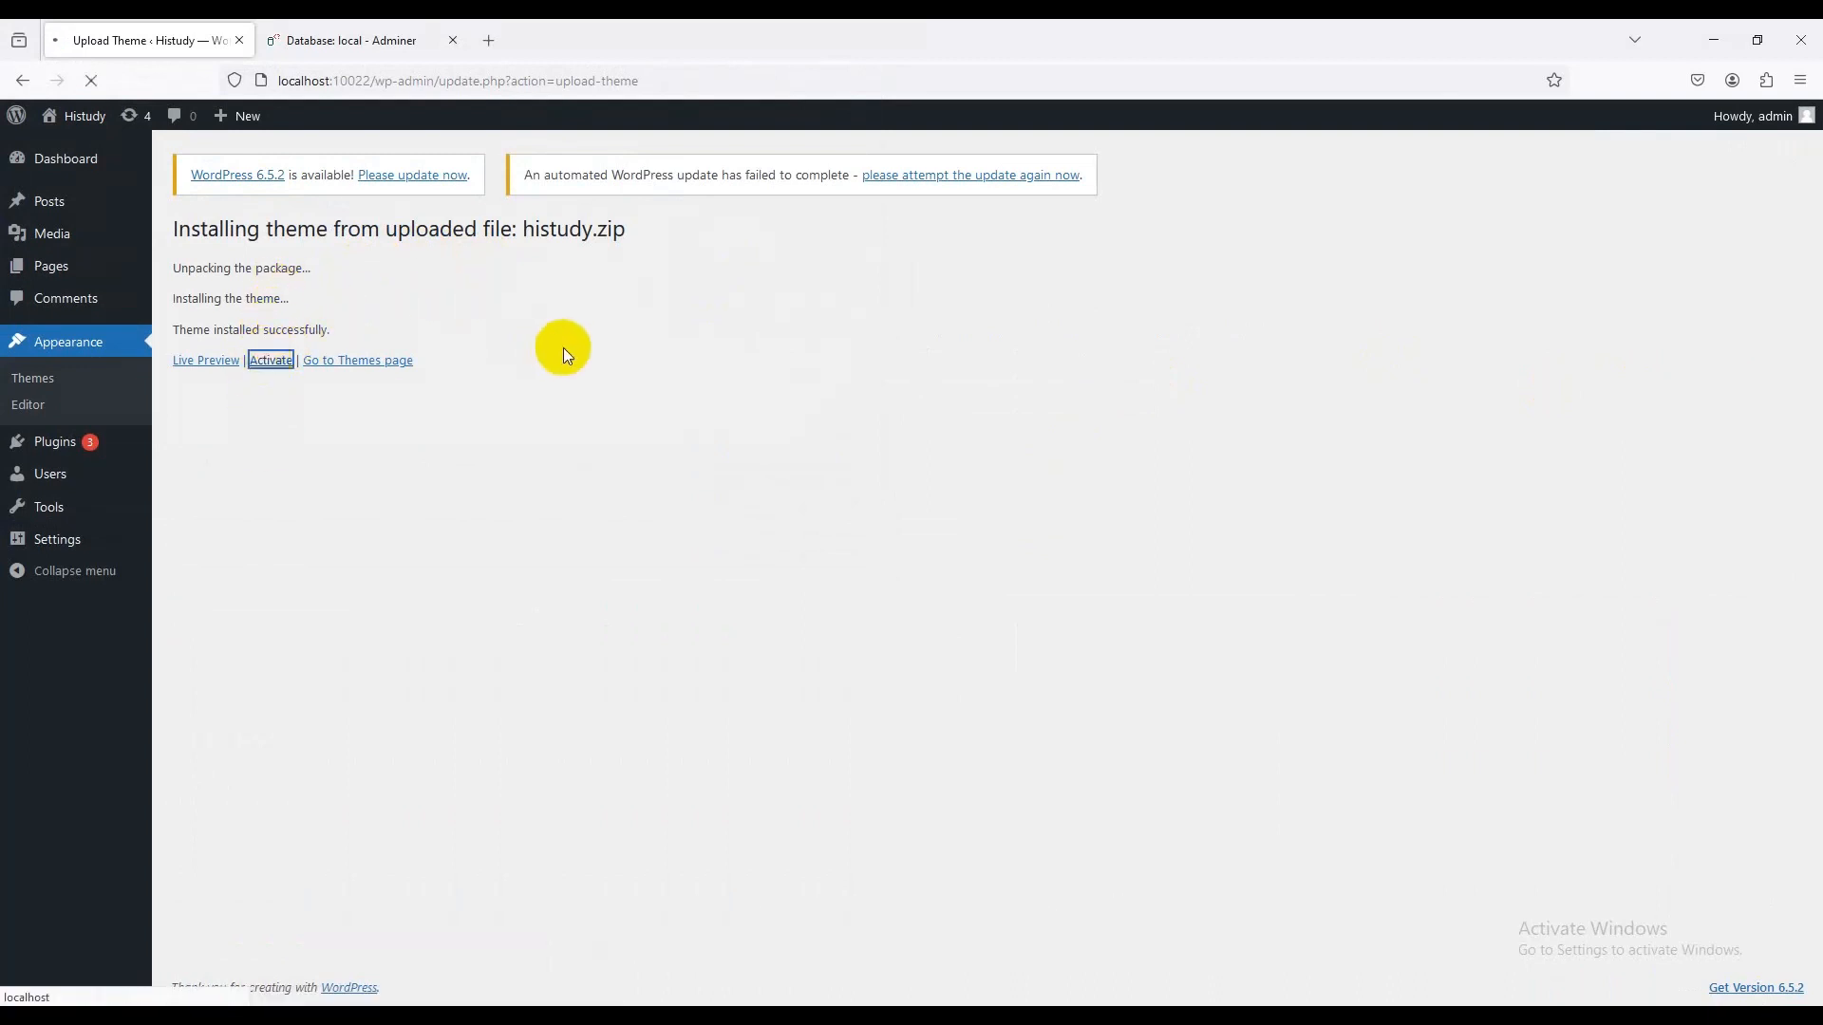
{"action": "mouse_move", "coordinate": [444, 323]}
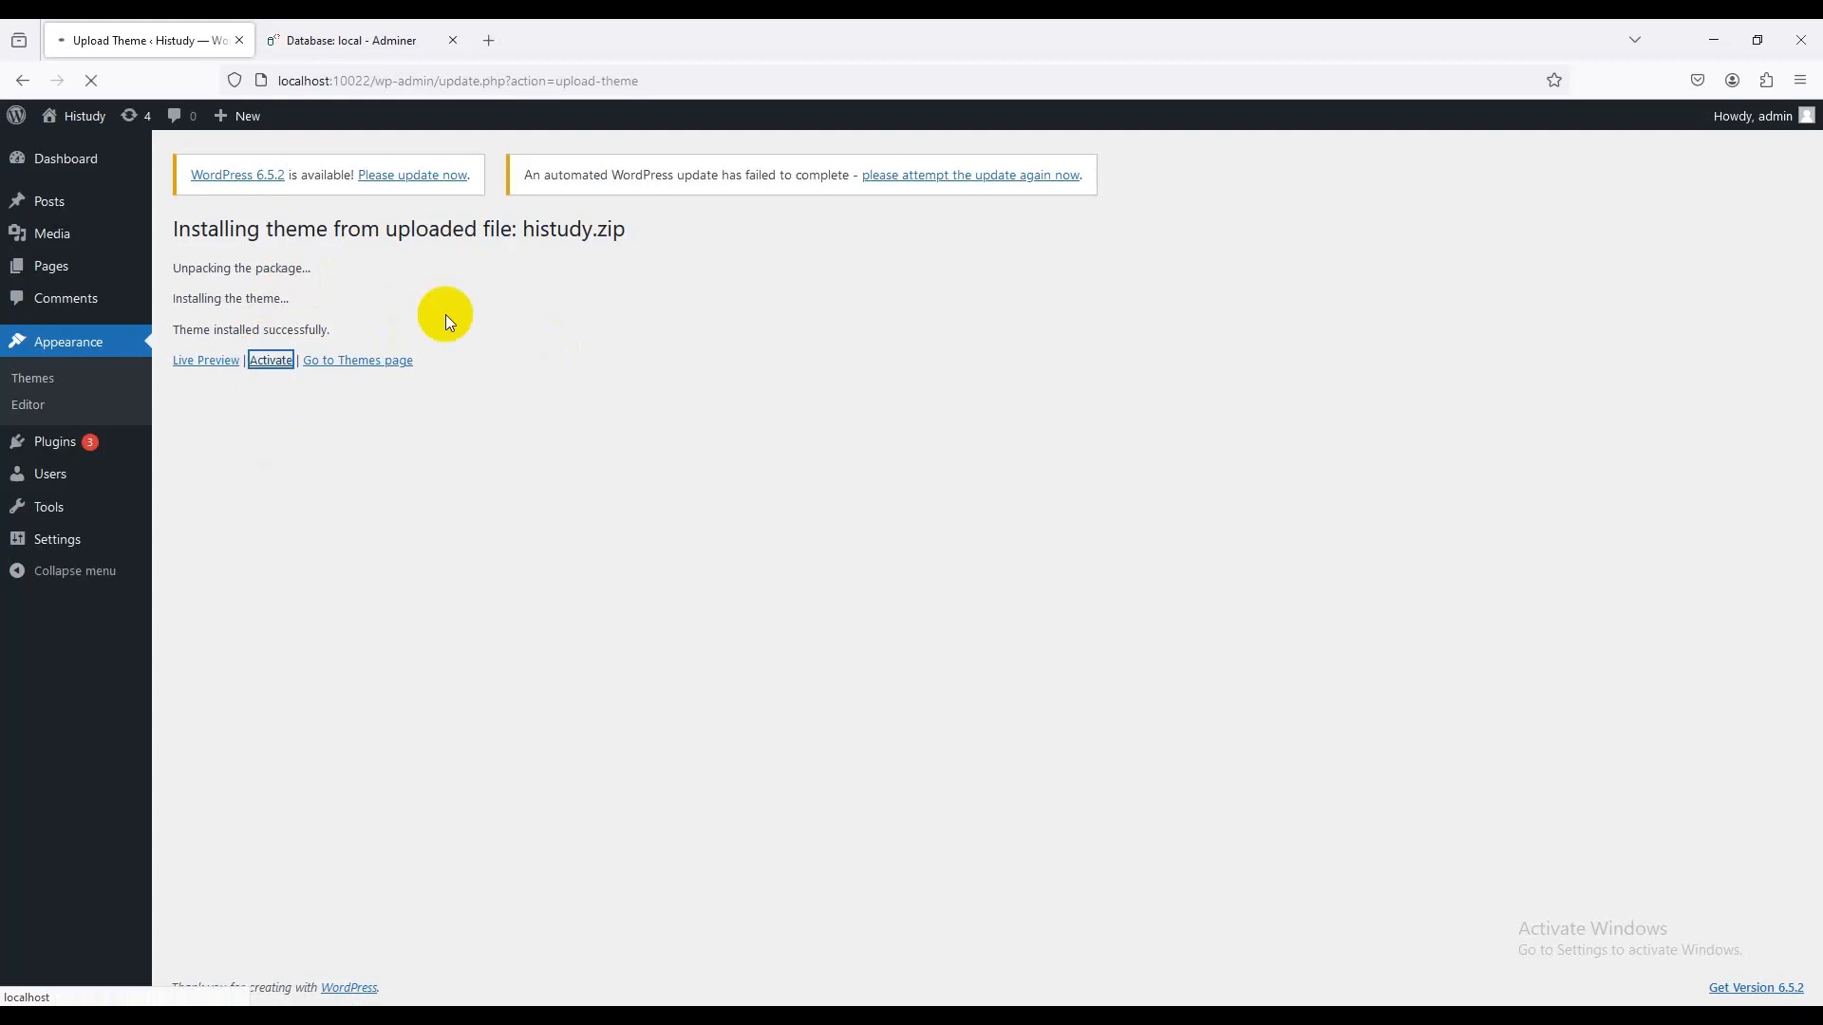
{"action": "left_click", "coordinate": [267, 361]}
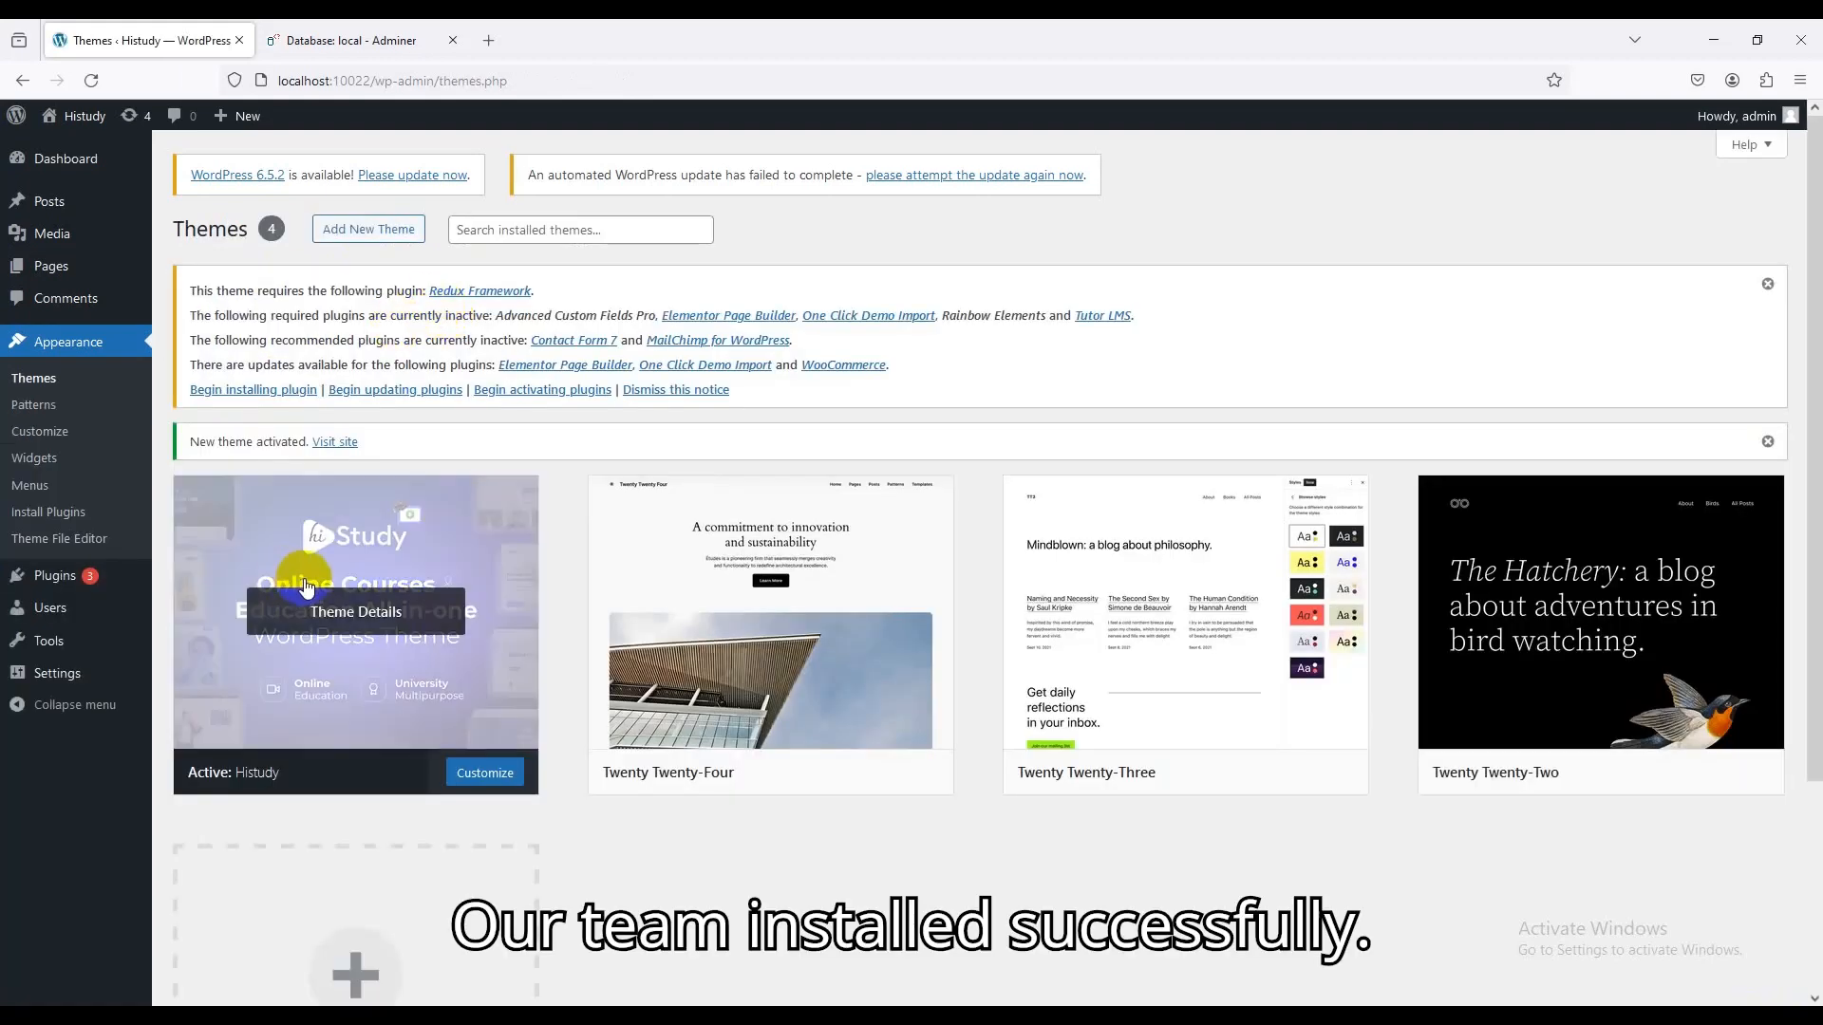
{"action": "mouse_move", "coordinate": [448, 452]}
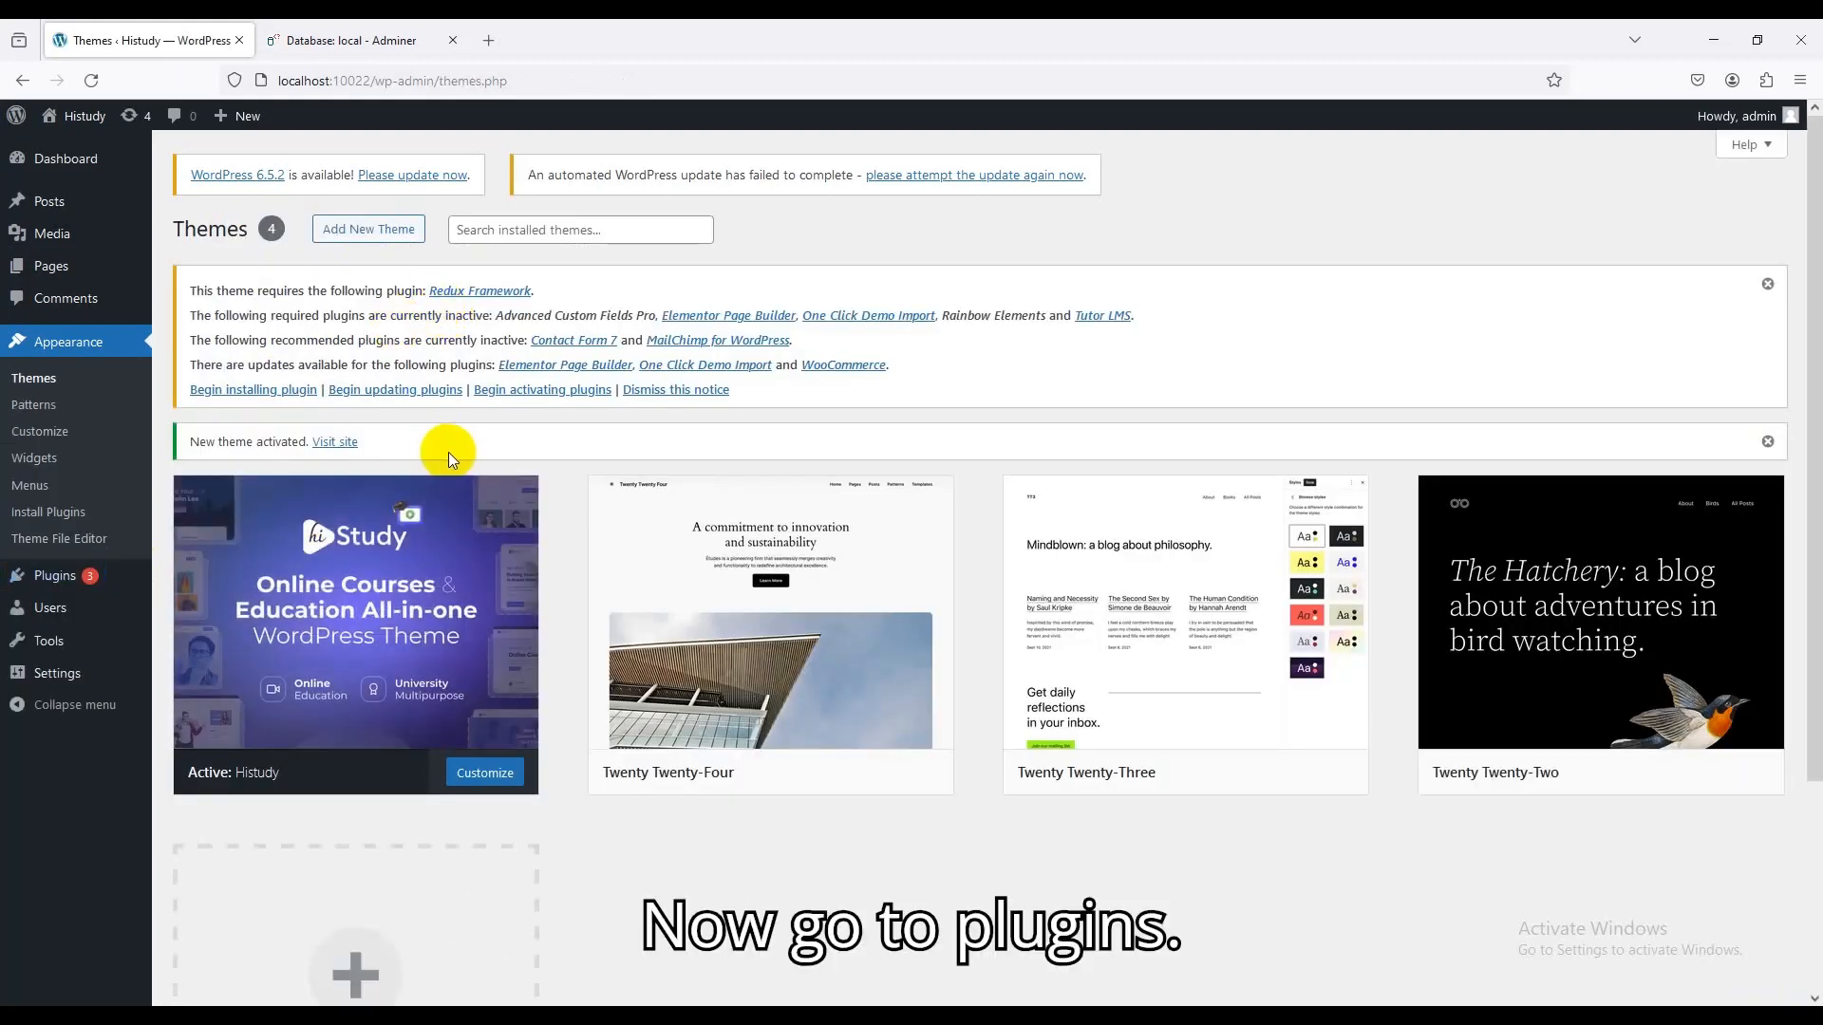
From the Plugins notice, bulk-install all nine Histudy required and recommended plugins
{"action": "left_click", "coordinate": [53, 578]}
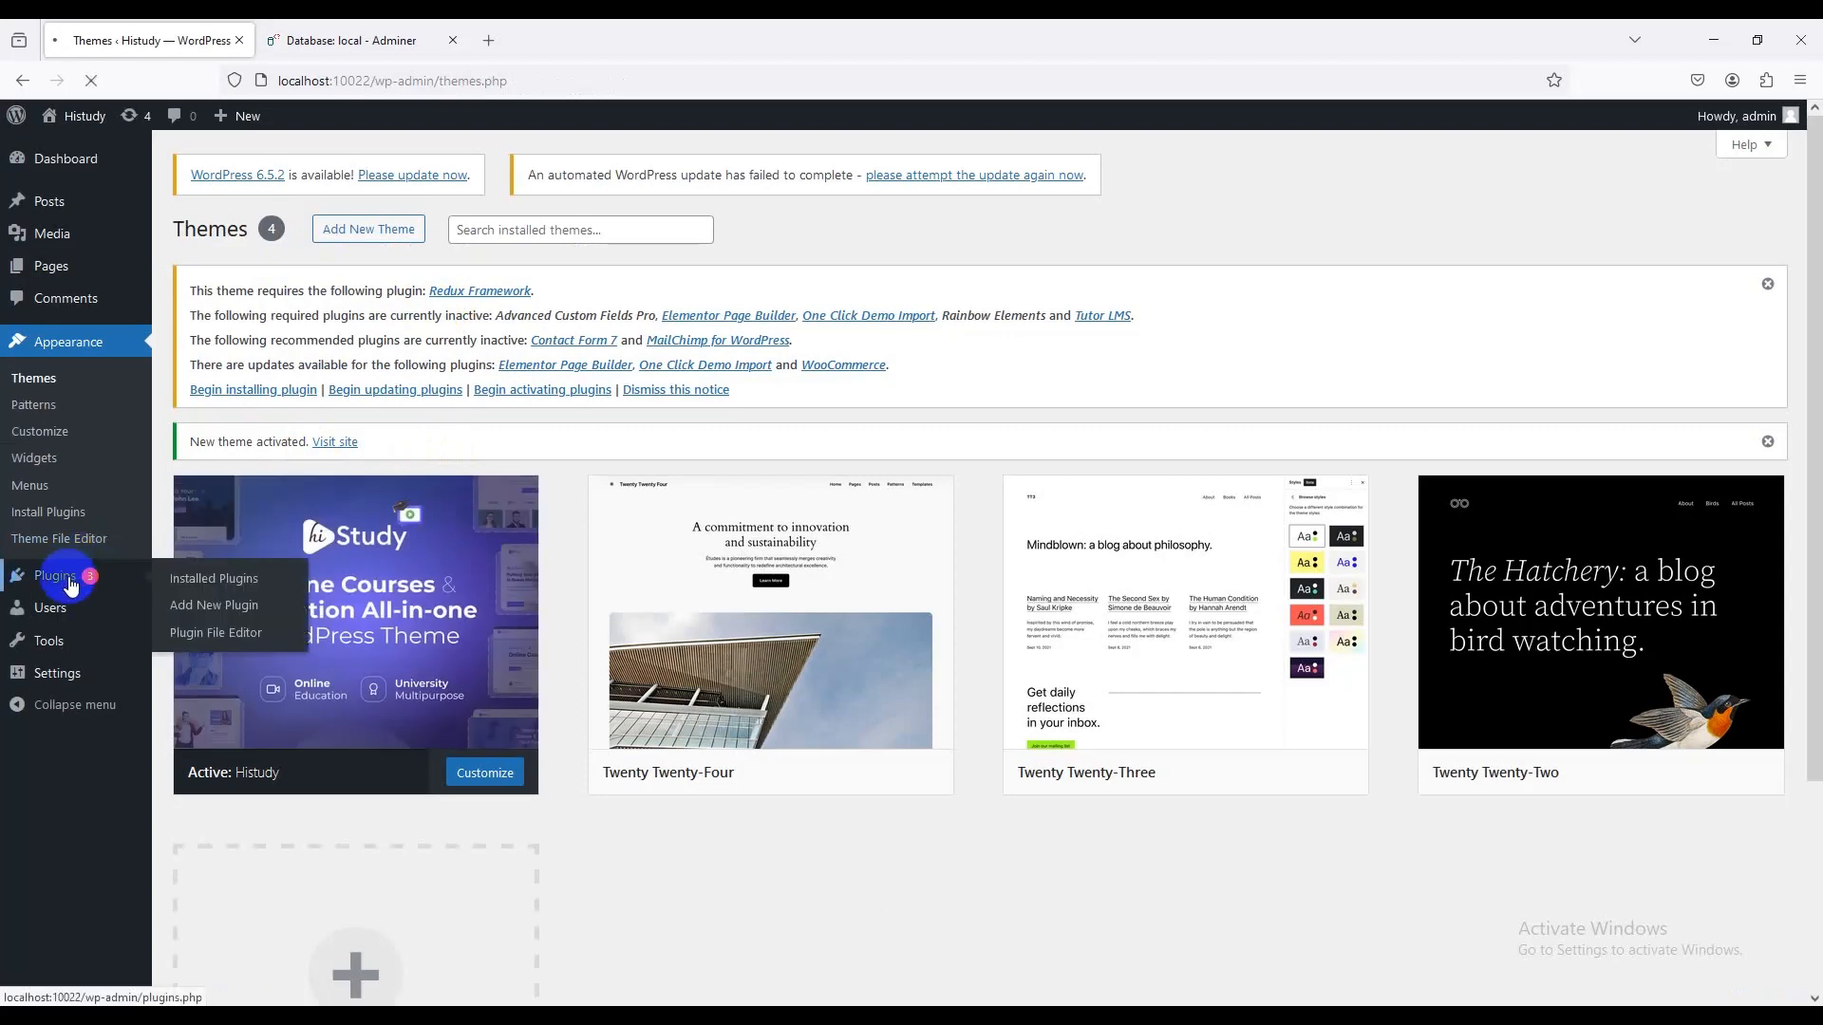
{"action": "left_click", "coordinate": [215, 581]}
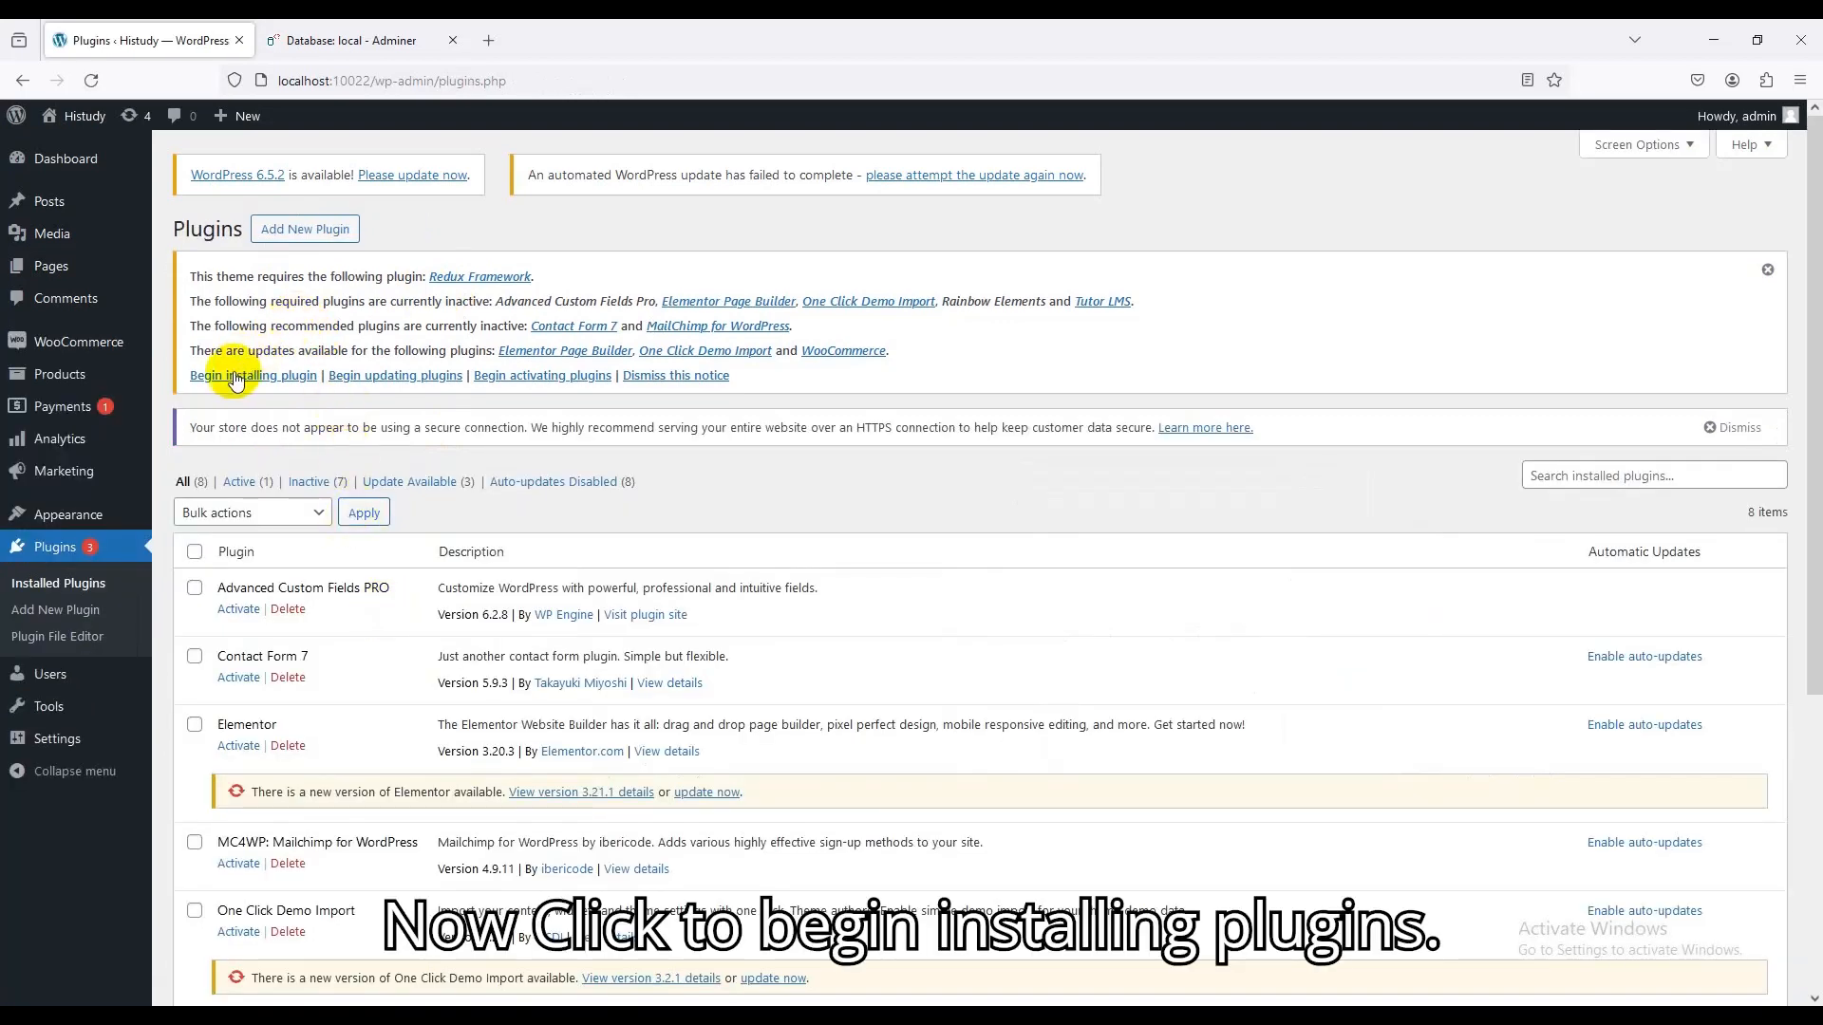
{"action": "left_click", "coordinate": [253, 374]}
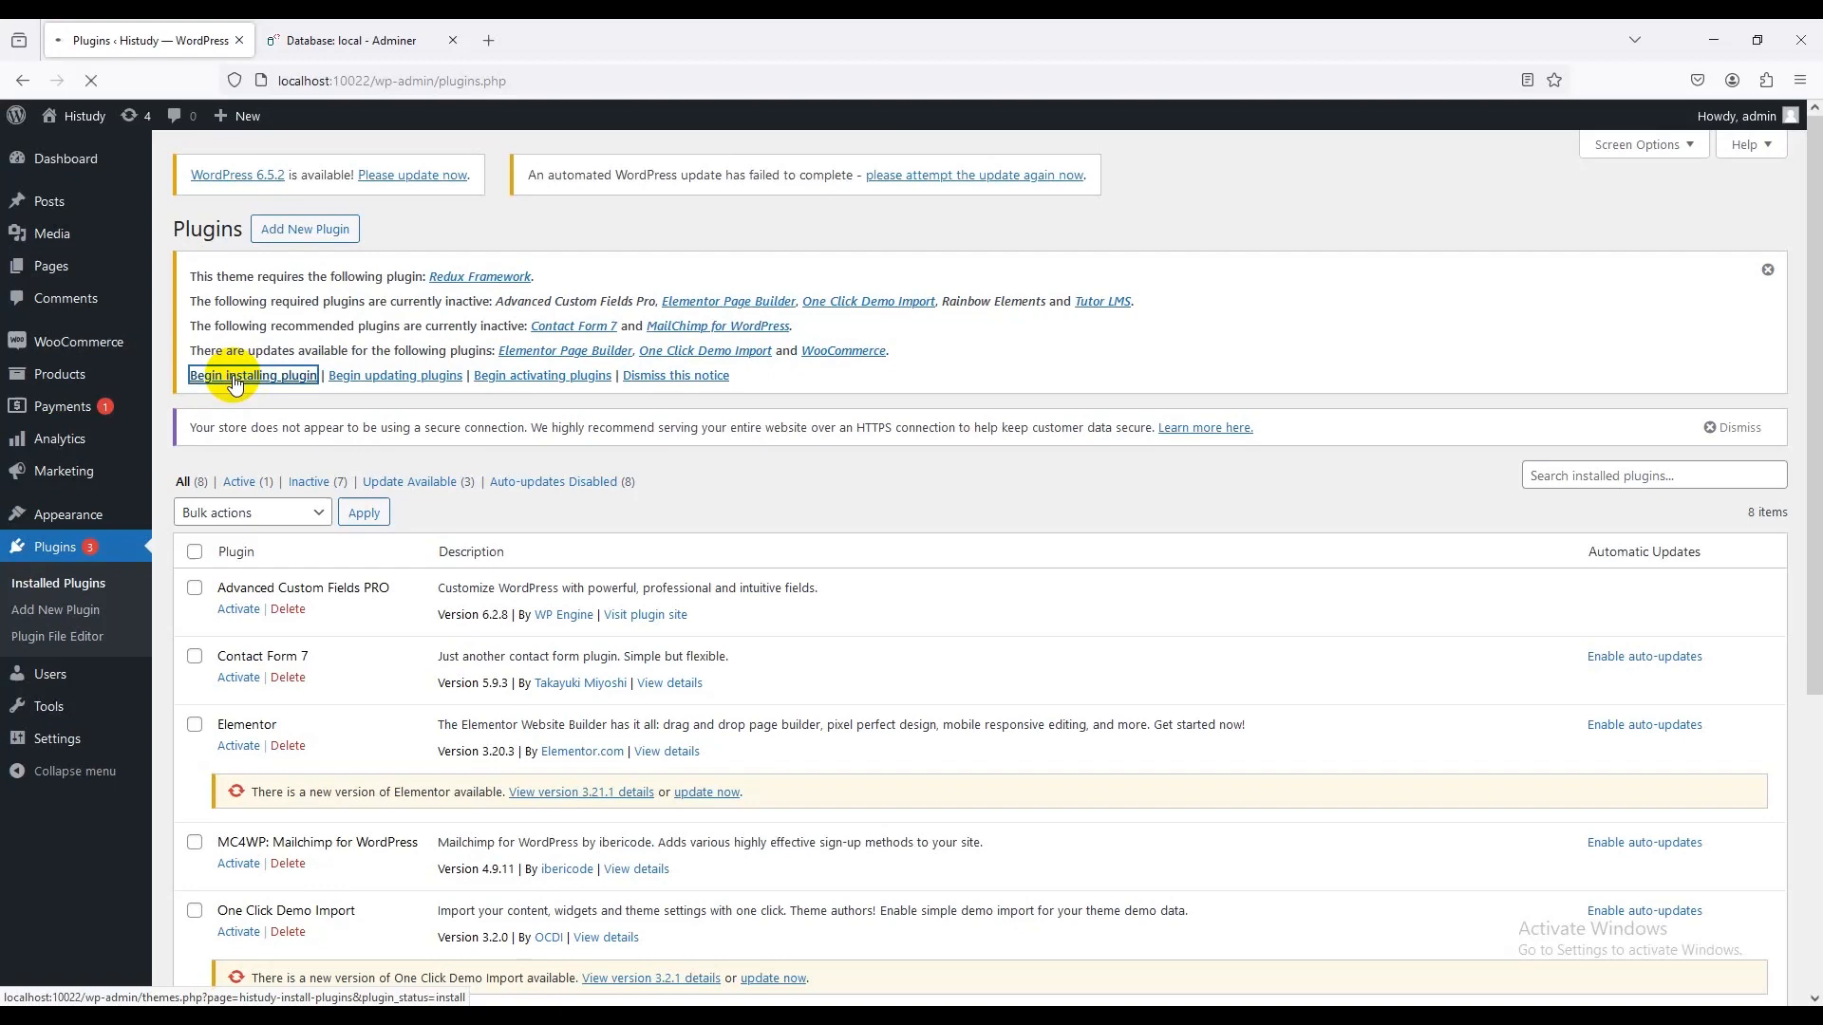
{"action": "left_click", "coordinate": [252, 374]}
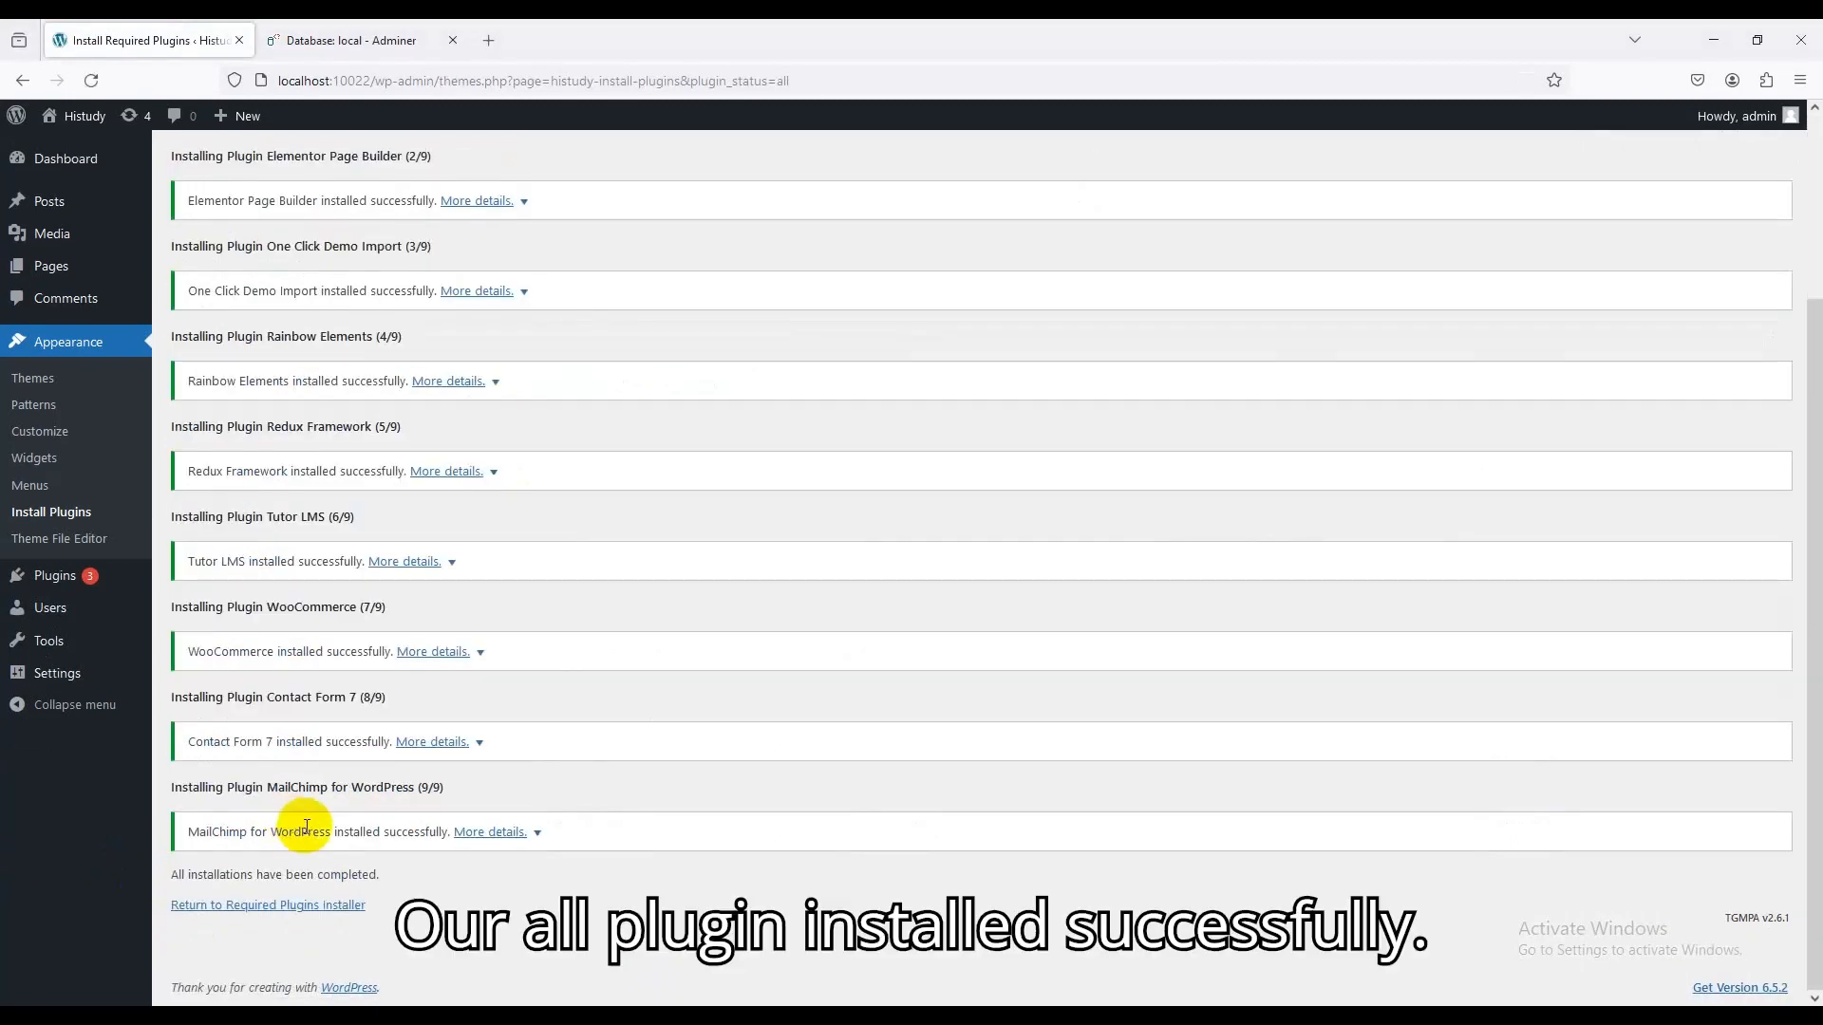
{"action": "mouse_move", "coordinate": [385, 858]}
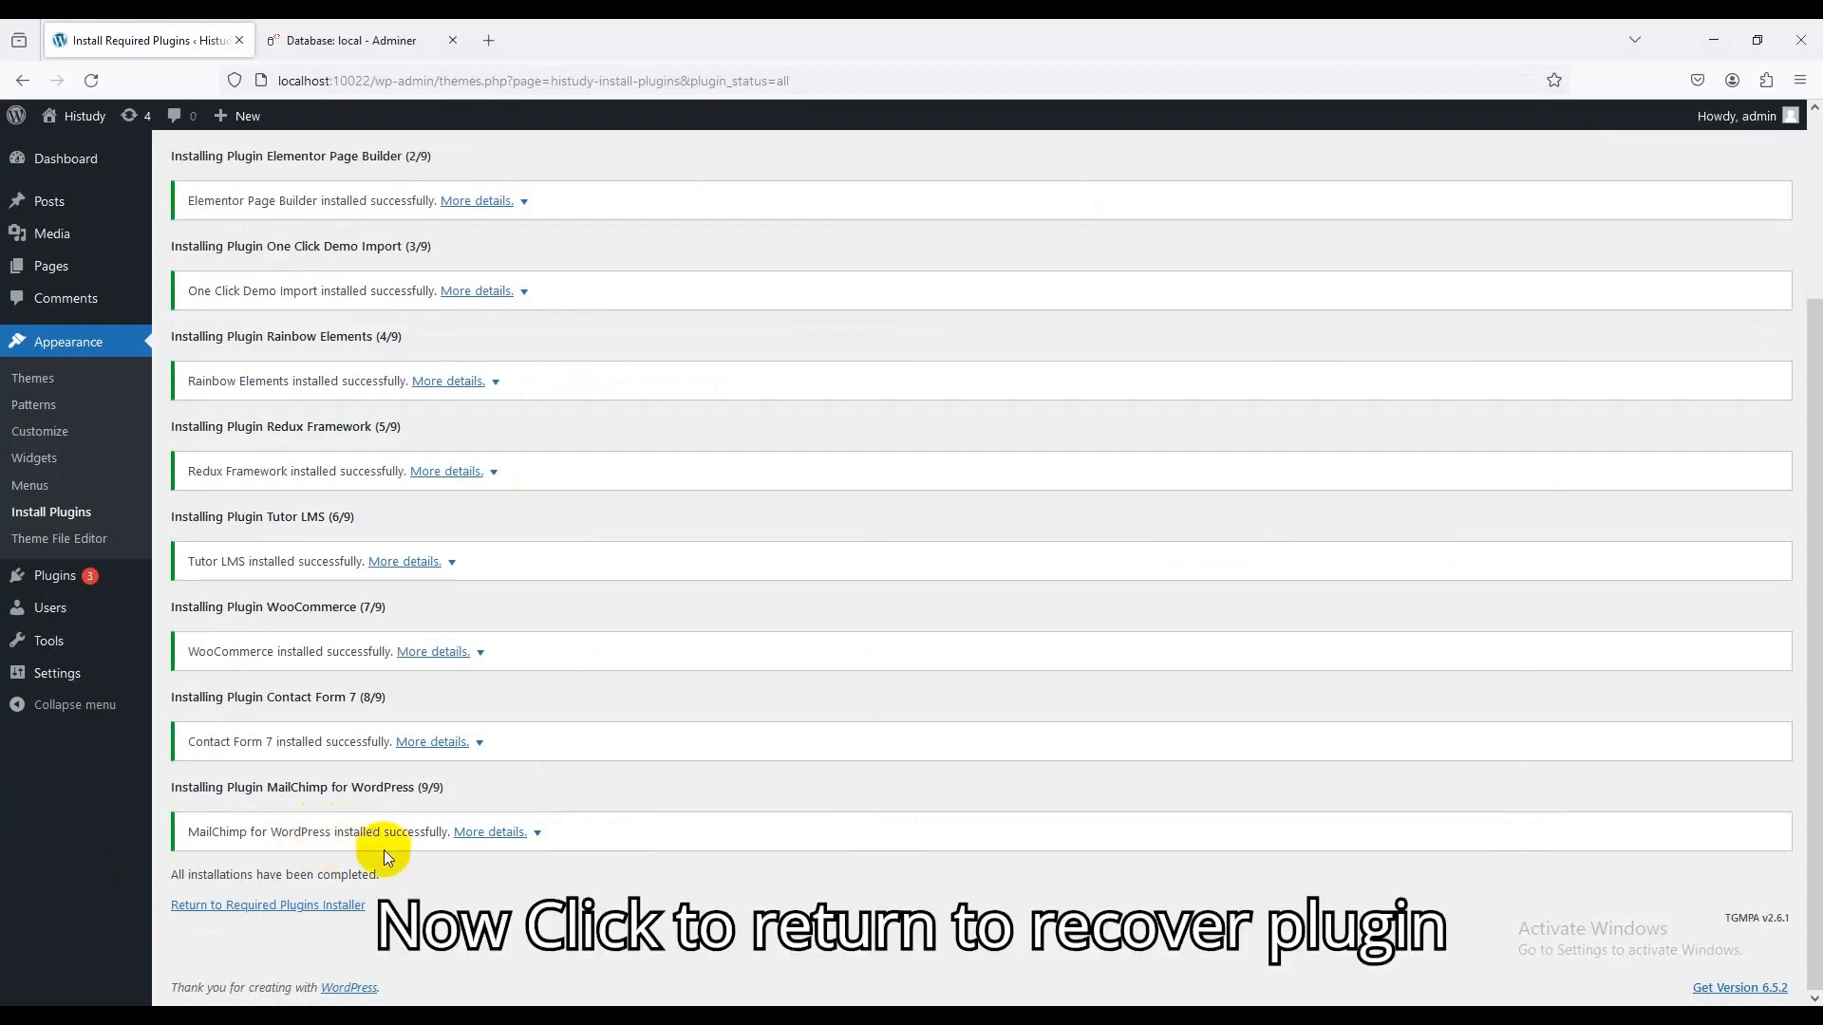
Check all eight installed plugins and choose Activate as the bulk action
{"action": "left_click", "coordinate": [266, 904]}
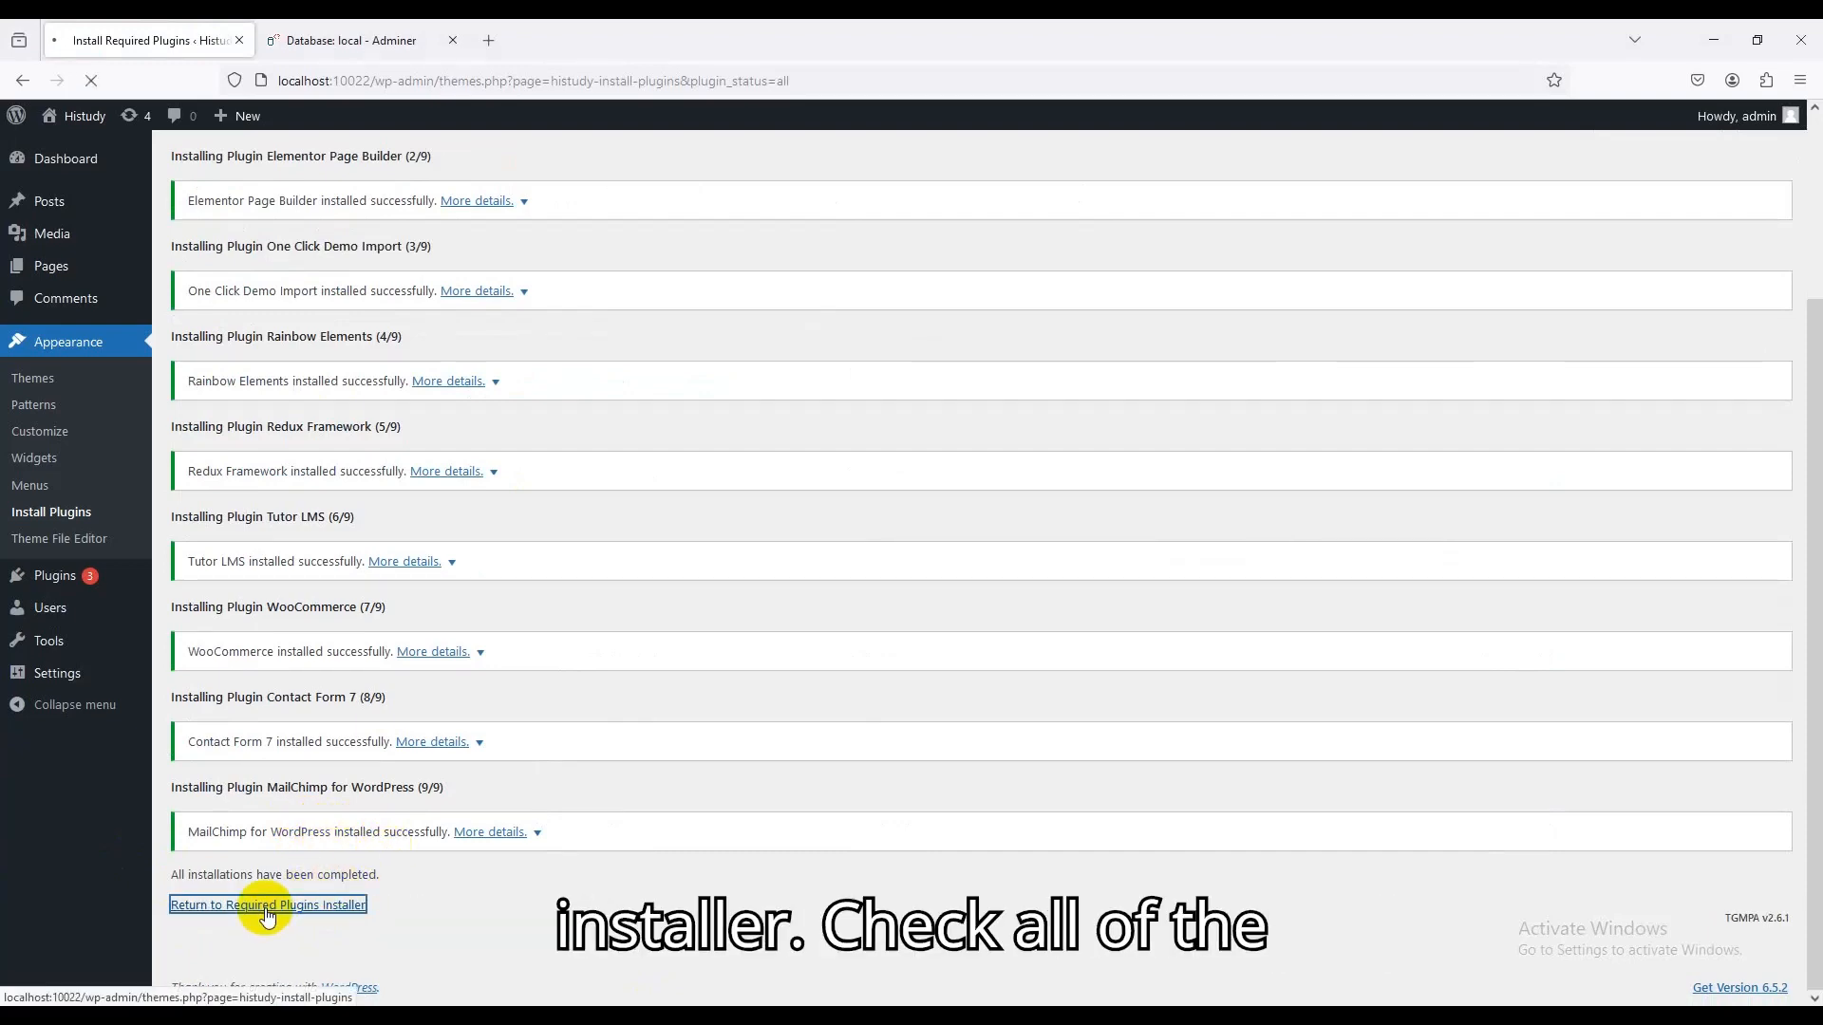
{"action": "left_click", "coordinate": [268, 904]}
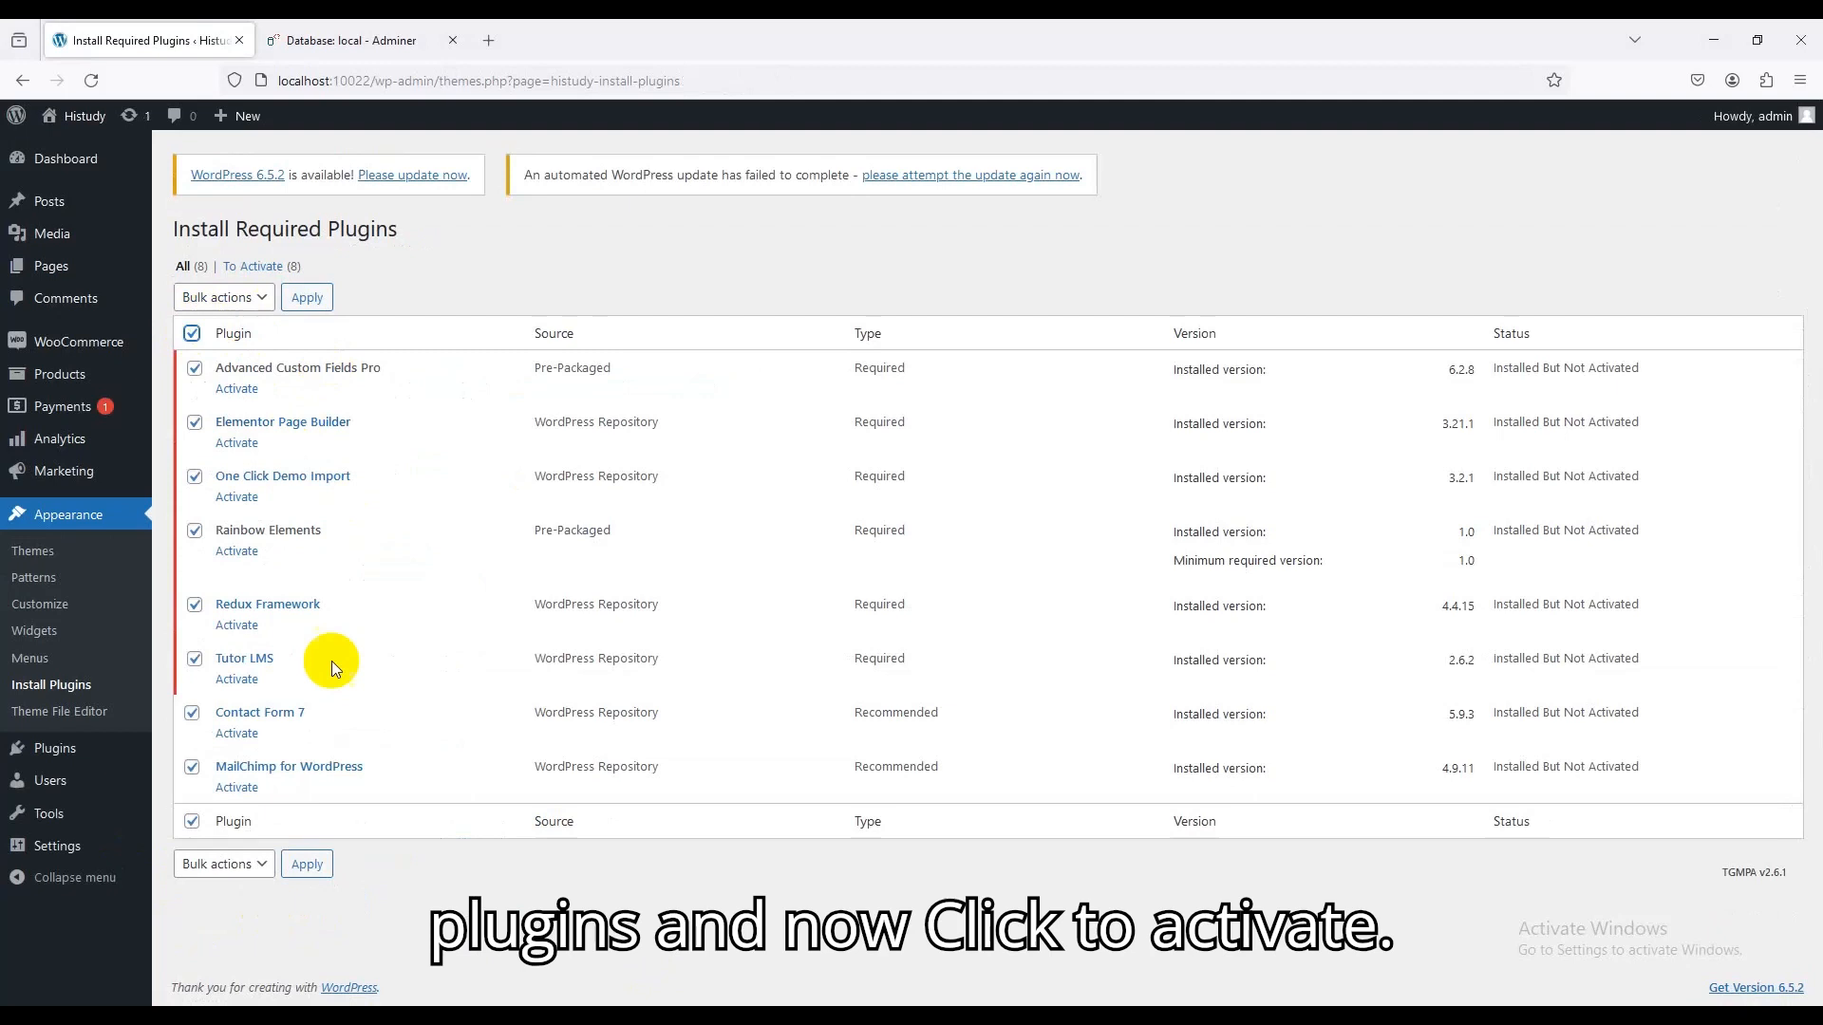
{"action": "left_click", "coordinate": [222, 296]}
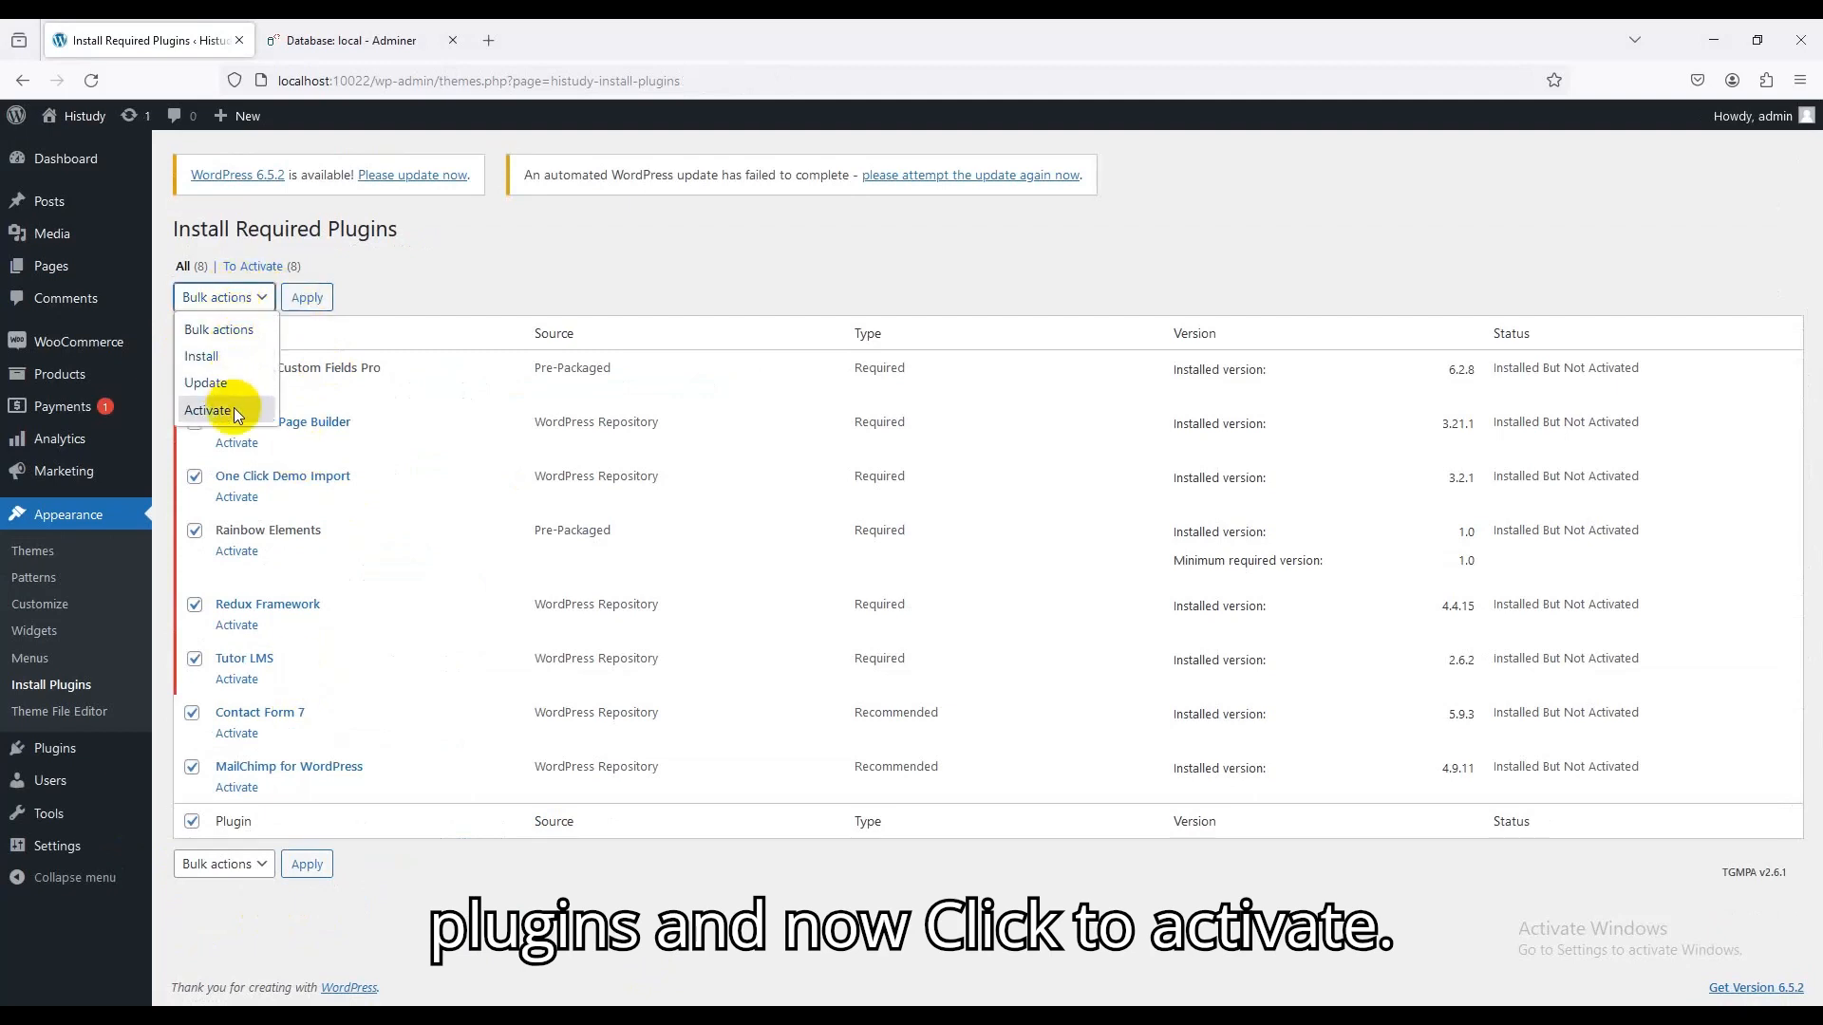
{"action": "left_click", "coordinate": [209, 410]}
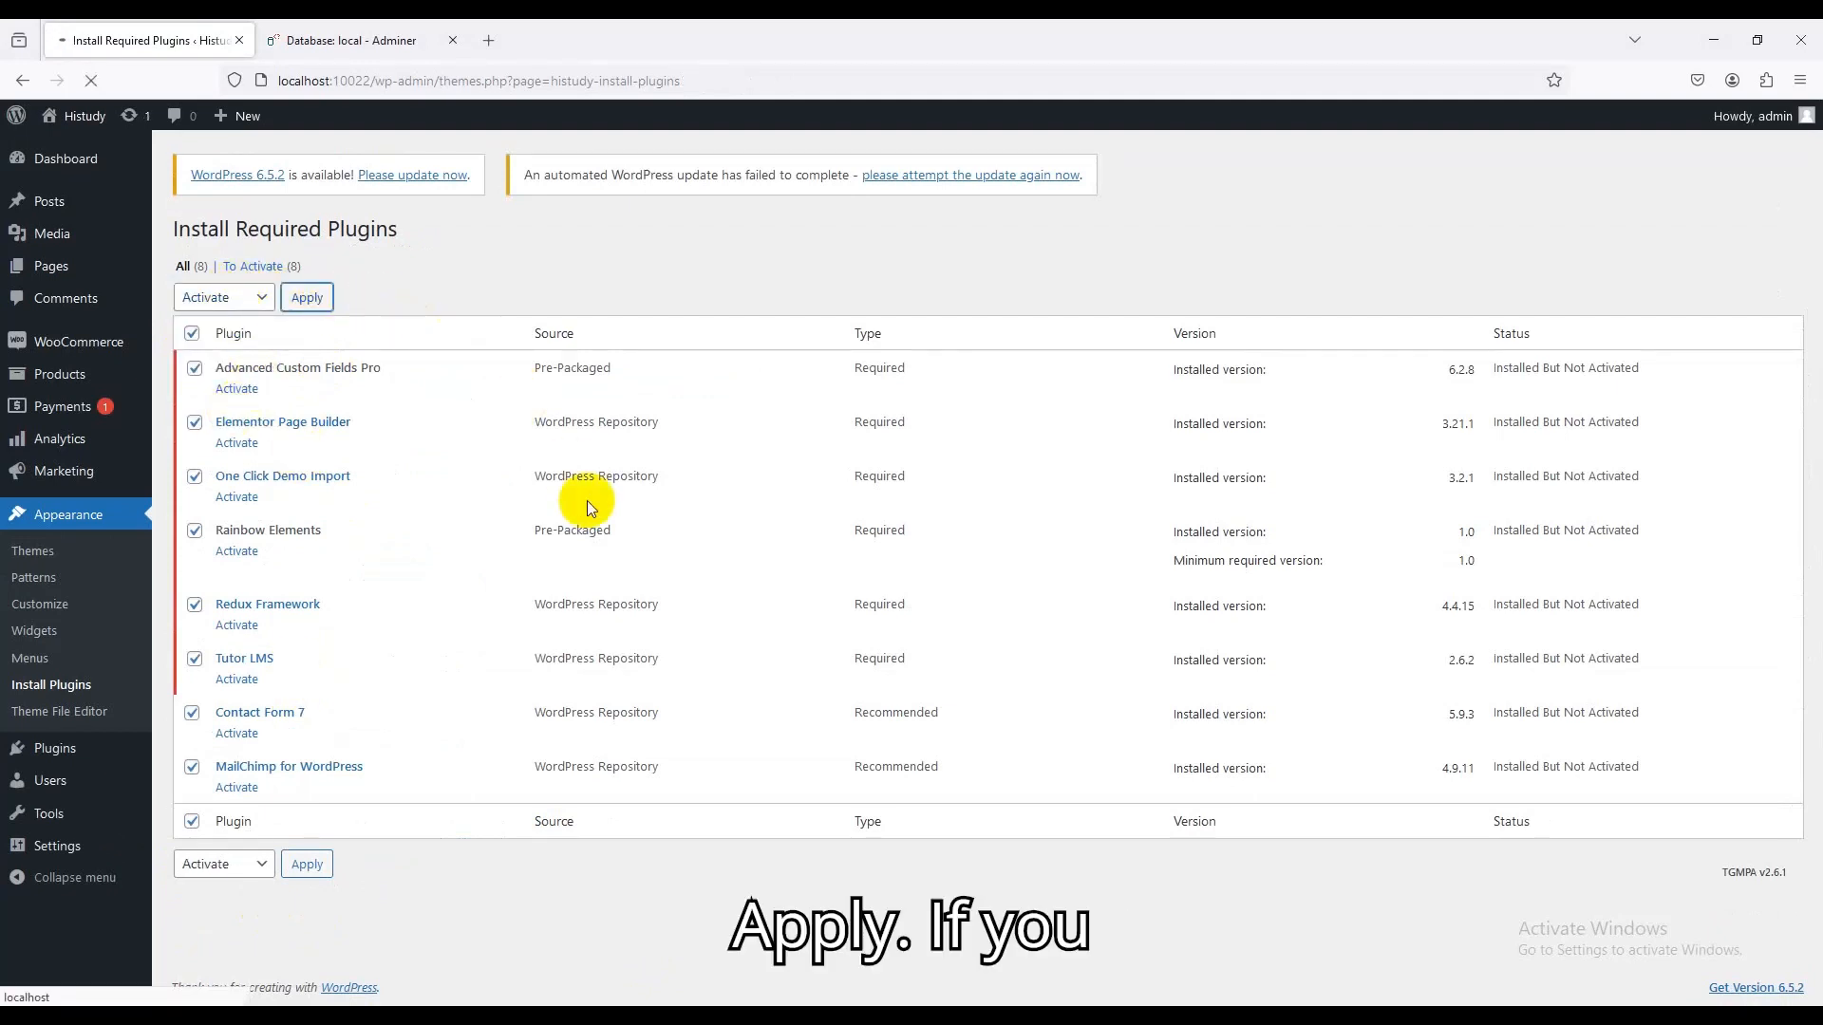
Apply the bulk activation, then skip the Tutor LMS welcome setup wizard
{"action": "left_click", "coordinate": [305, 296]}
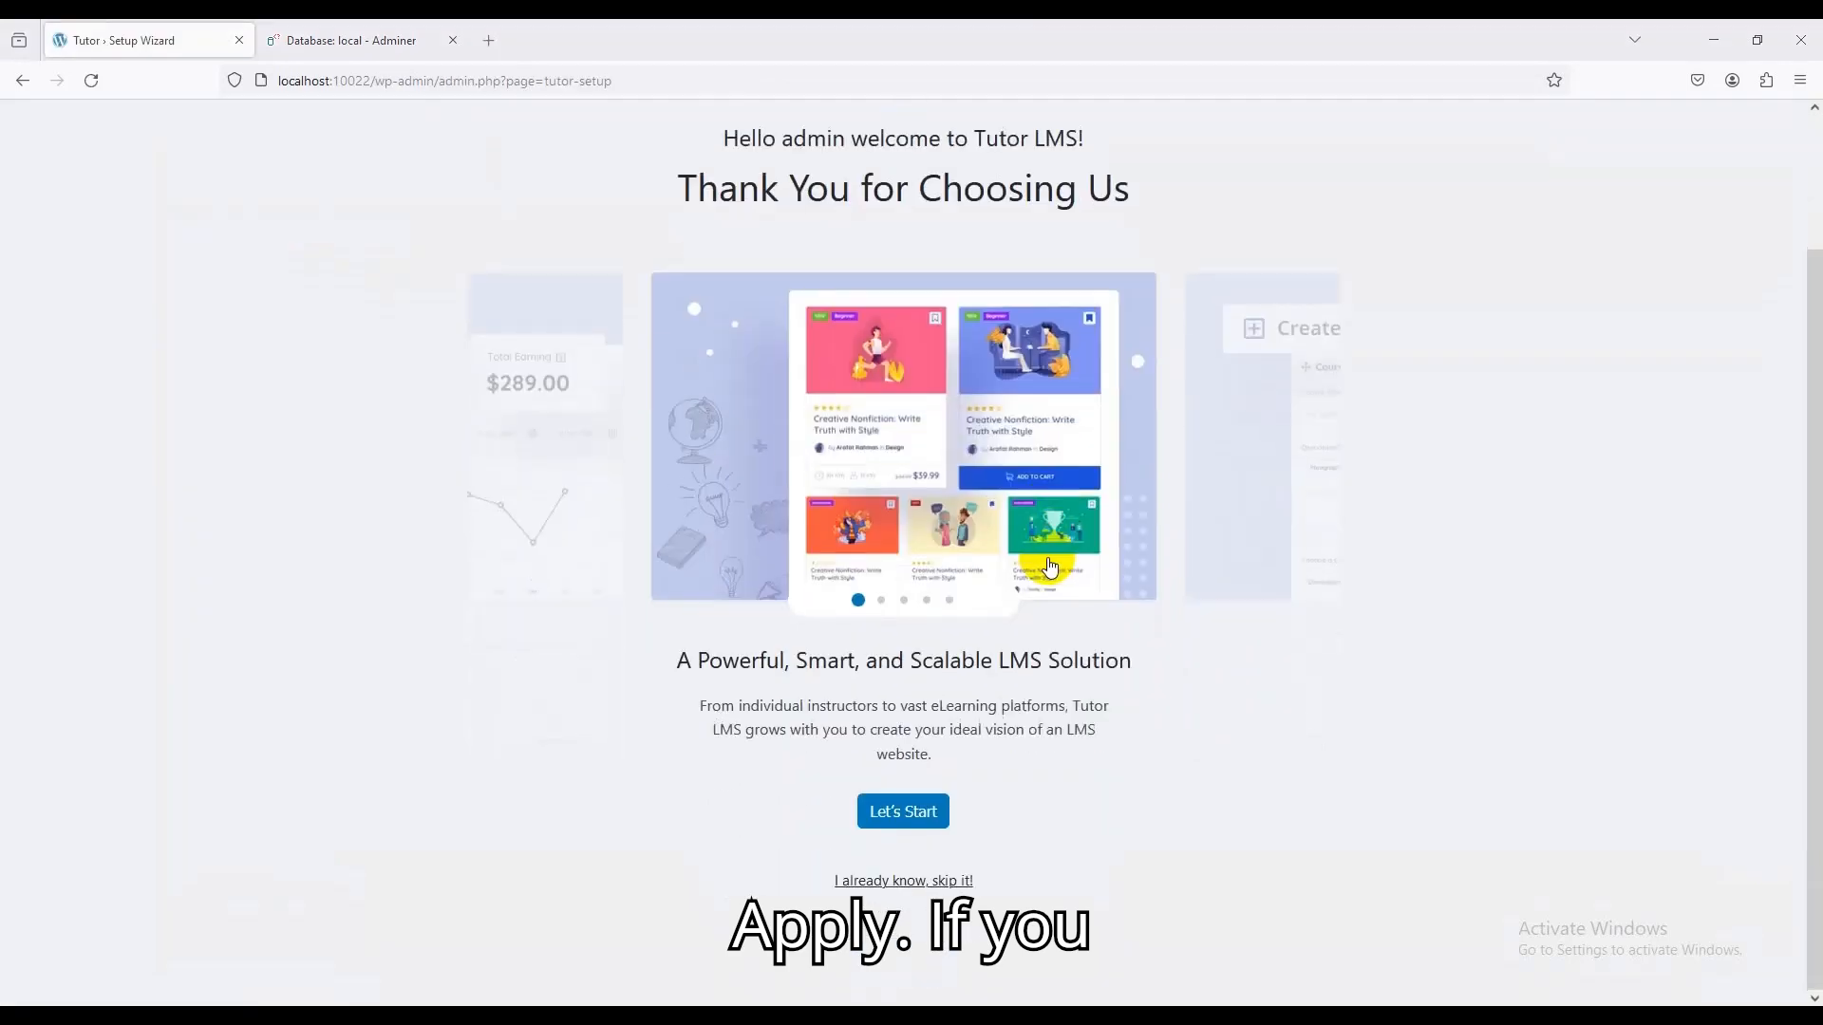
{"action": "mouse_move", "coordinate": [1362, 594]}
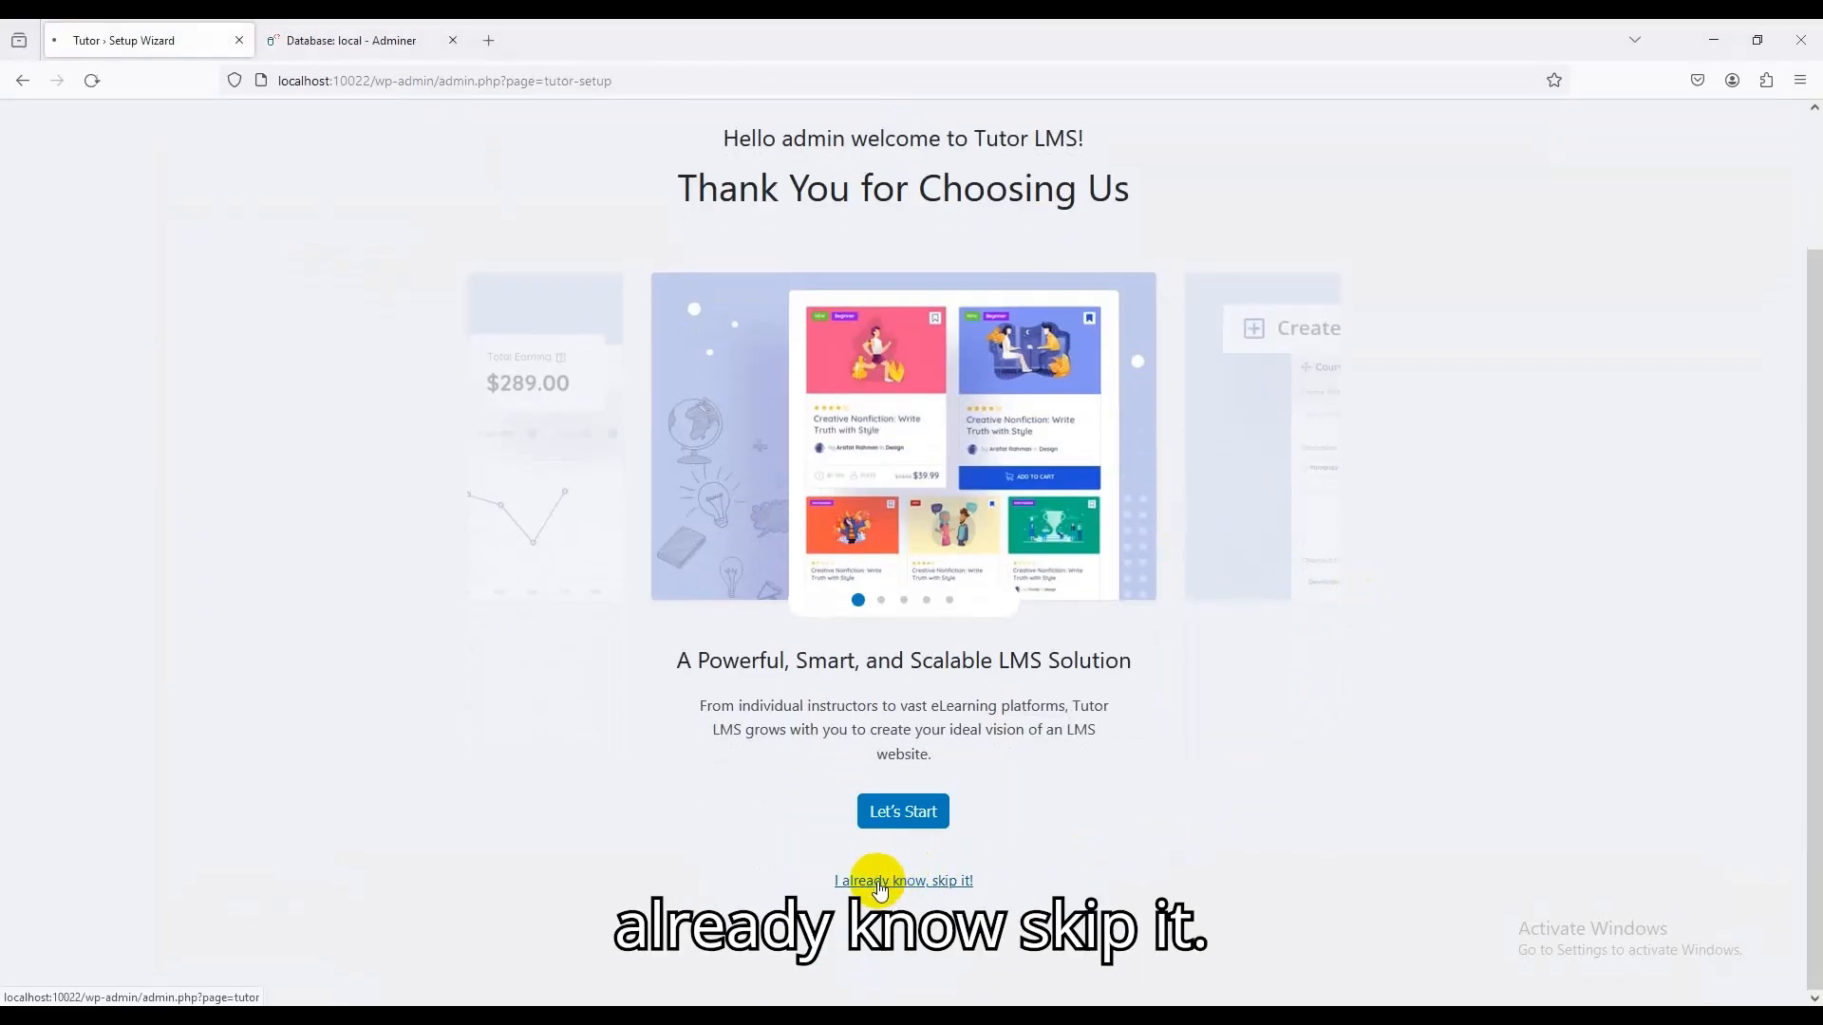
{"action": "left_click", "coordinate": [902, 879]}
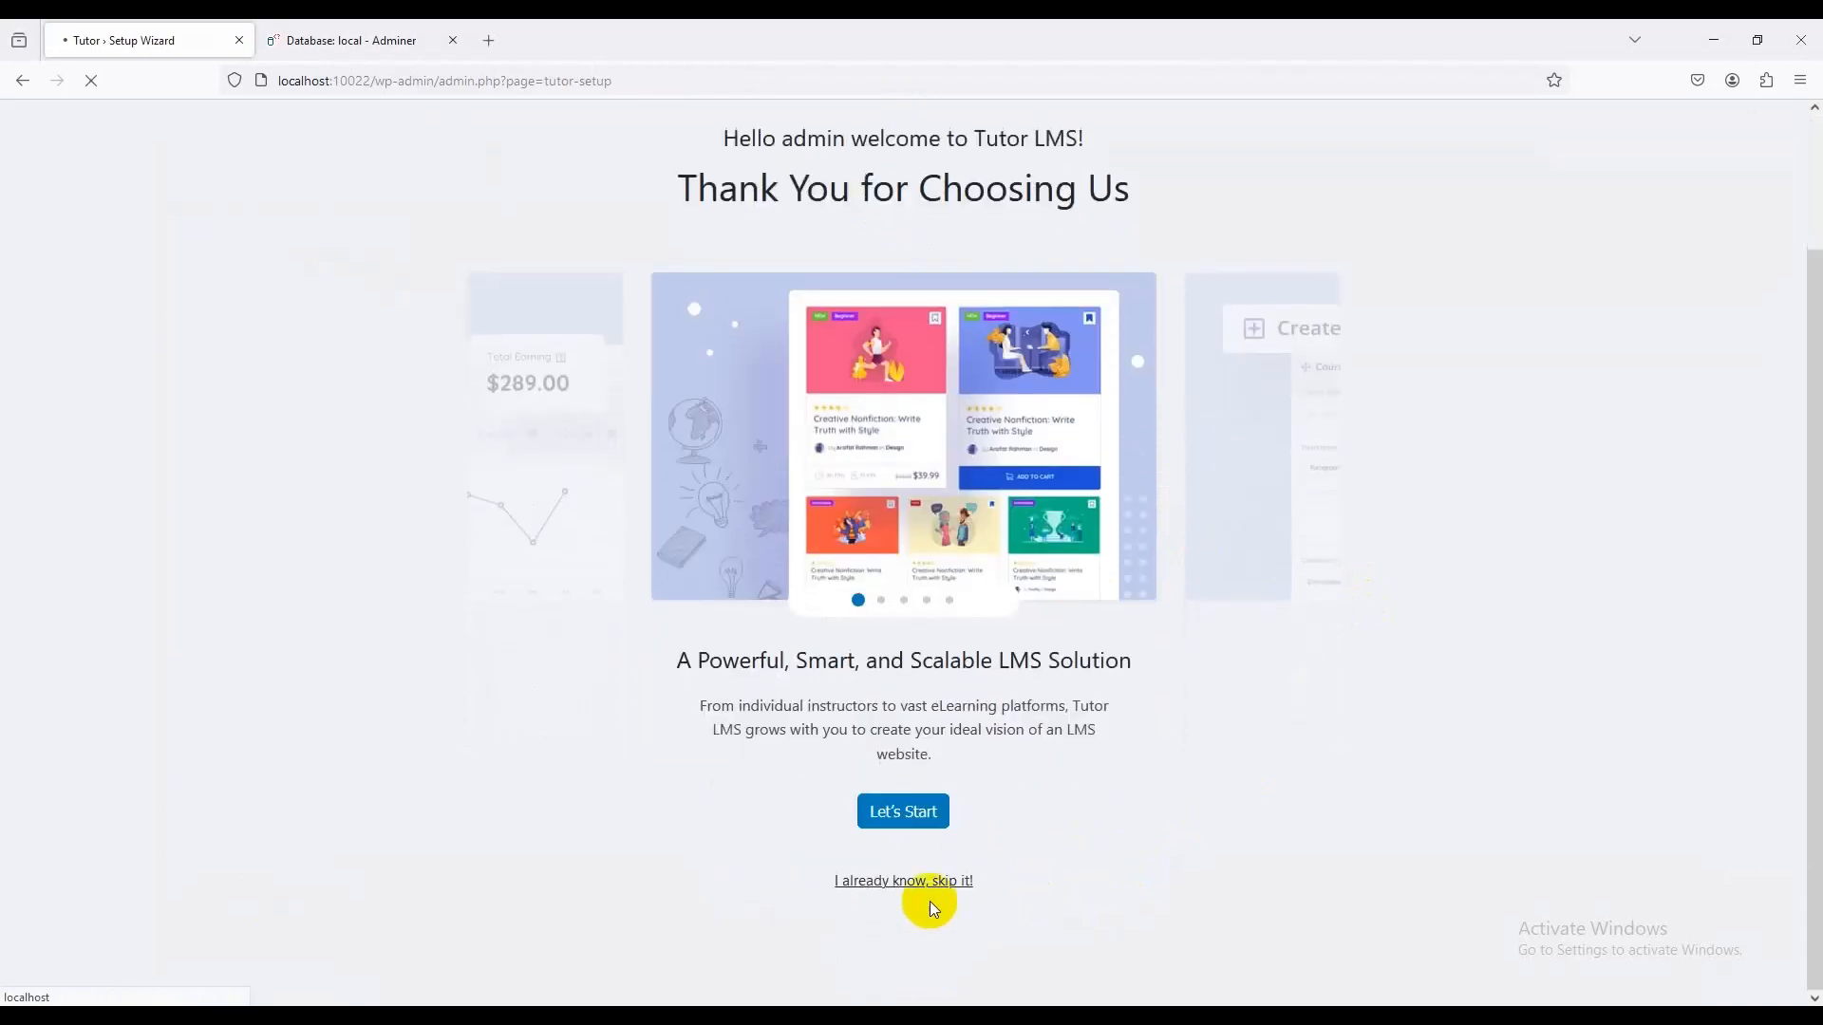
{"action": "left_click", "coordinate": [902, 879]}
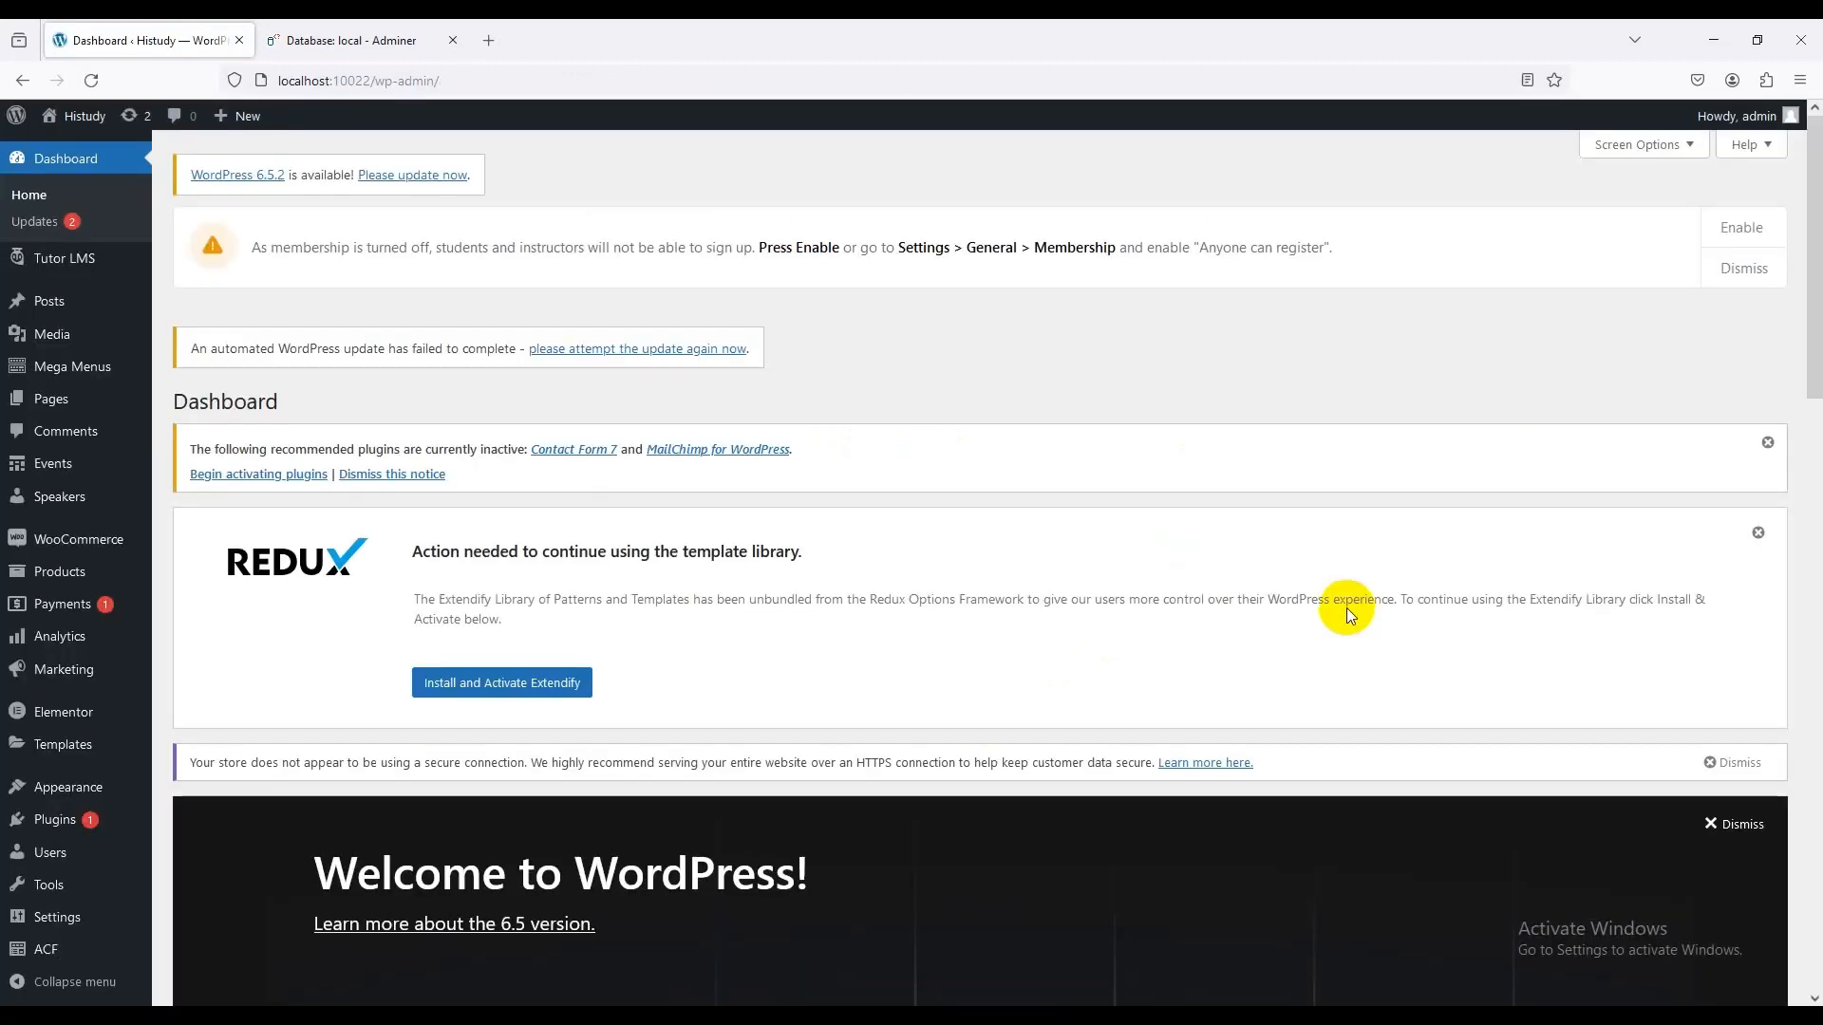
{"action": "mouse_move", "coordinate": [1299, 651]}
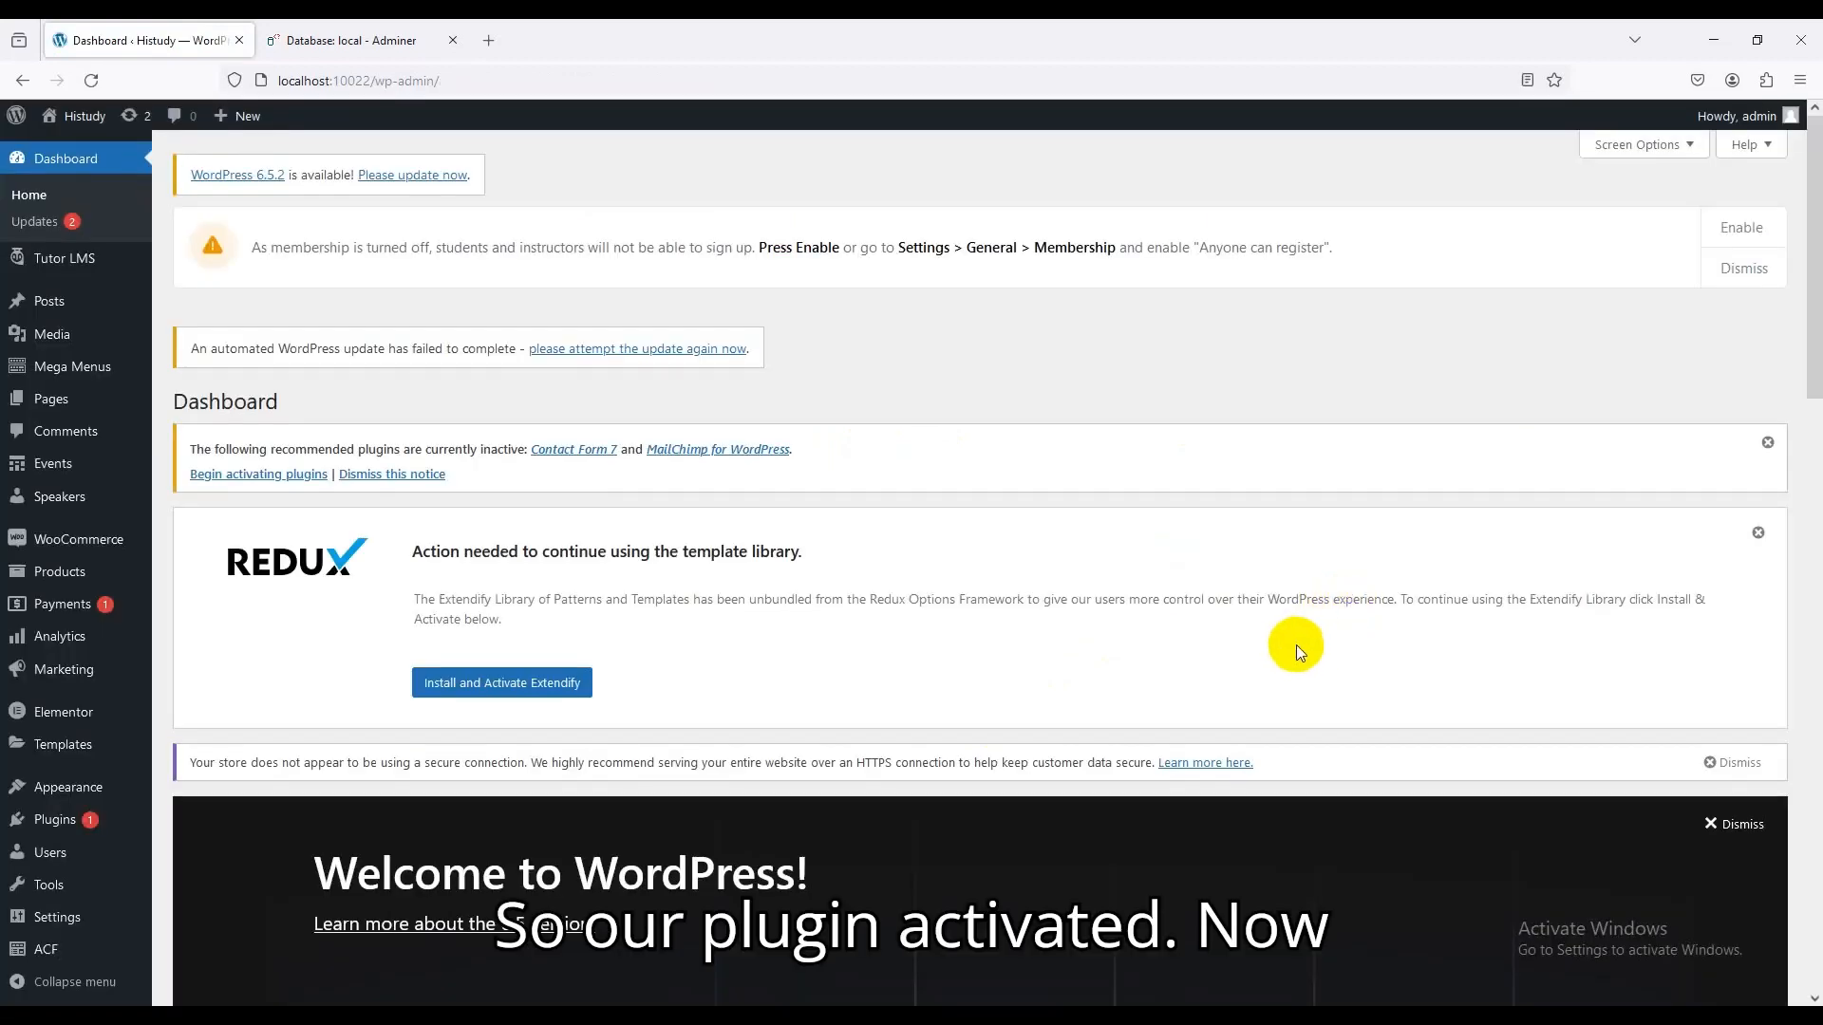
{"action": "mouse_move", "coordinate": [1236, 682]}
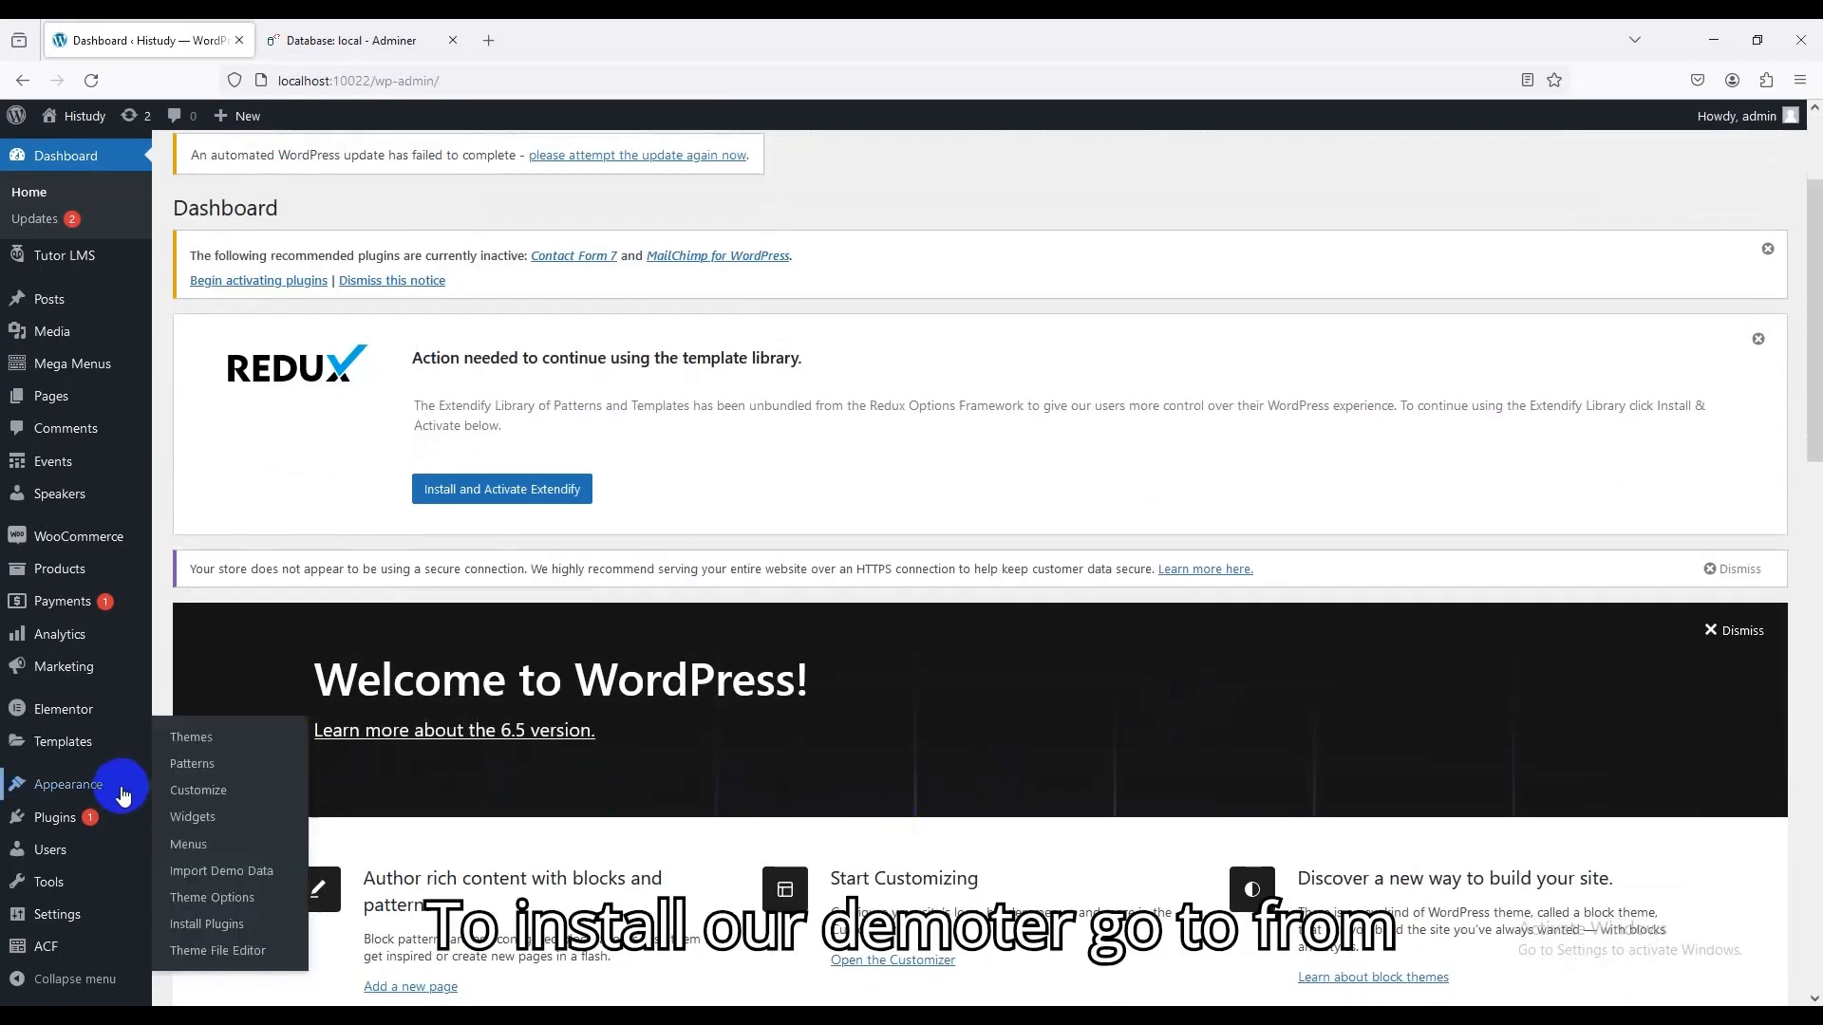
{"action": "mouse_move", "coordinate": [222, 870]}
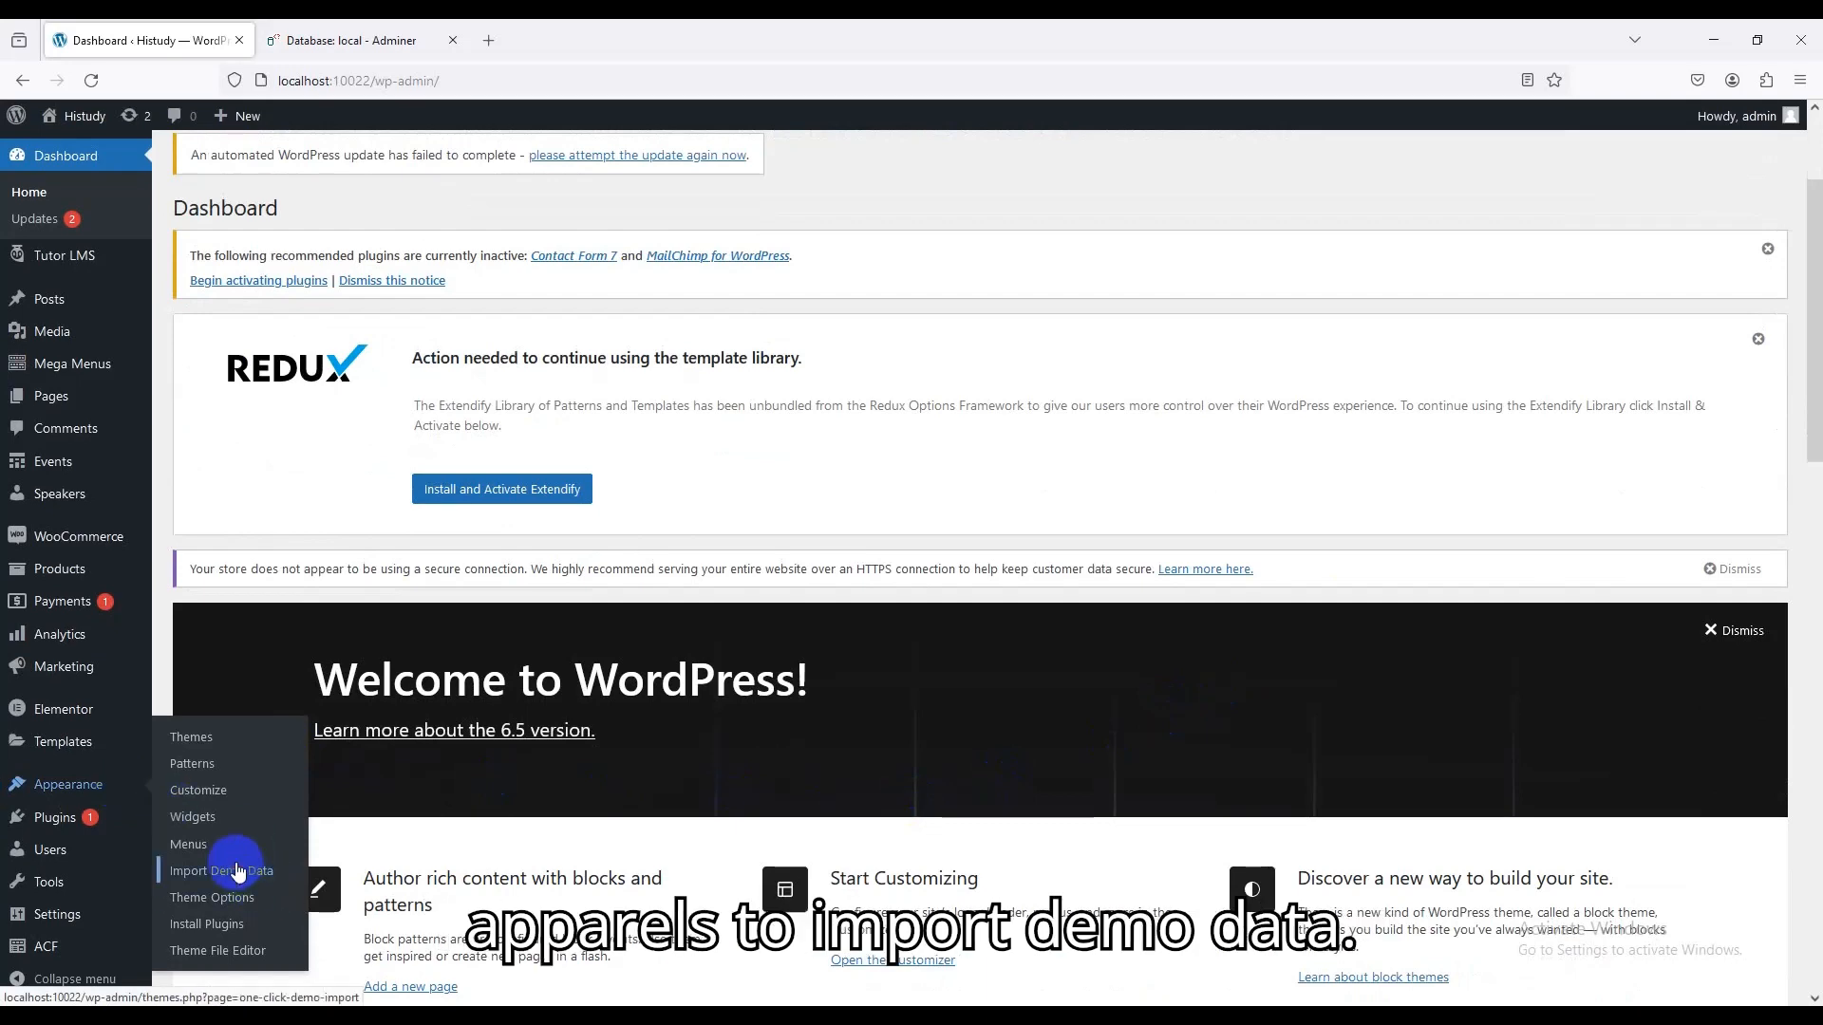
Start Import Demo on the Home demo from Appearance > Import Demo Data
{"action": "left_click", "coordinate": [222, 870]}
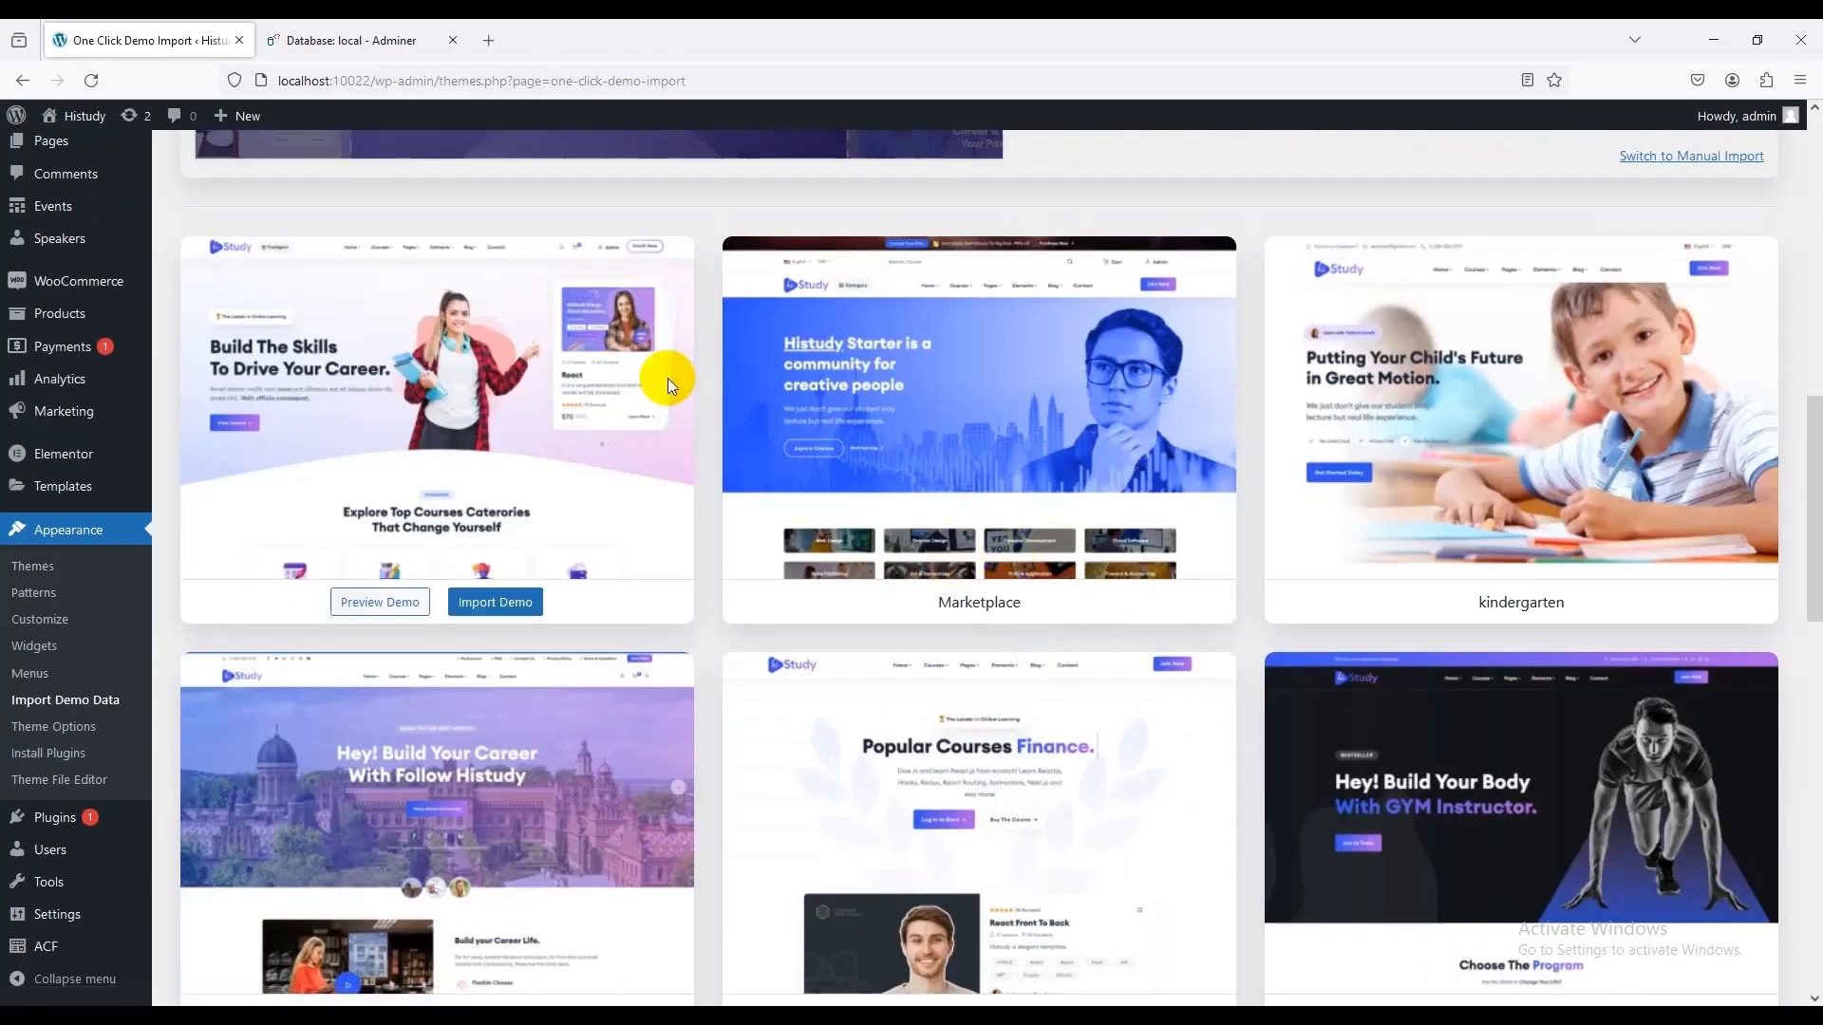
{"action": "scroll", "scroll_direction": "down", "scroll_amount": 3}
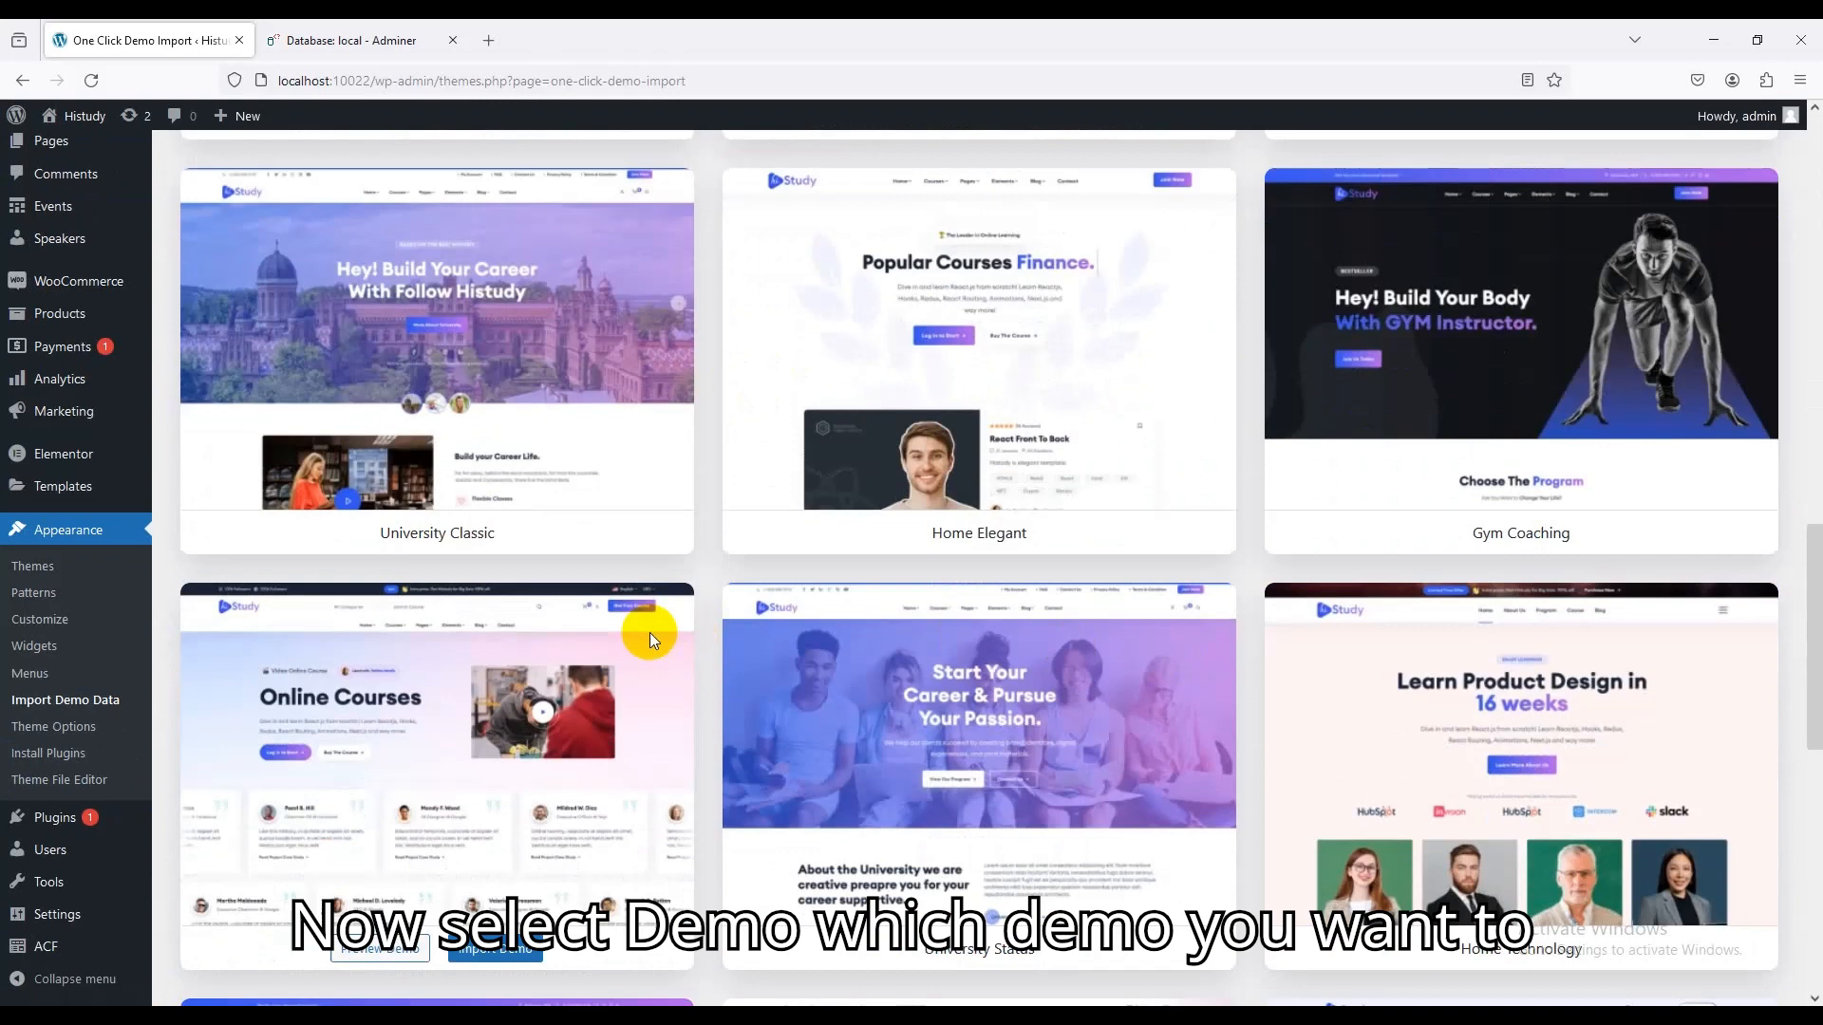
{"action": "scroll", "scroll_direction": "up", "scroll_amount": 3}
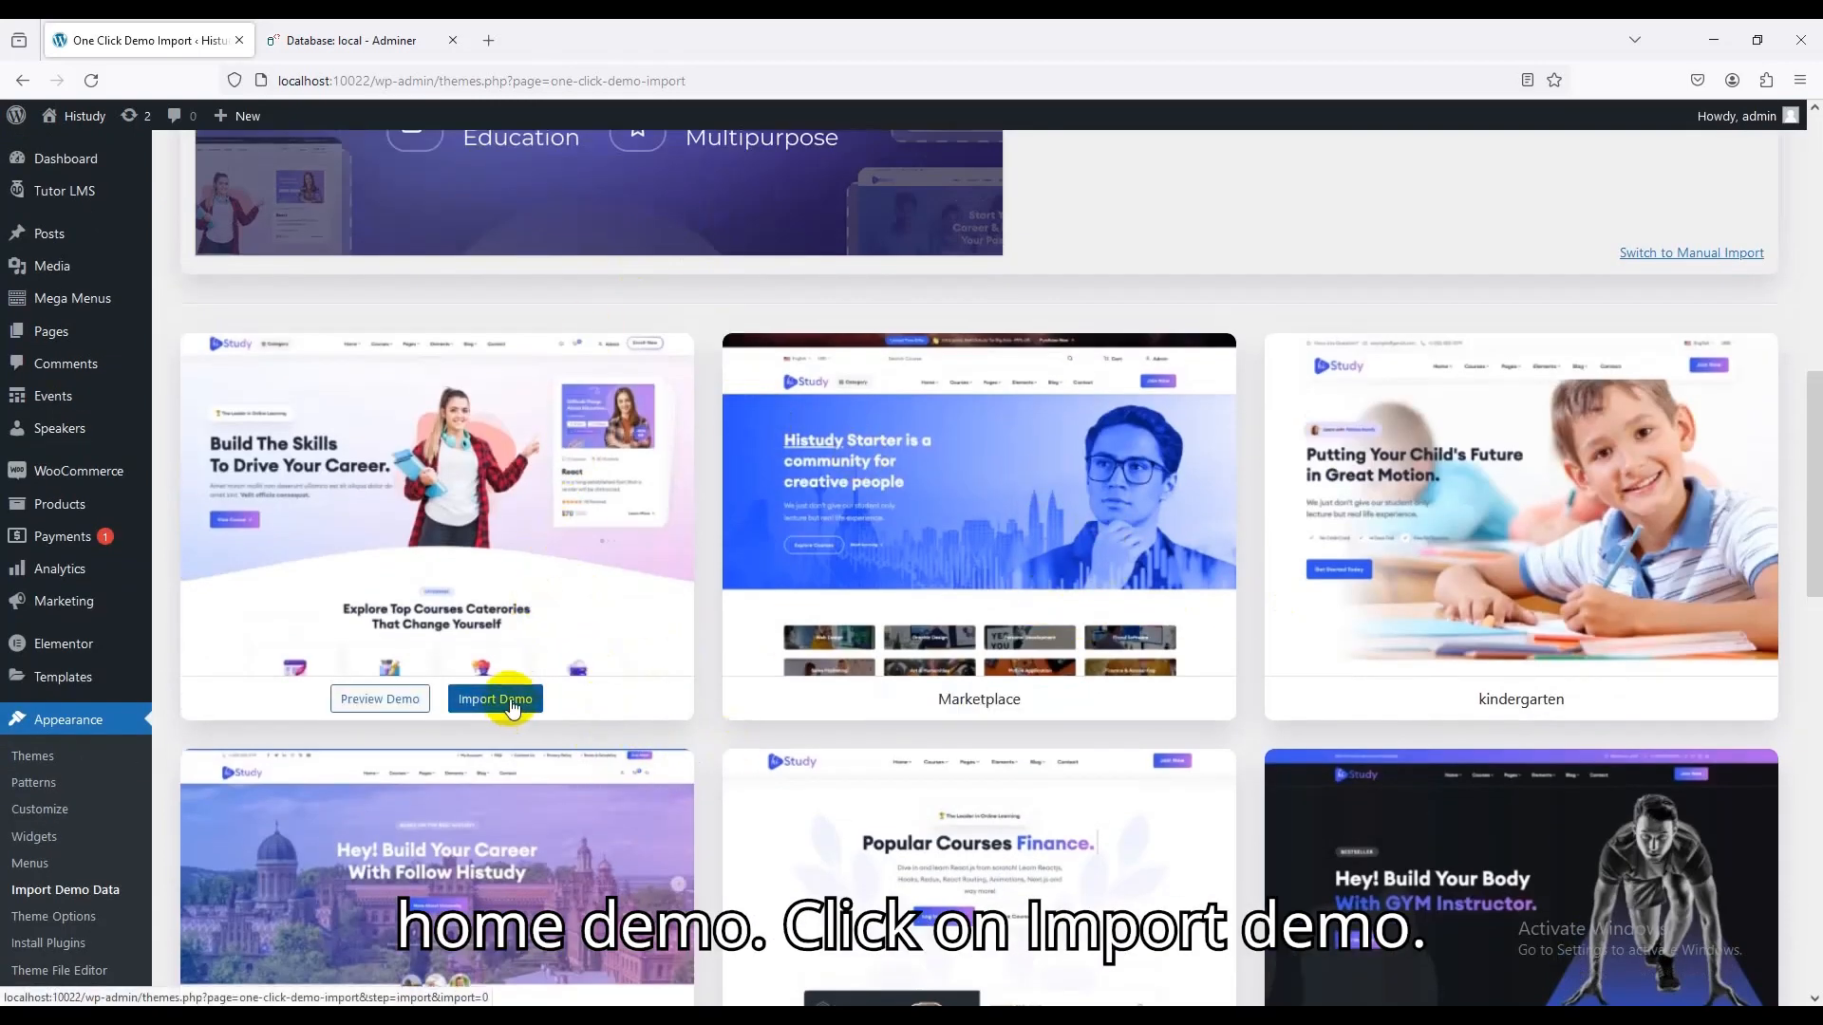
{"action": "left_click", "coordinate": [493, 699]}
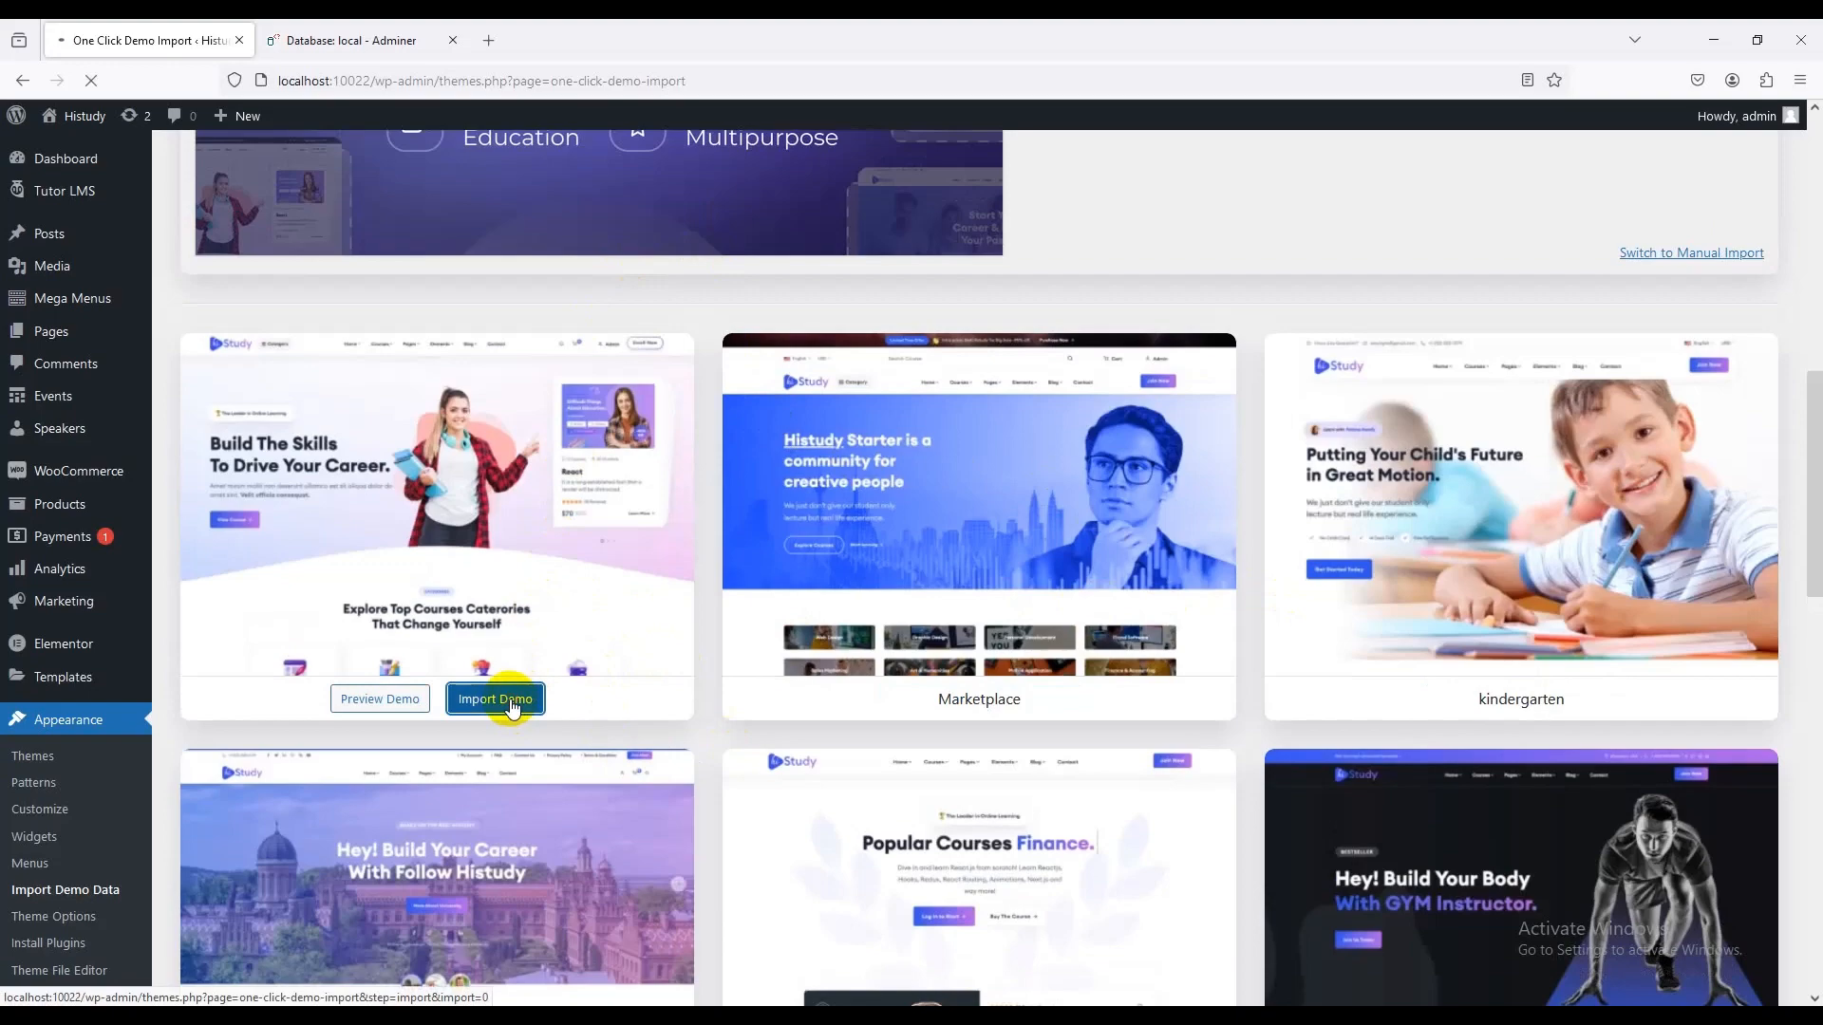
{"action": "left_click", "coordinate": [494, 699]}
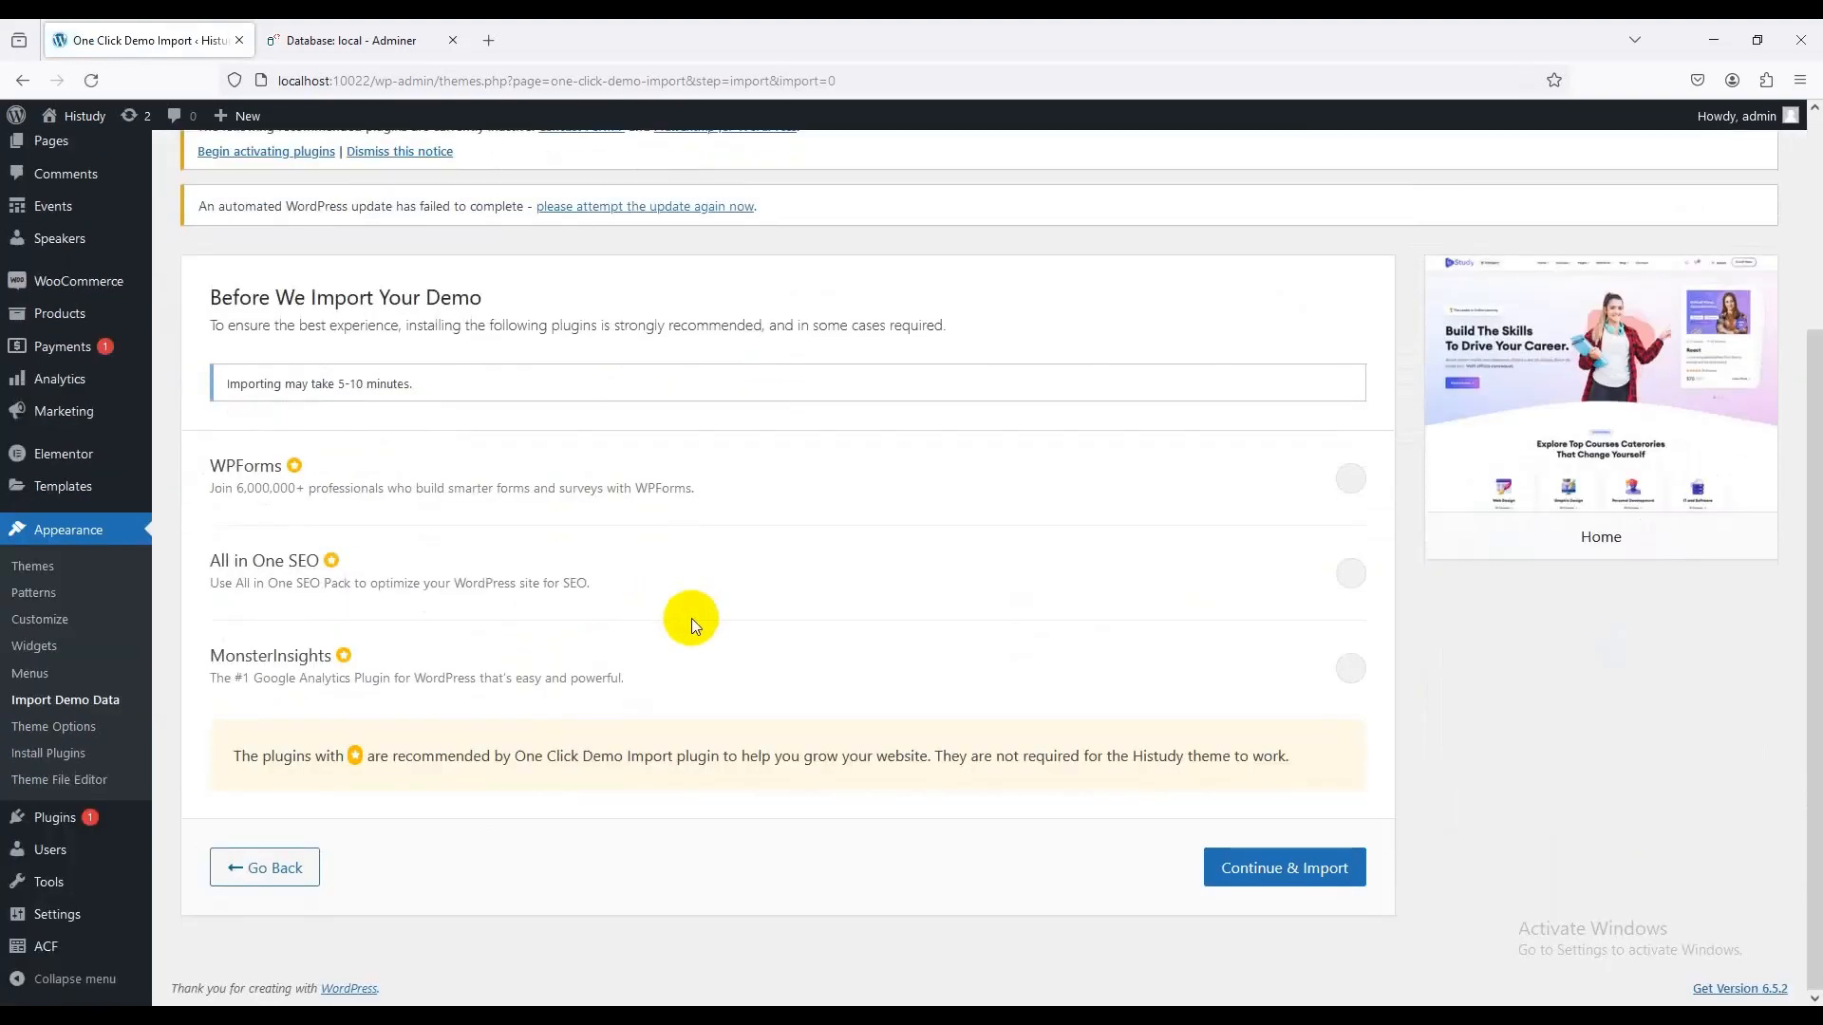
Run Continue & Import for the Home demo, then visit the live Histudy site
{"action": "left_click", "coordinate": [1284, 868]}
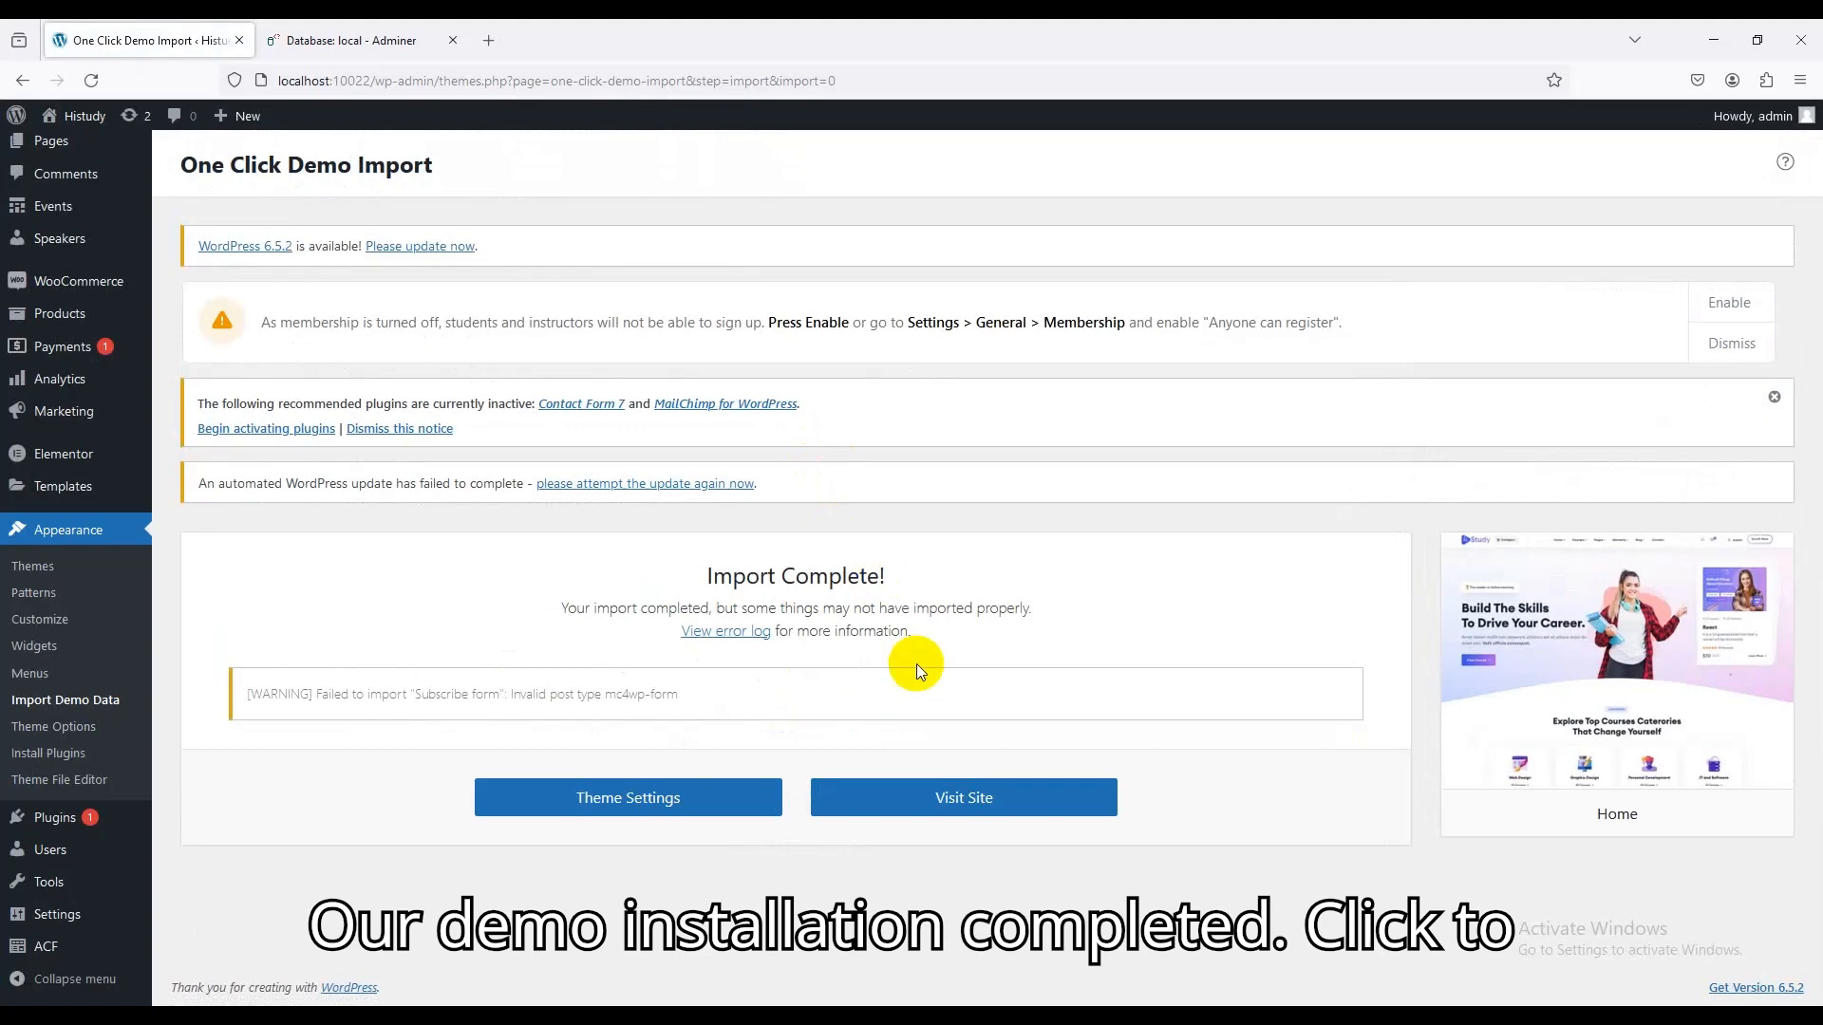
{"action": "left_click", "coordinate": [961, 798]}
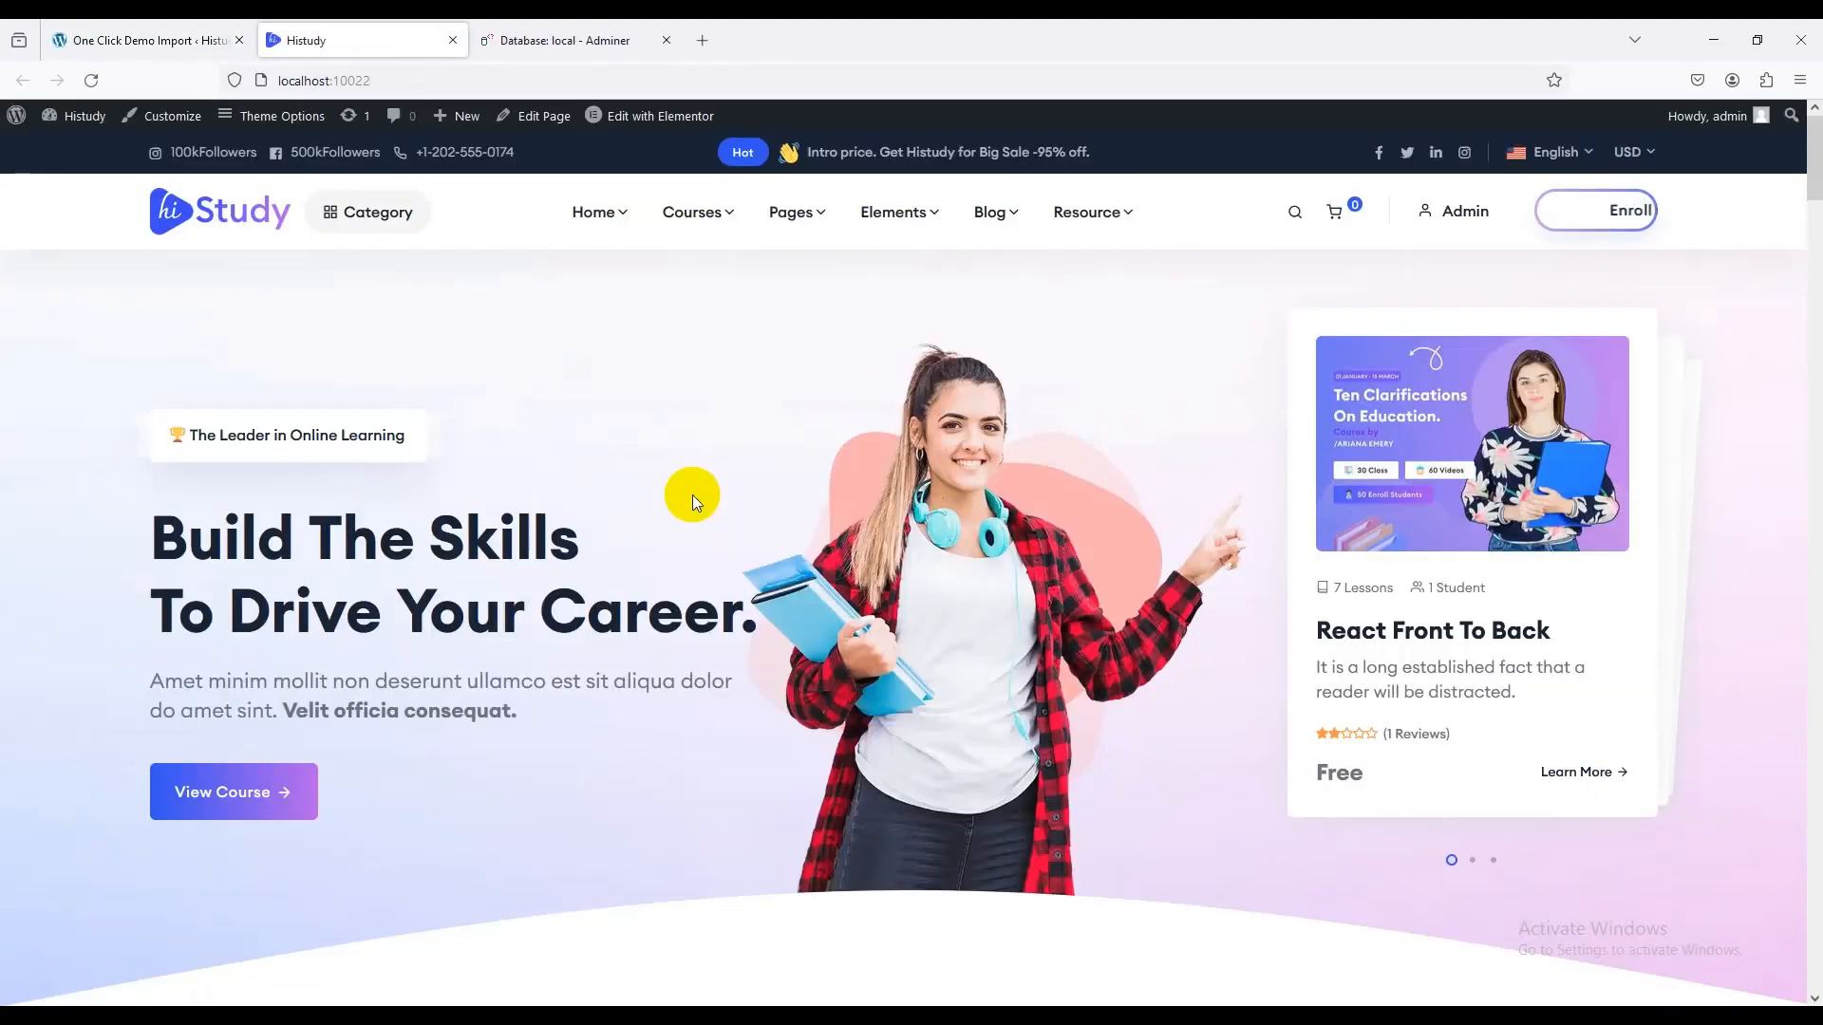
{"action": "scroll", "scroll_direction": "down", "scroll_amount": 3}
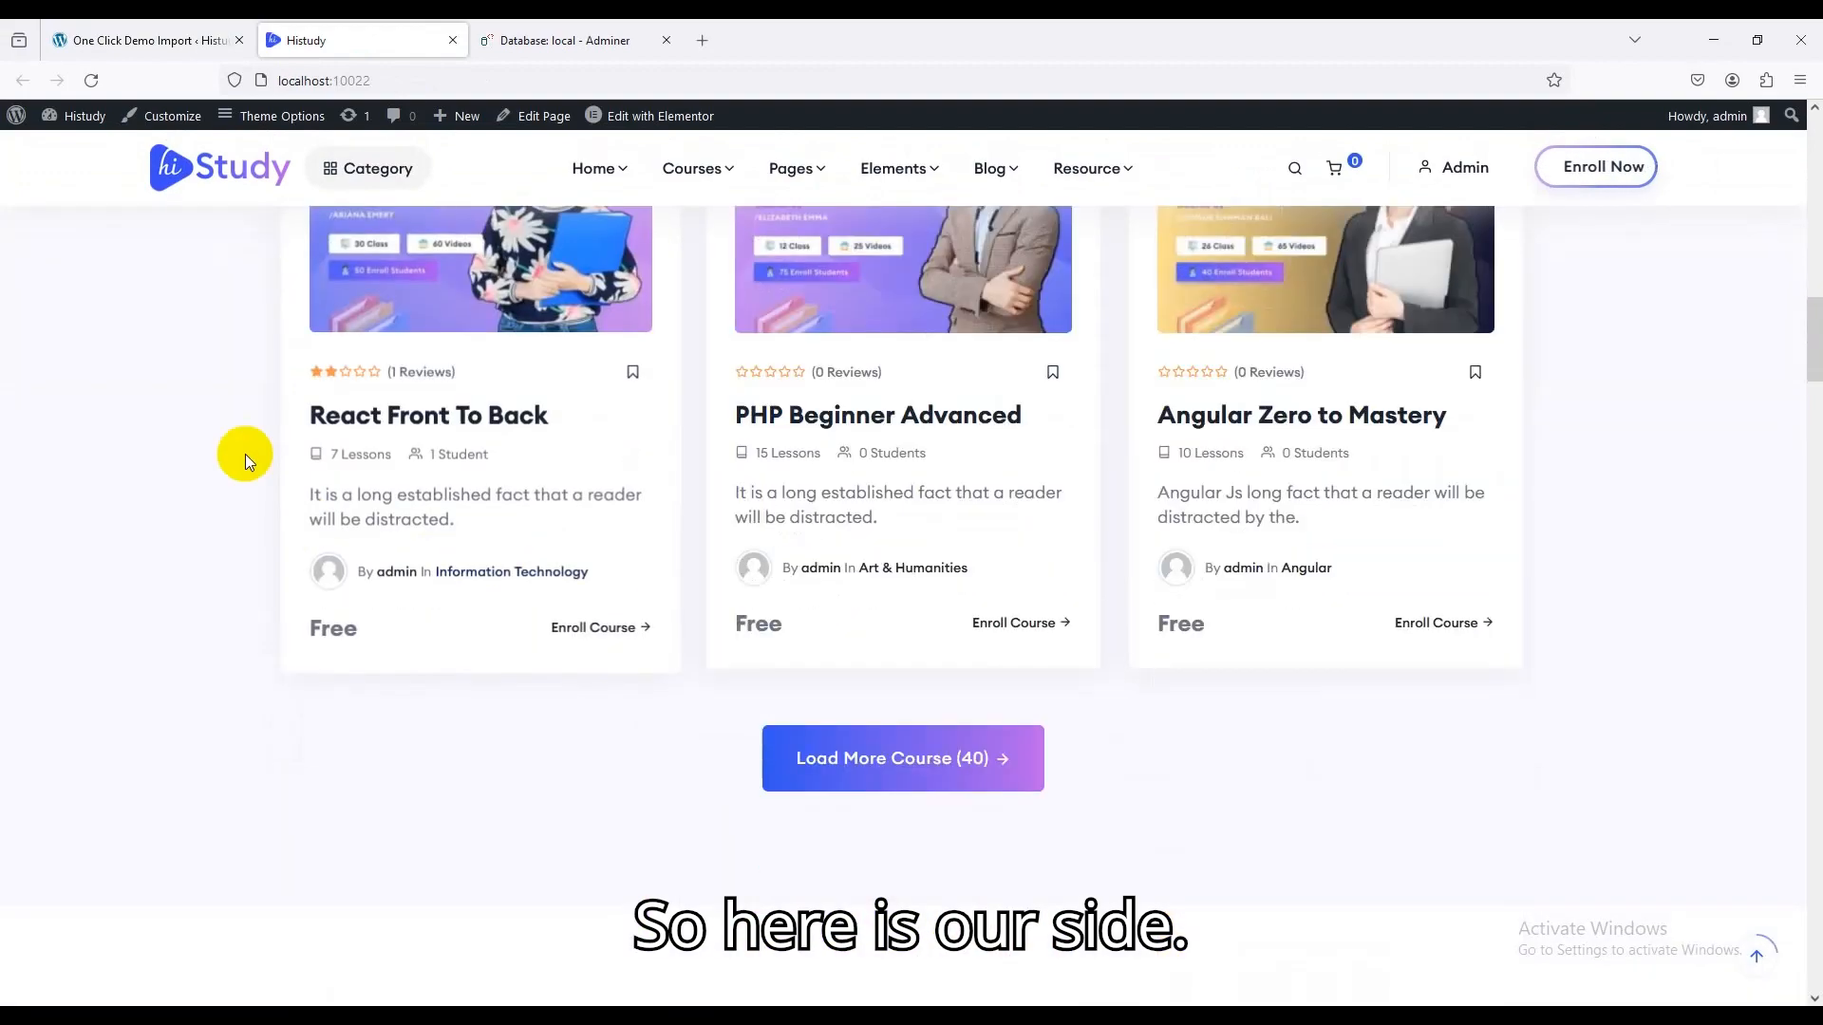
{"action": "scroll", "scroll_direction": "down", "scroll_amount": 3}
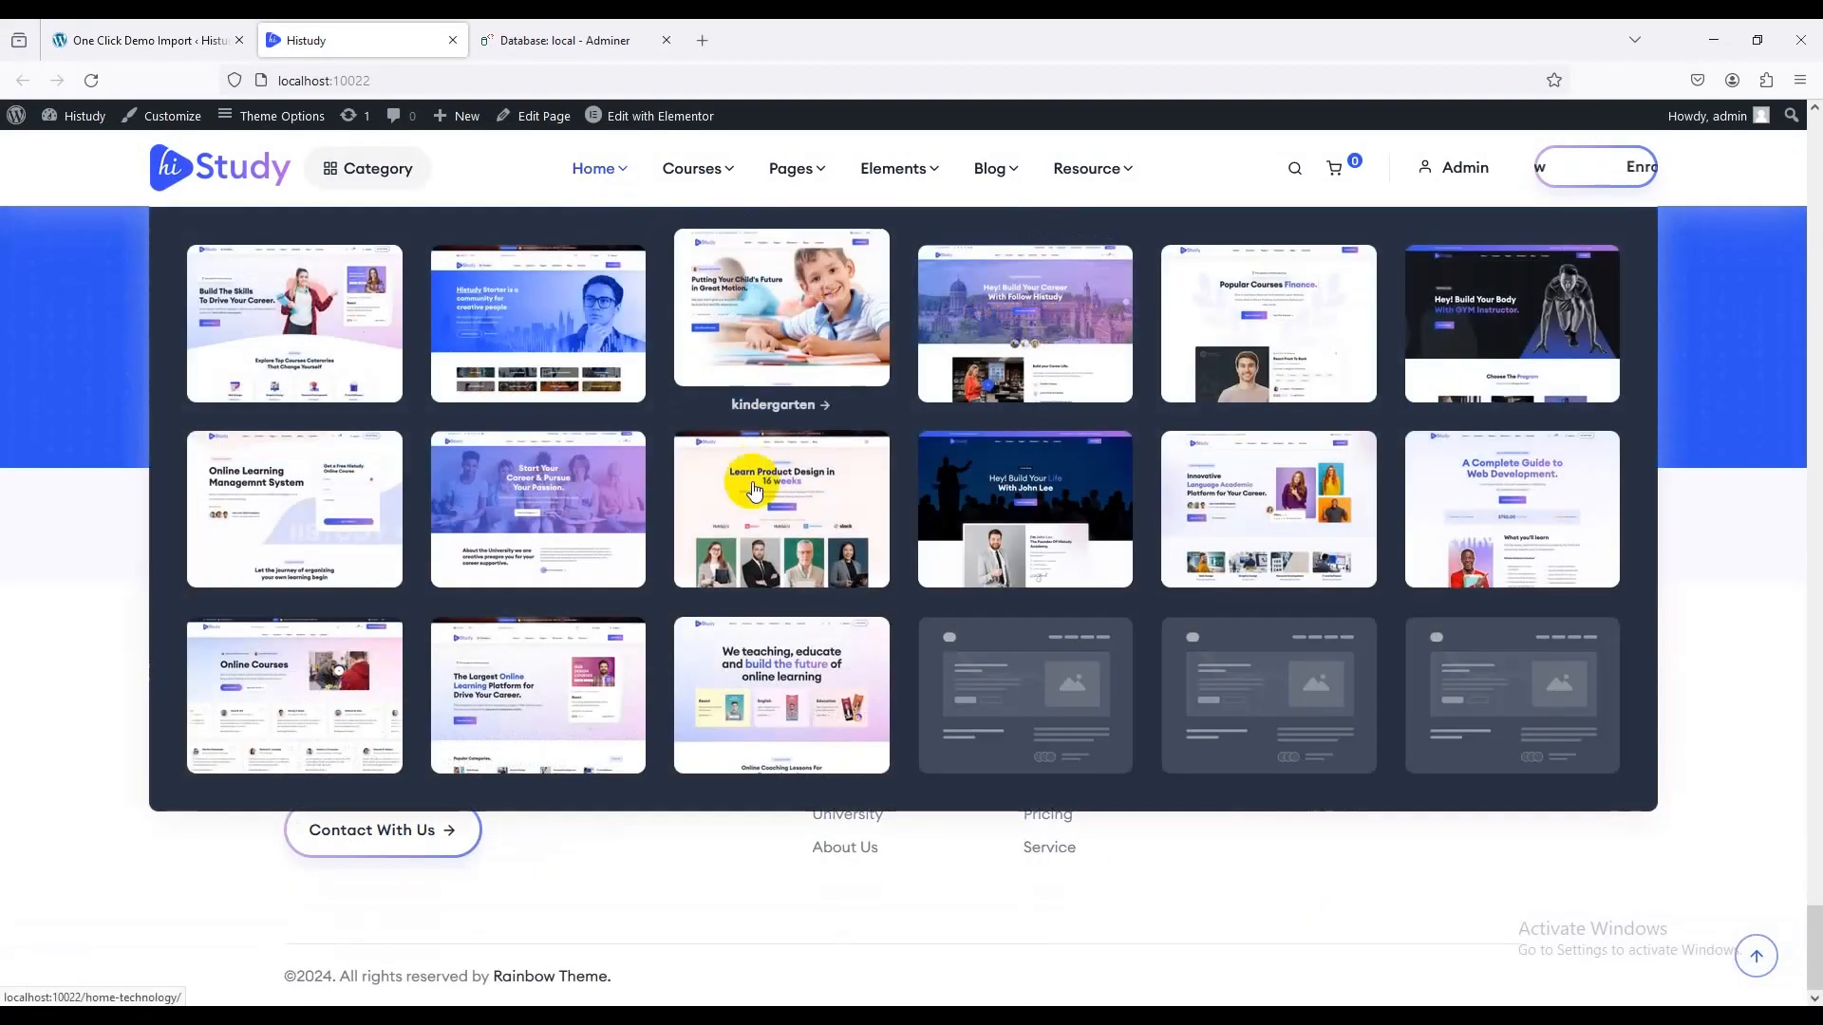
{"action": "left_click", "coordinate": [780, 509]}
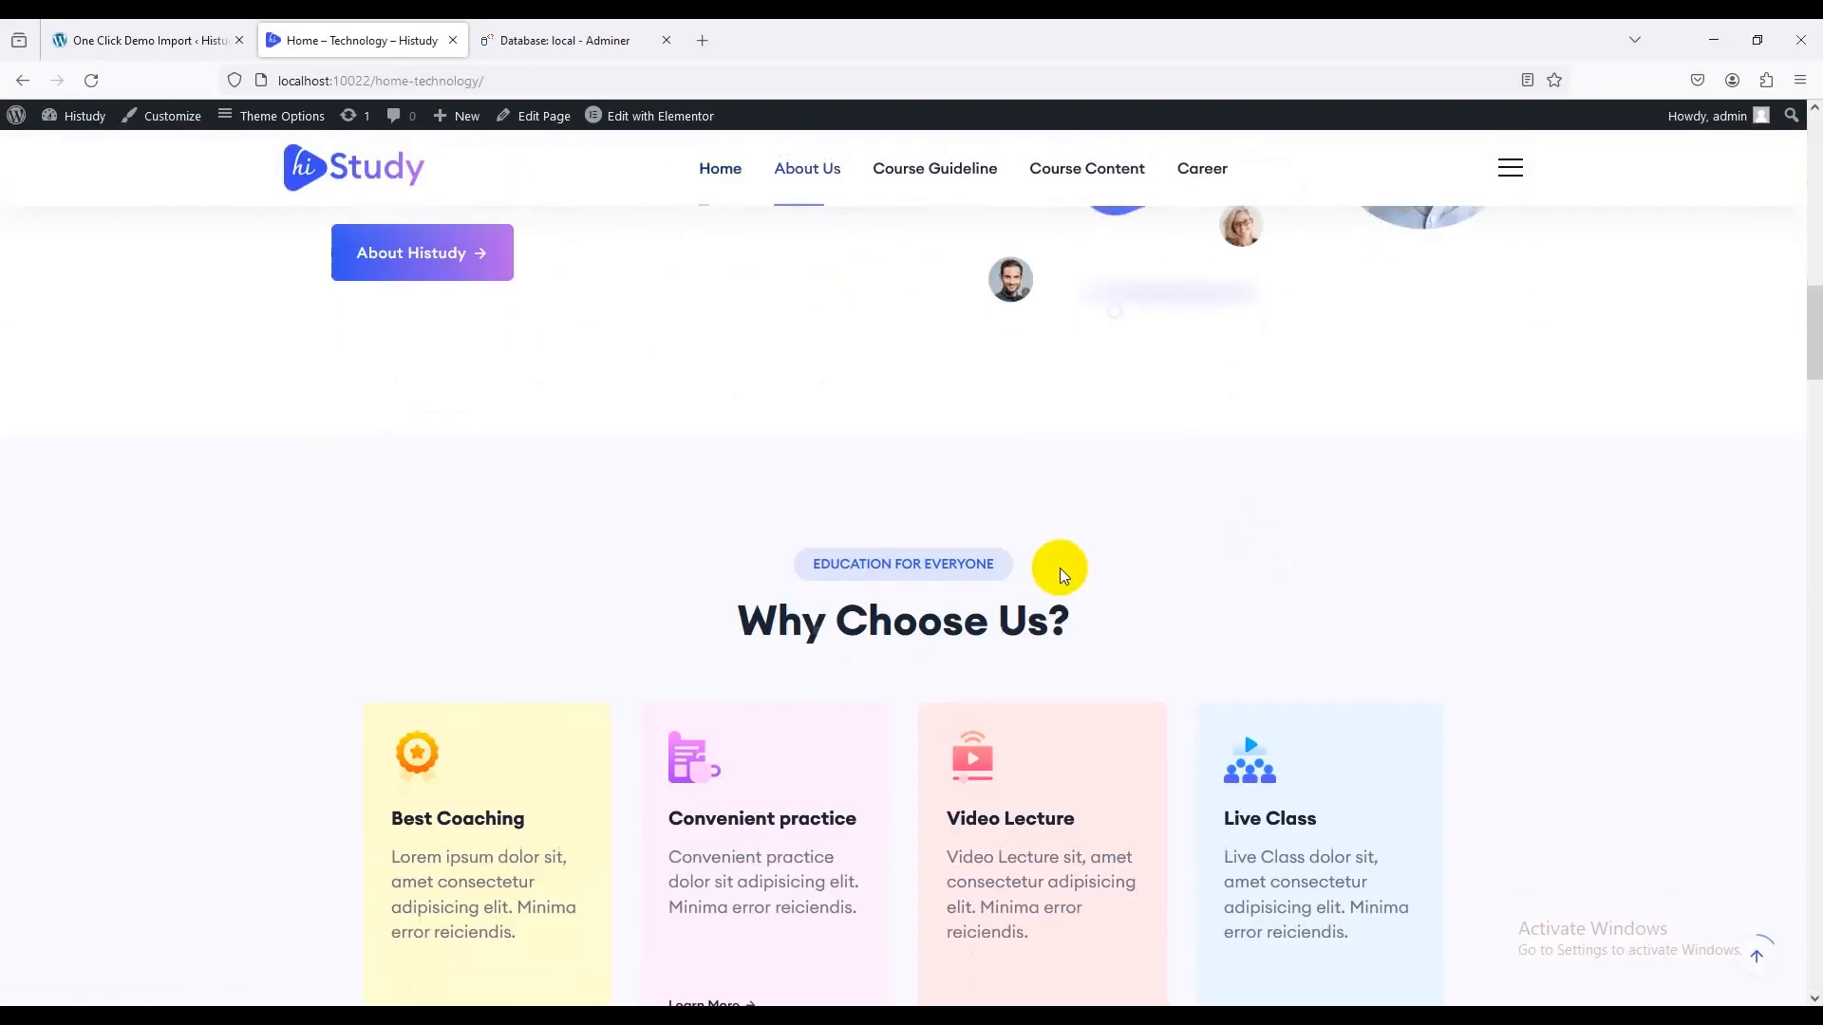
{"action": "left_click", "coordinate": [934, 167]}
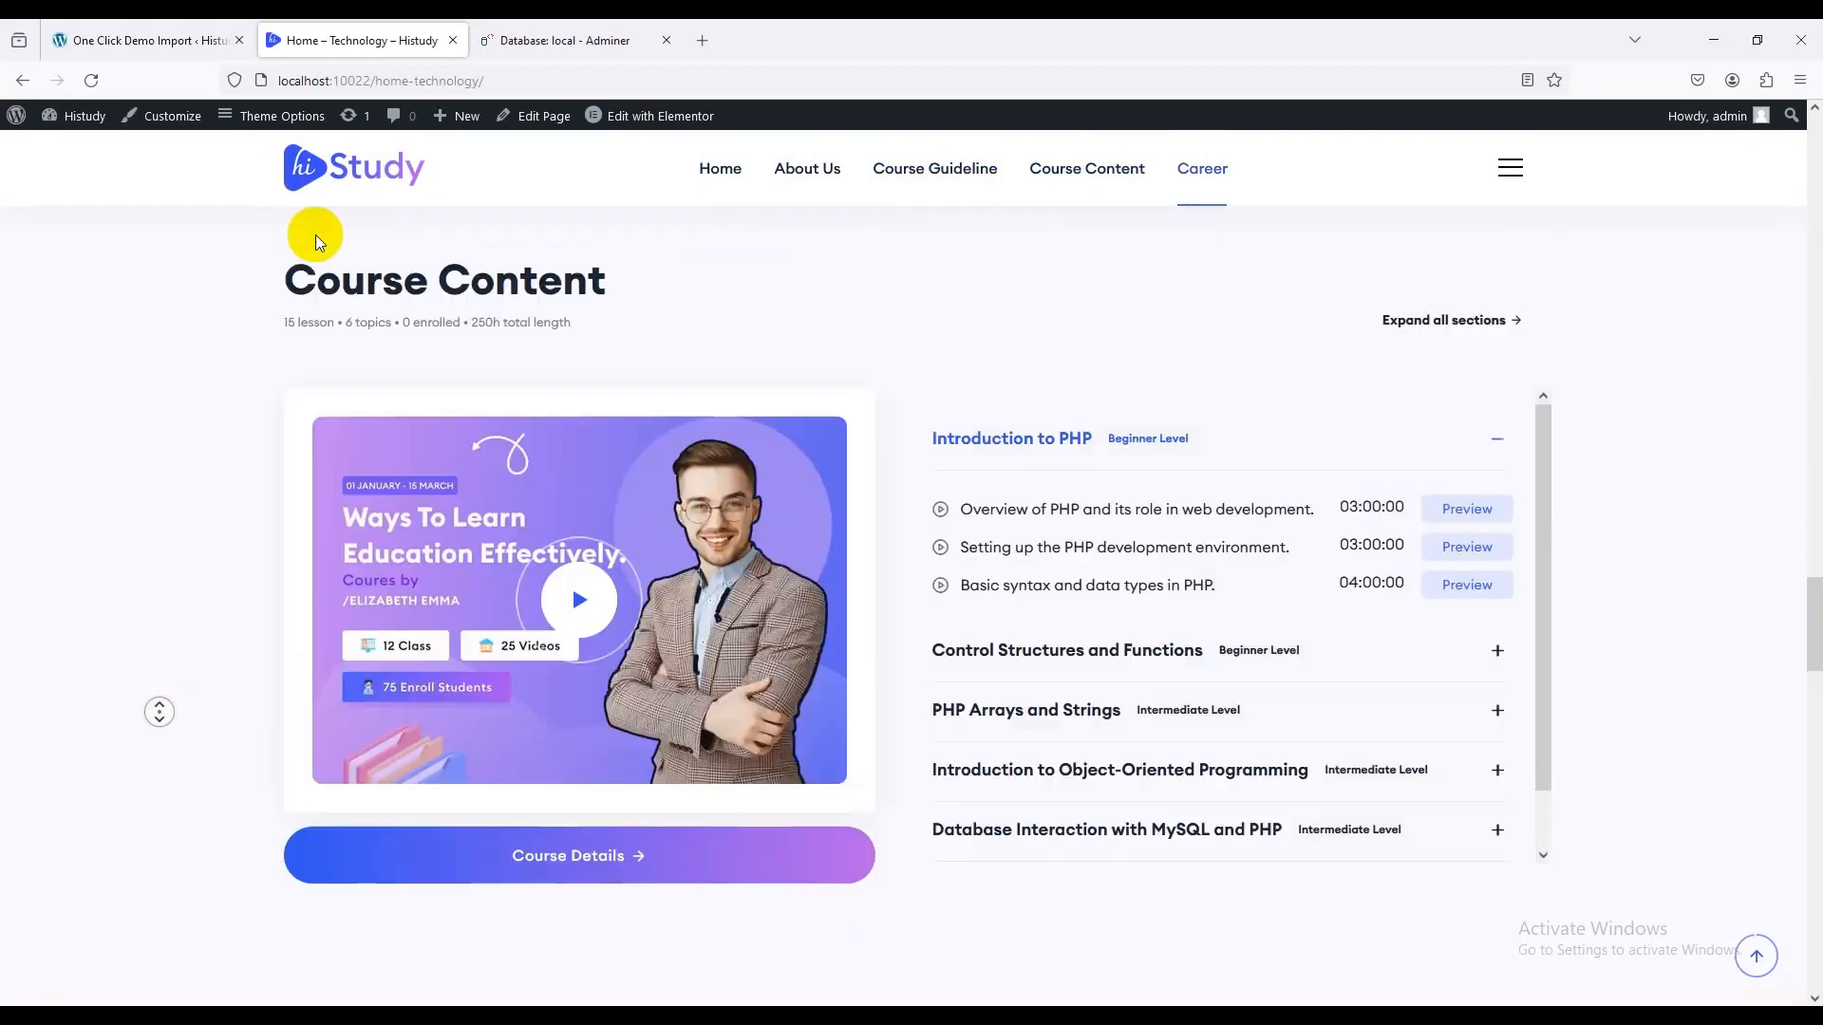
{"action": "scroll", "scroll_direction": "down", "scroll_amount": 3}
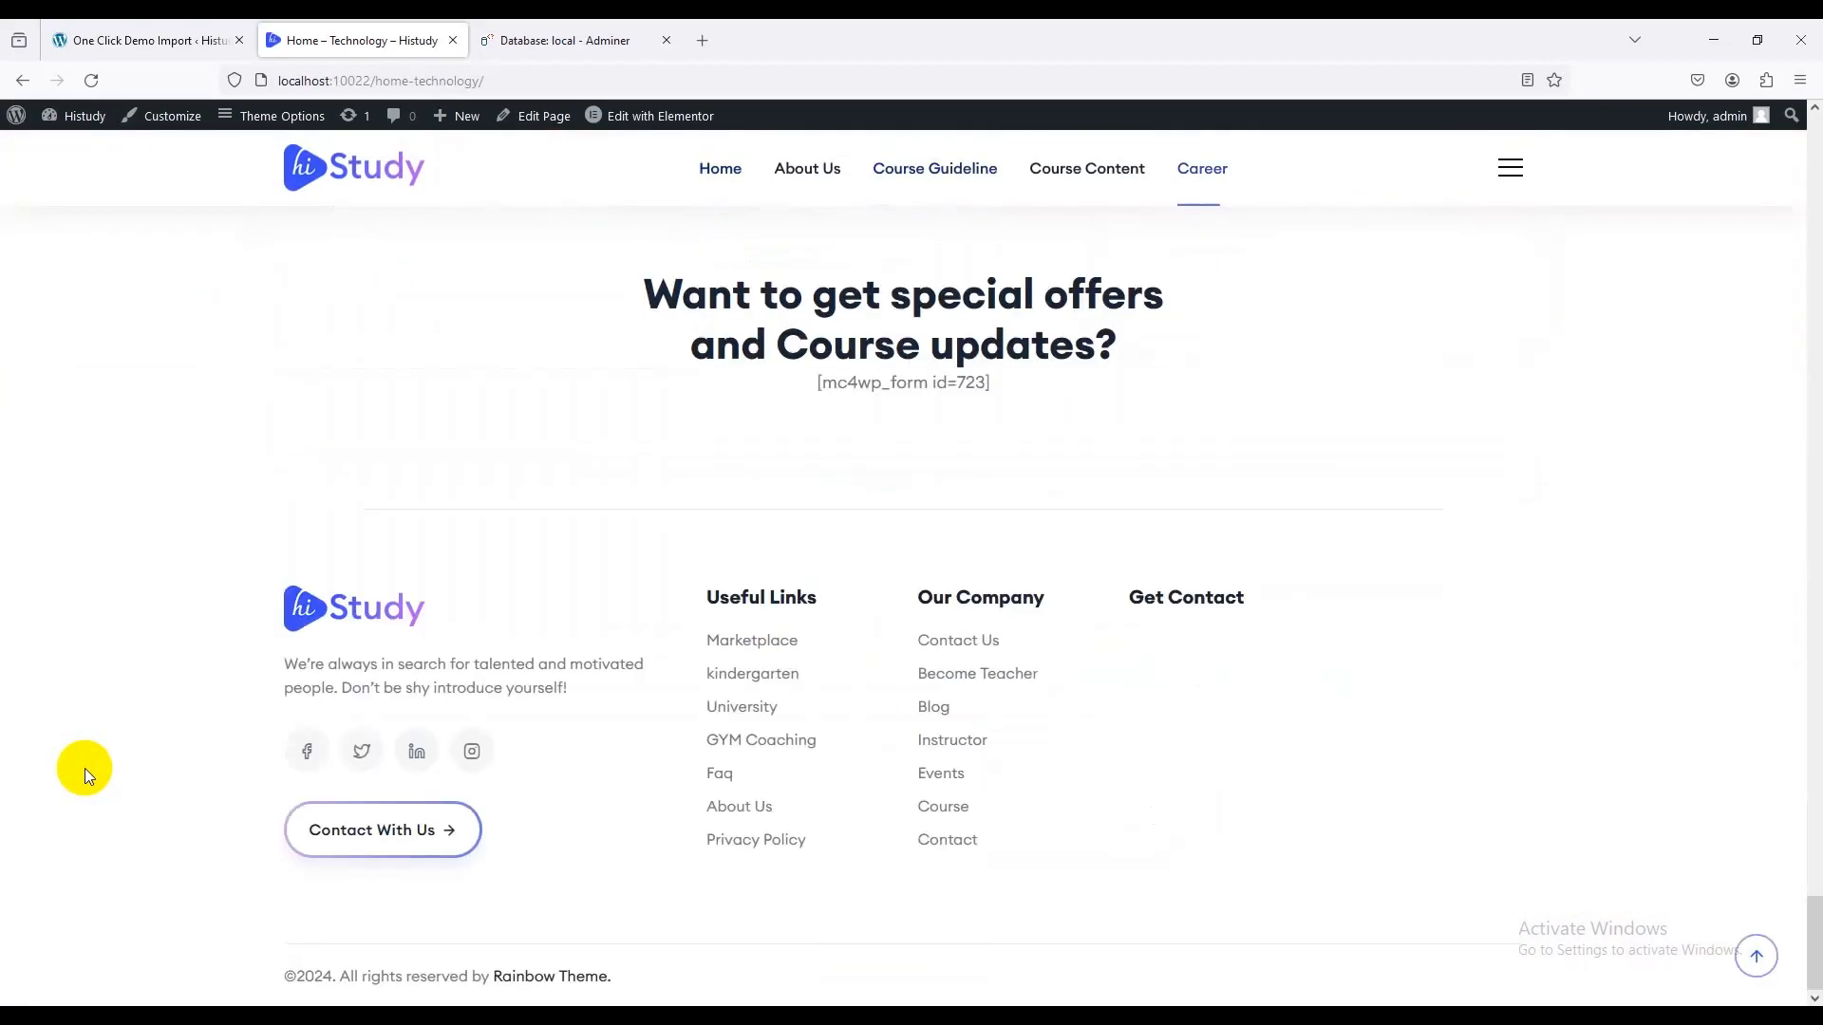
{"action": "left_click", "coordinate": [592, 167]}
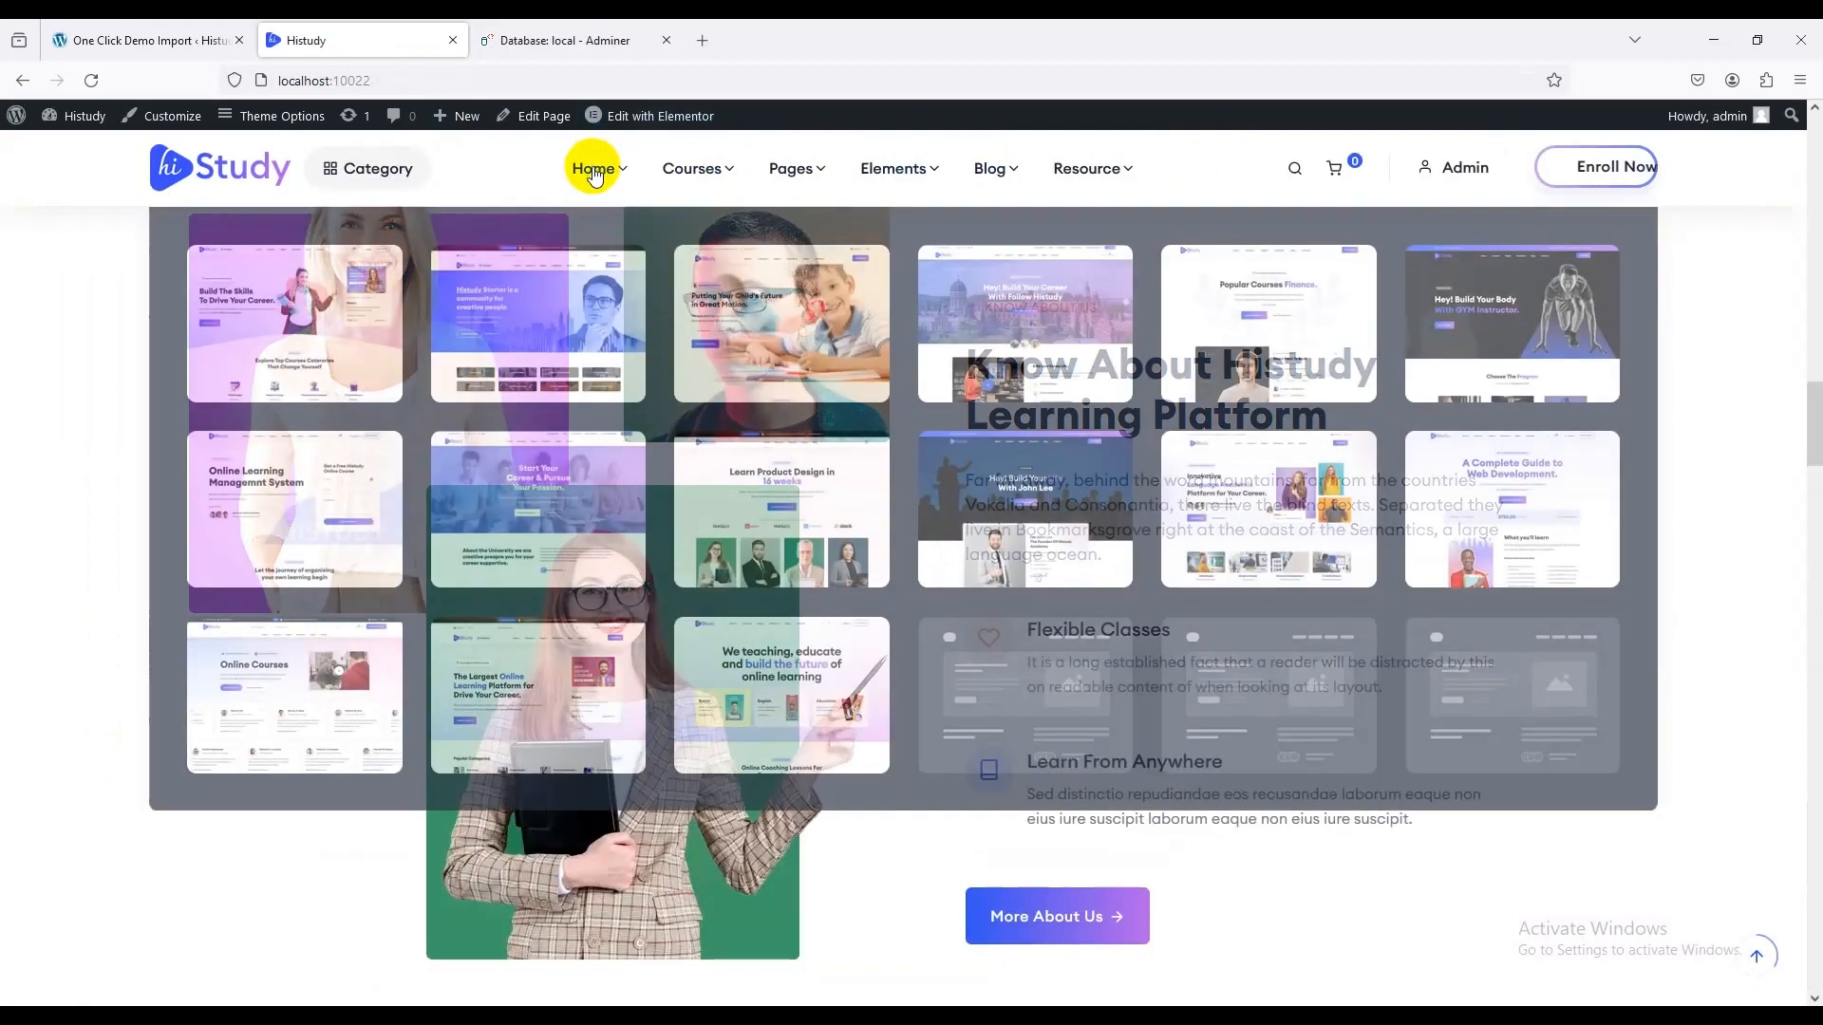